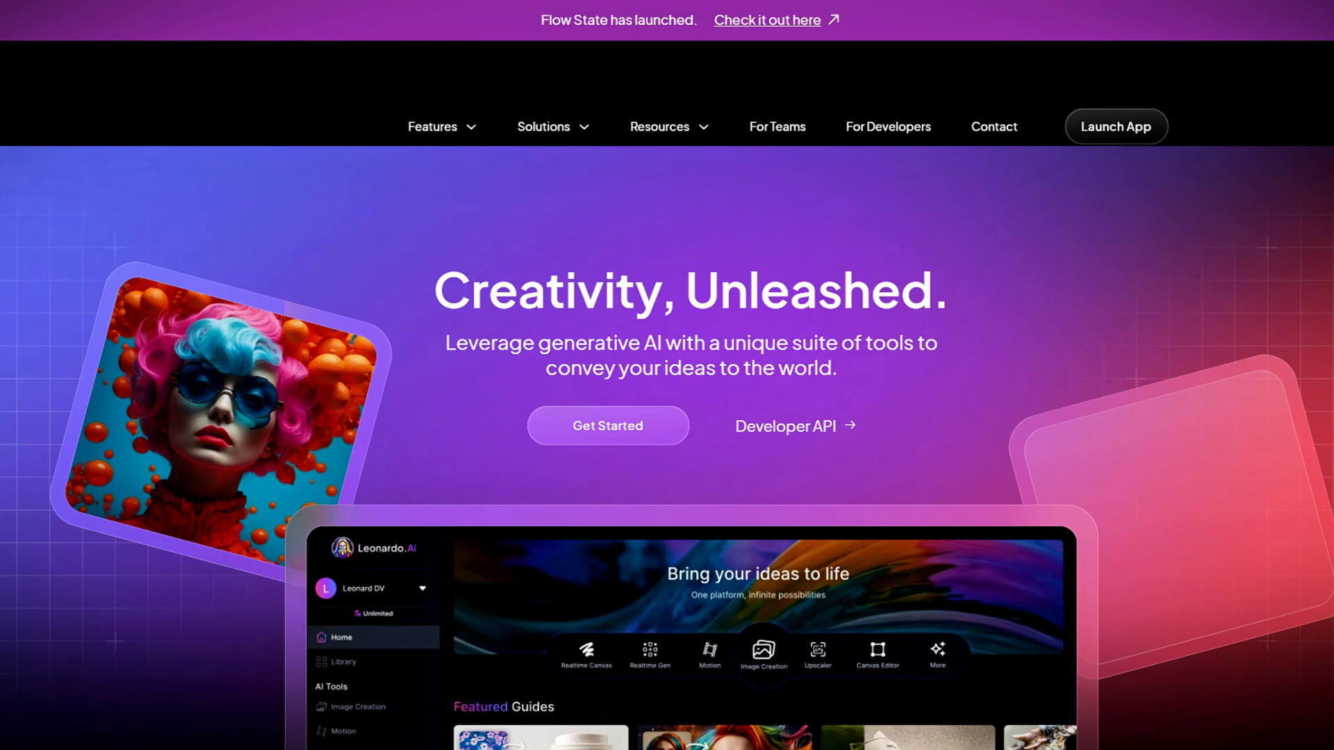
Navigate the browser tab from Leonardo.Ai to the promeai.pro homepage
{"action": "left_click", "coordinate": [1115, 126]}
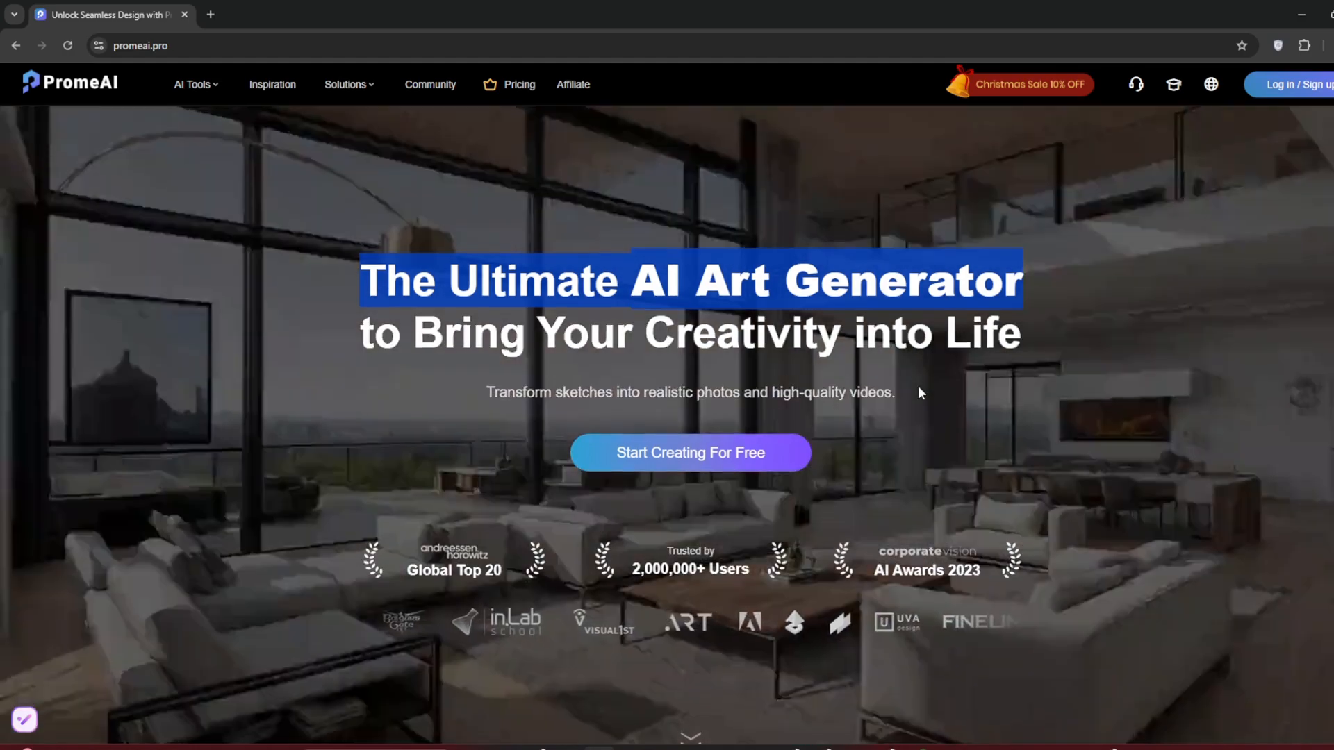
{"action": "scroll", "scroll_direction": "down", "scroll_amount": 3}
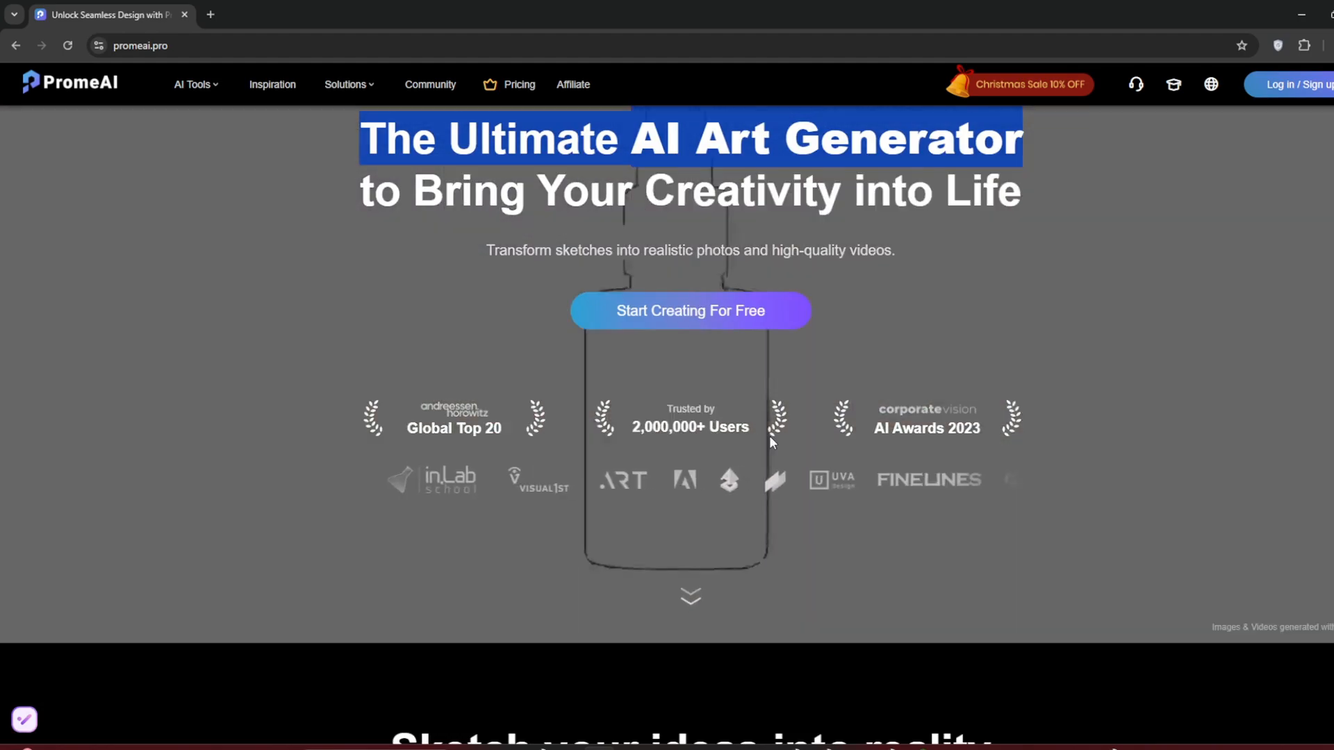
{"action": "scroll", "scroll_direction": "down", "scroll_amount": 3}
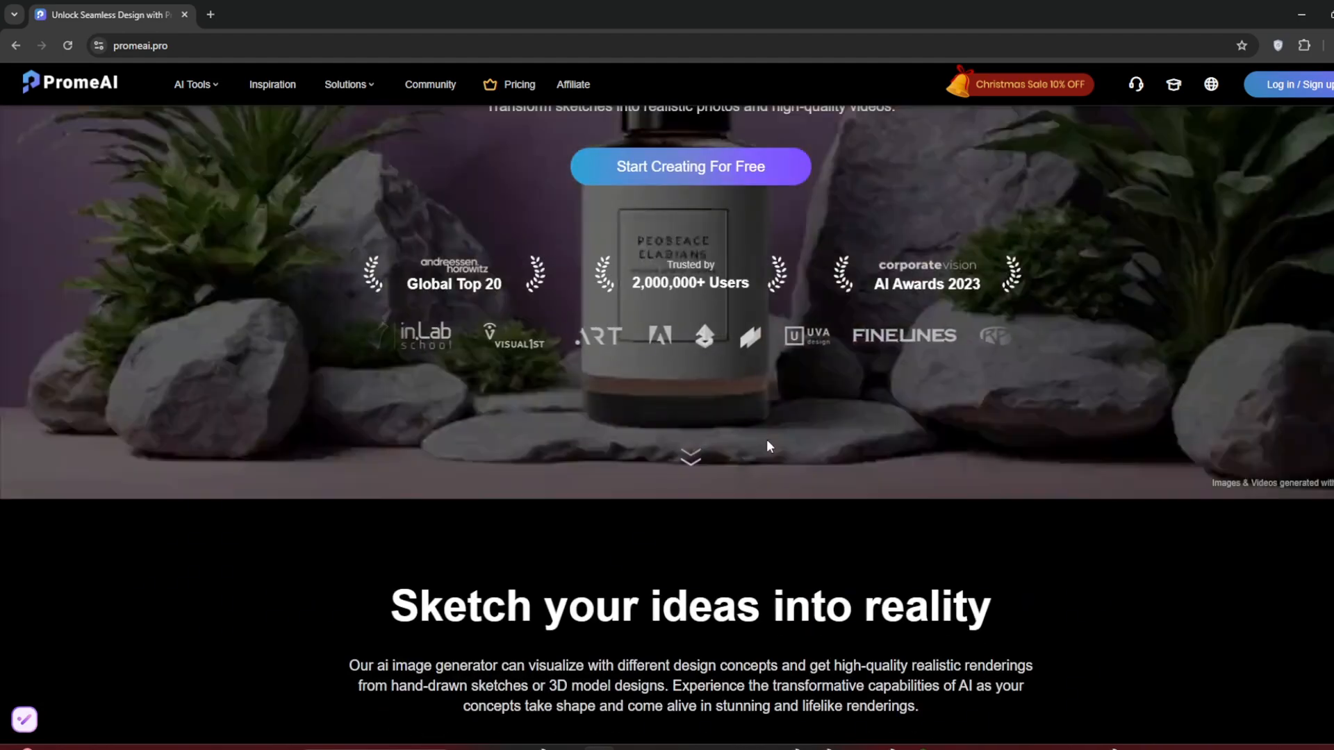
{"action": "scroll", "scroll_direction": "down", "scroll_amount": 3}
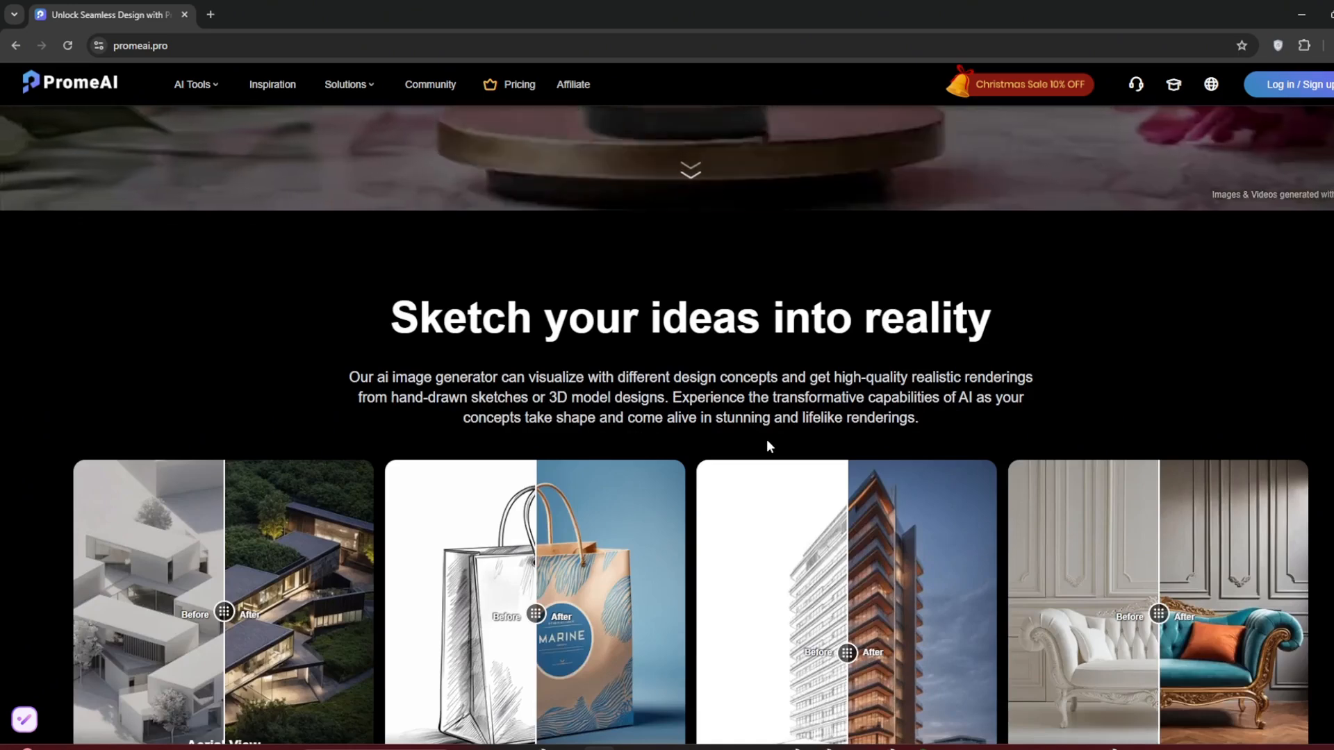
{"action": "scroll", "scroll_direction": "down", "scroll_amount": 3}
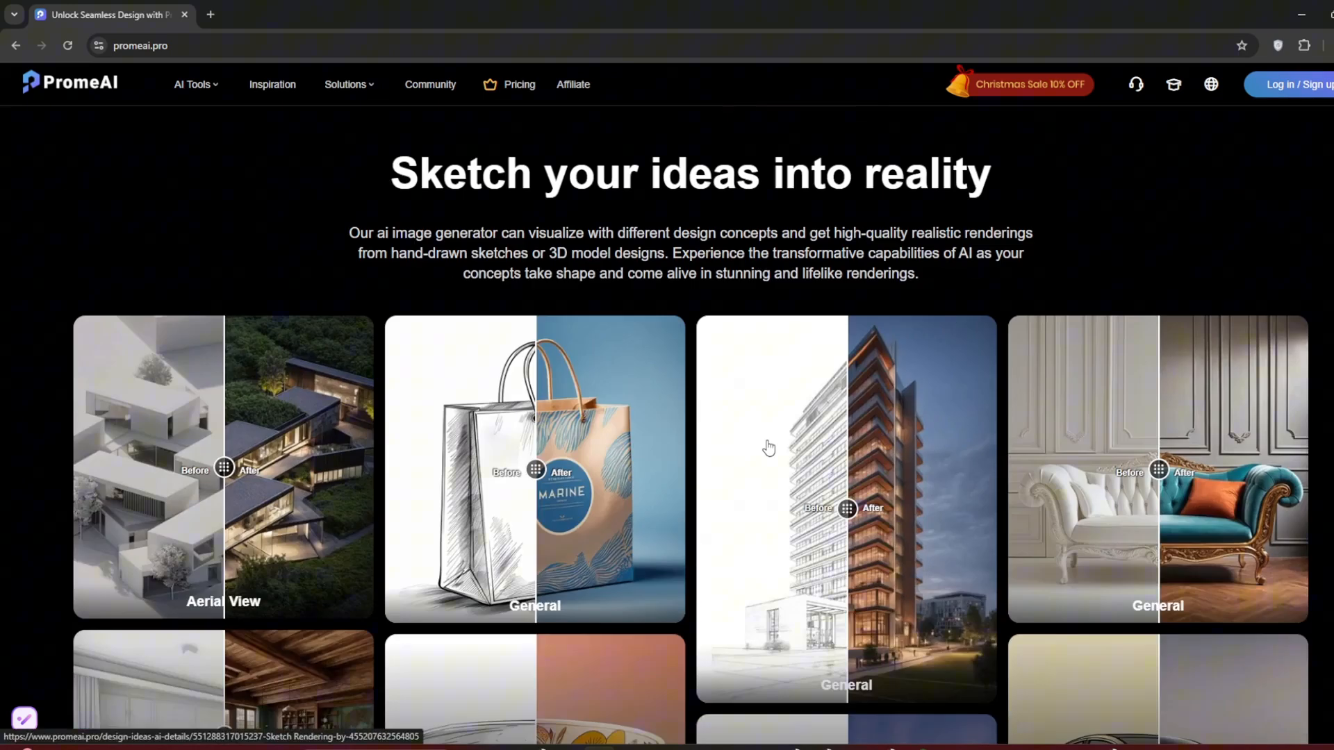
{"action": "mouse_move", "coordinate": [818, 518]}
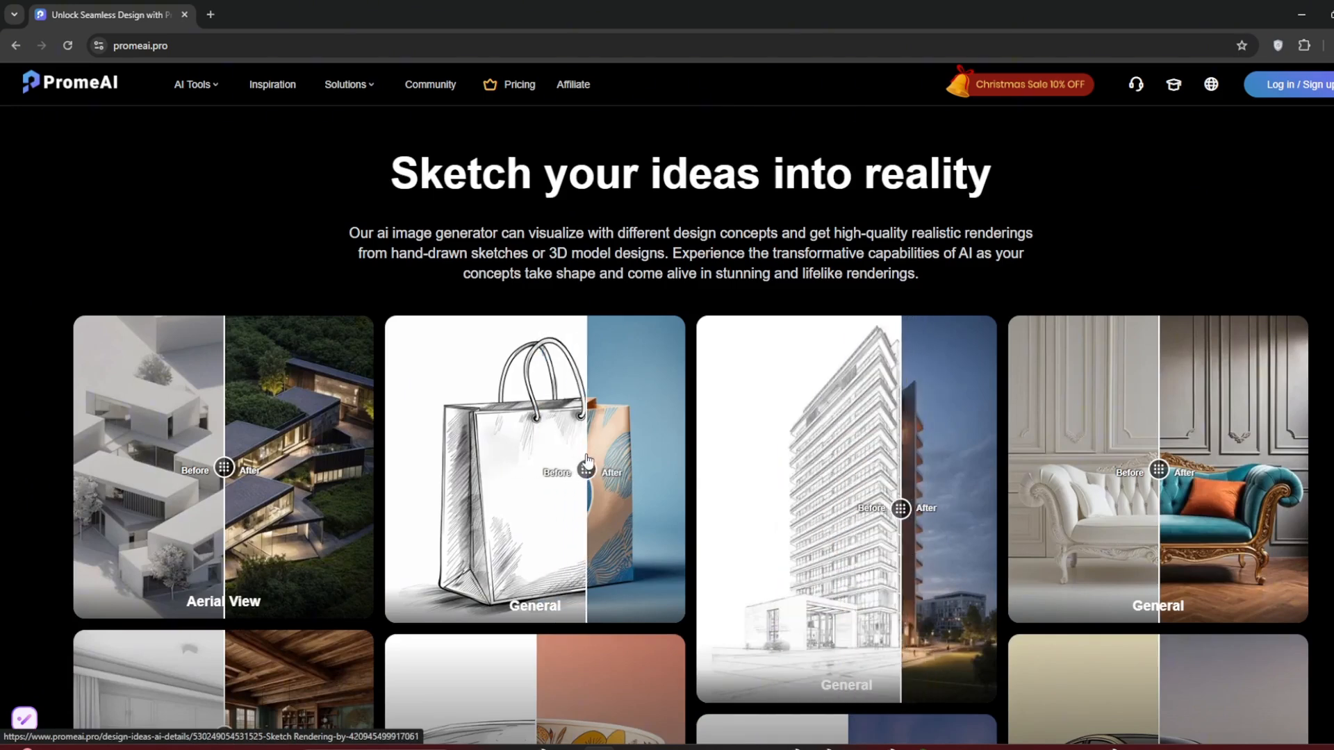
{"action": "scroll", "scroll_direction": "down", "scroll_amount": 3}
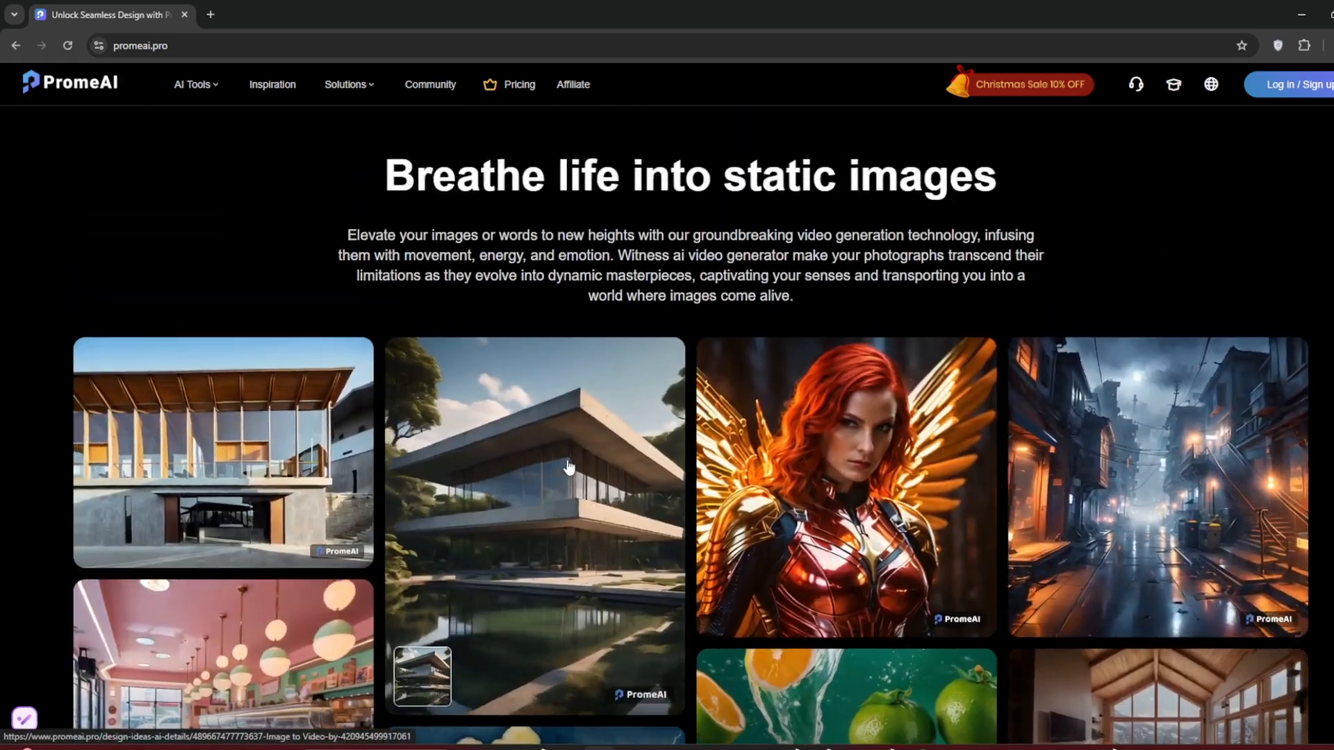
{"action": "mouse_move", "coordinate": [859, 466]}
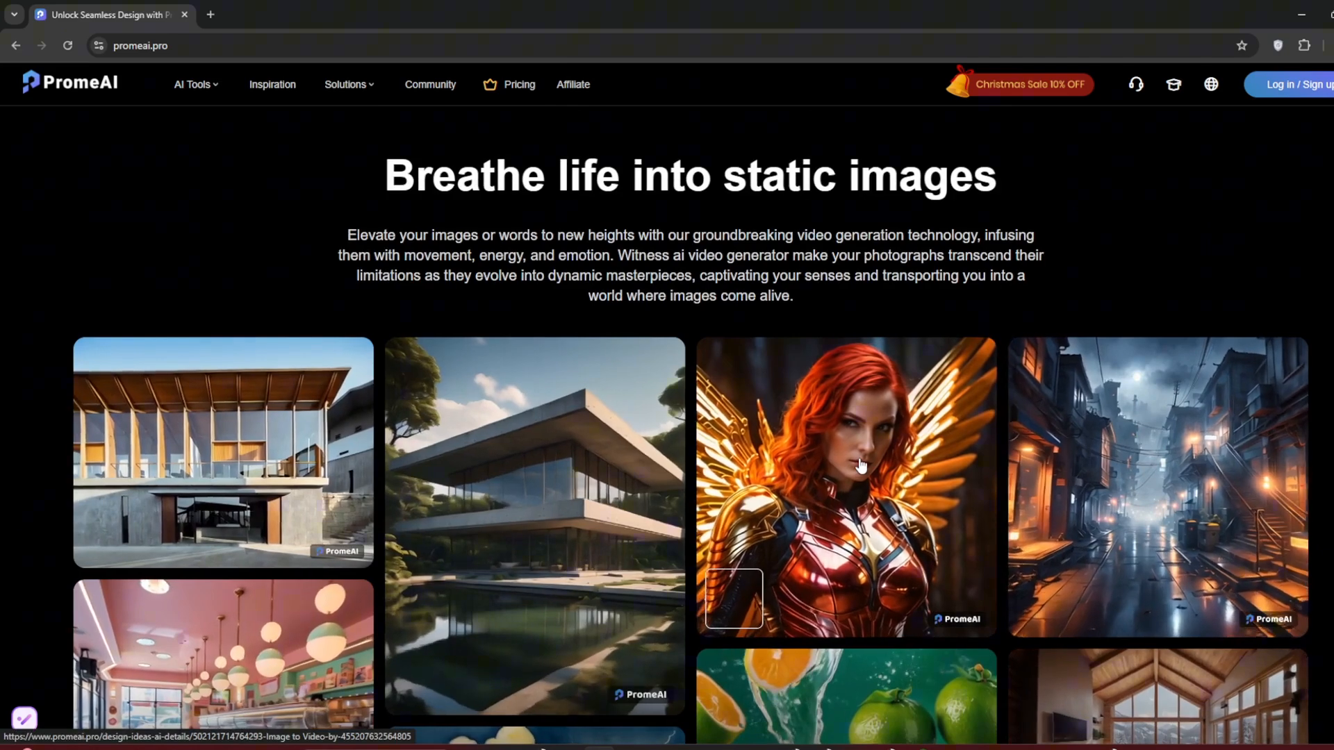
{"action": "scroll", "scroll_direction": "down", "scroll_amount": 3}
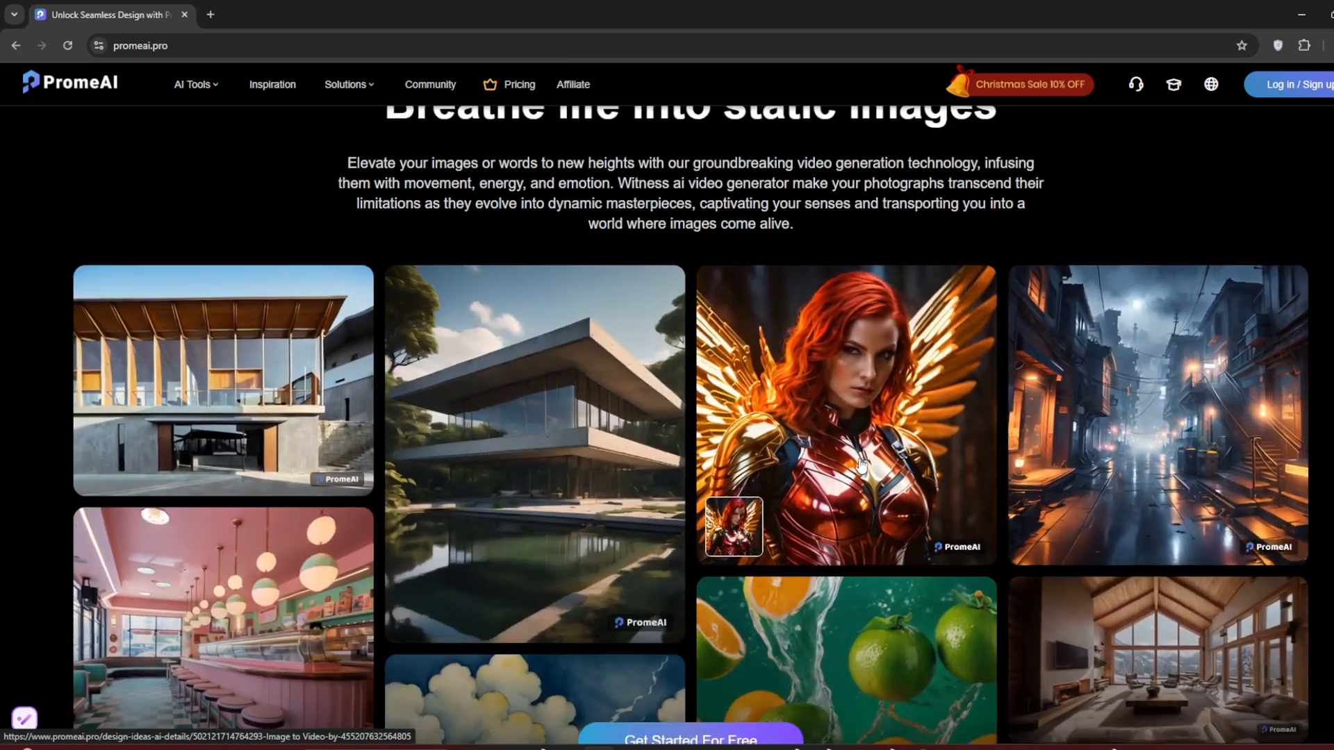
{"action": "mouse_move", "coordinate": [1069, 546]}
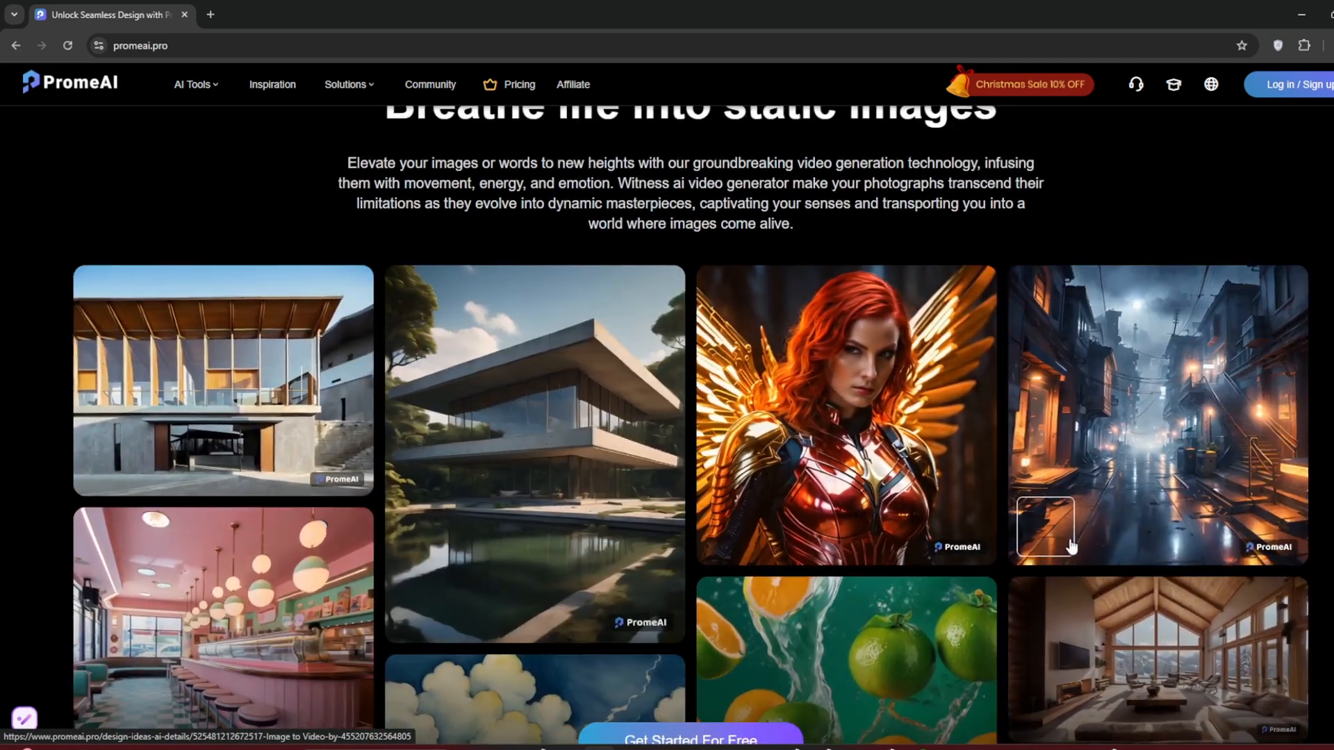
{"action": "scroll", "scroll_direction": "down", "scroll_amount": 3}
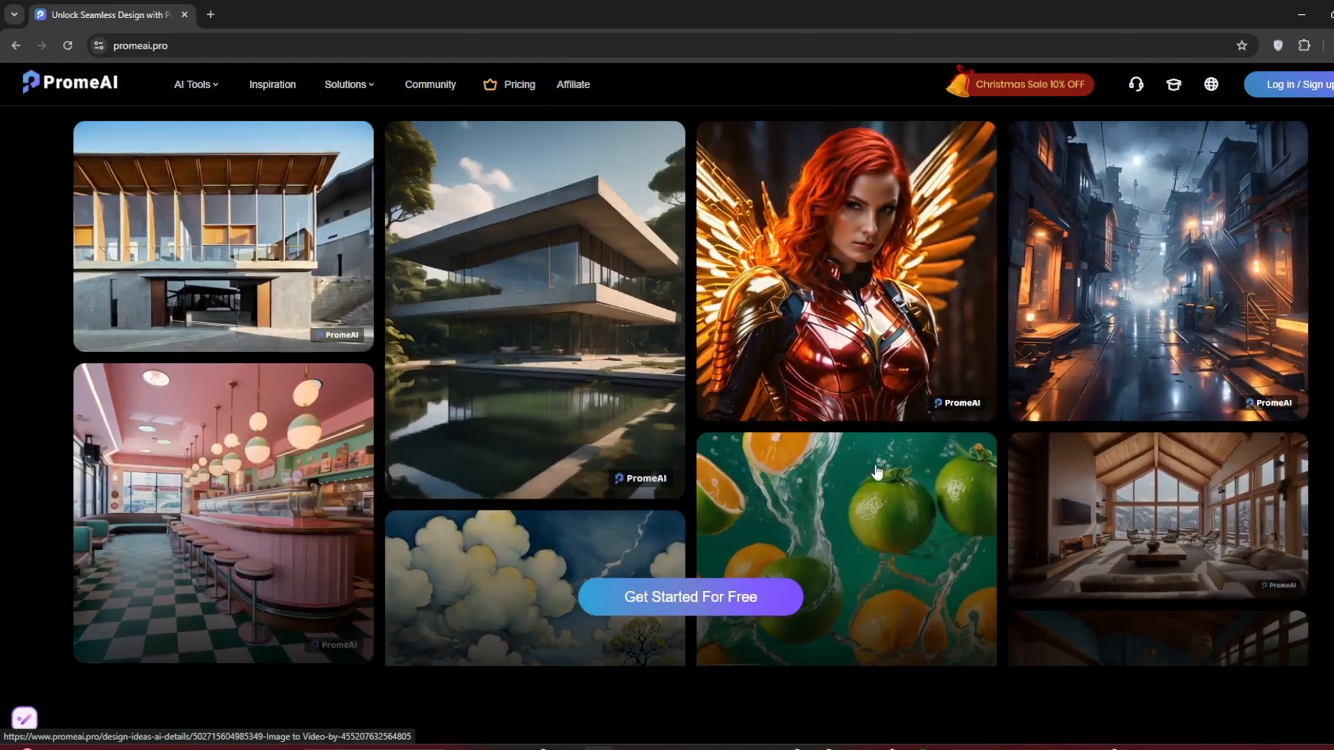
{"action": "scroll", "scroll_direction": "down", "scroll_amount": 3}
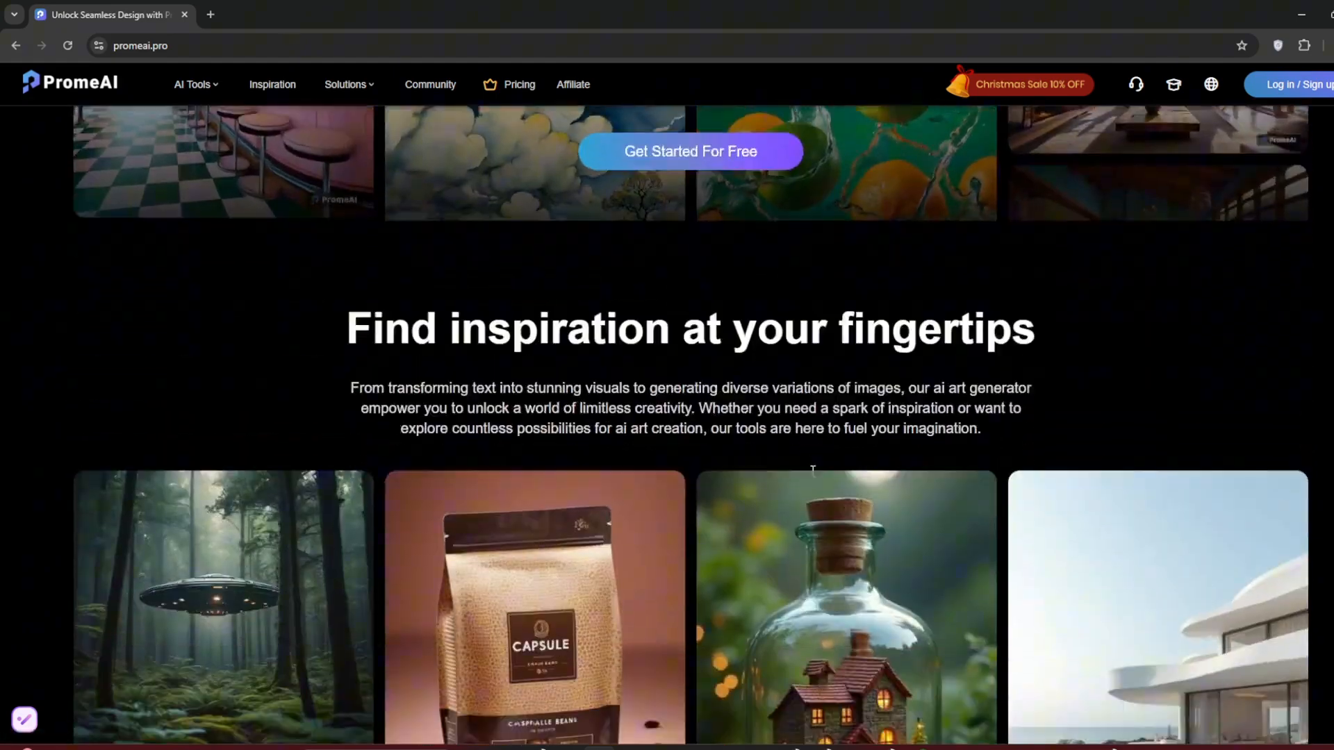
{"action": "scroll", "scroll_direction": "down", "scroll_amount": 3}
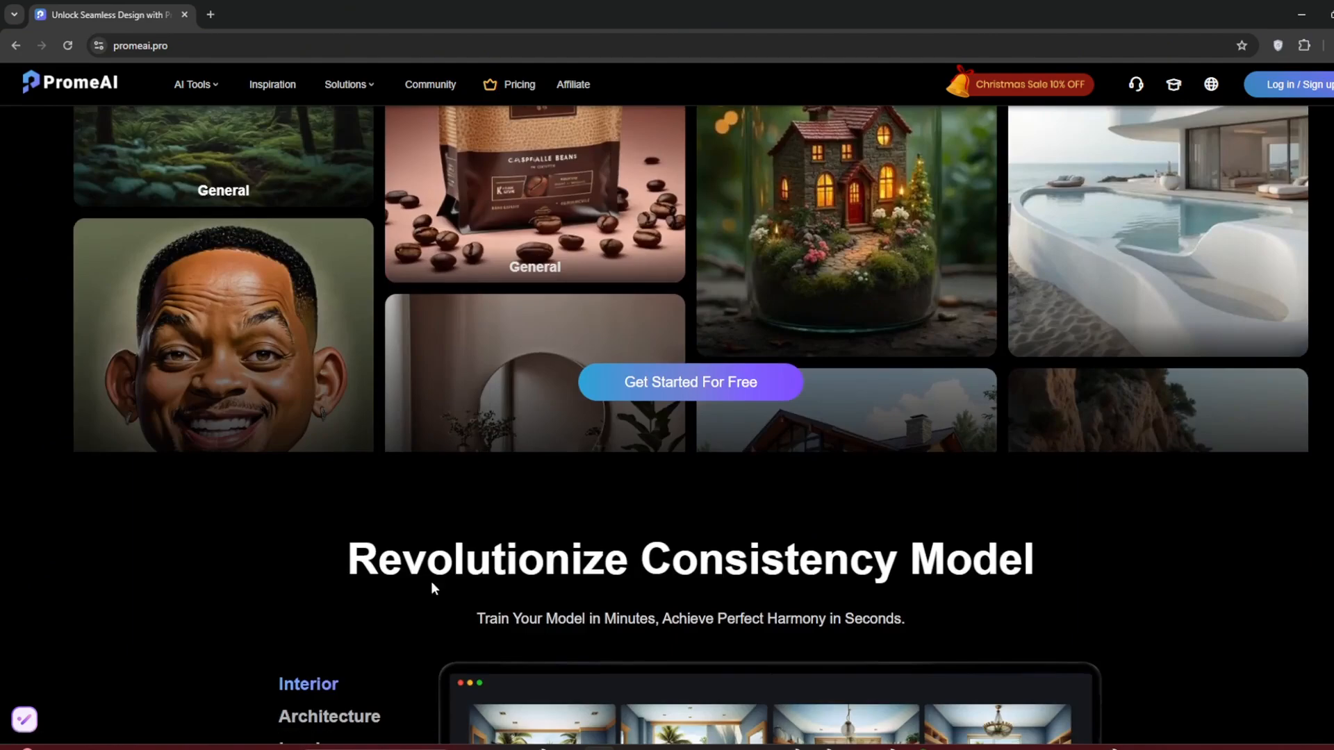
{"action": "scroll", "scroll_direction": "down", "scroll_amount": 3}
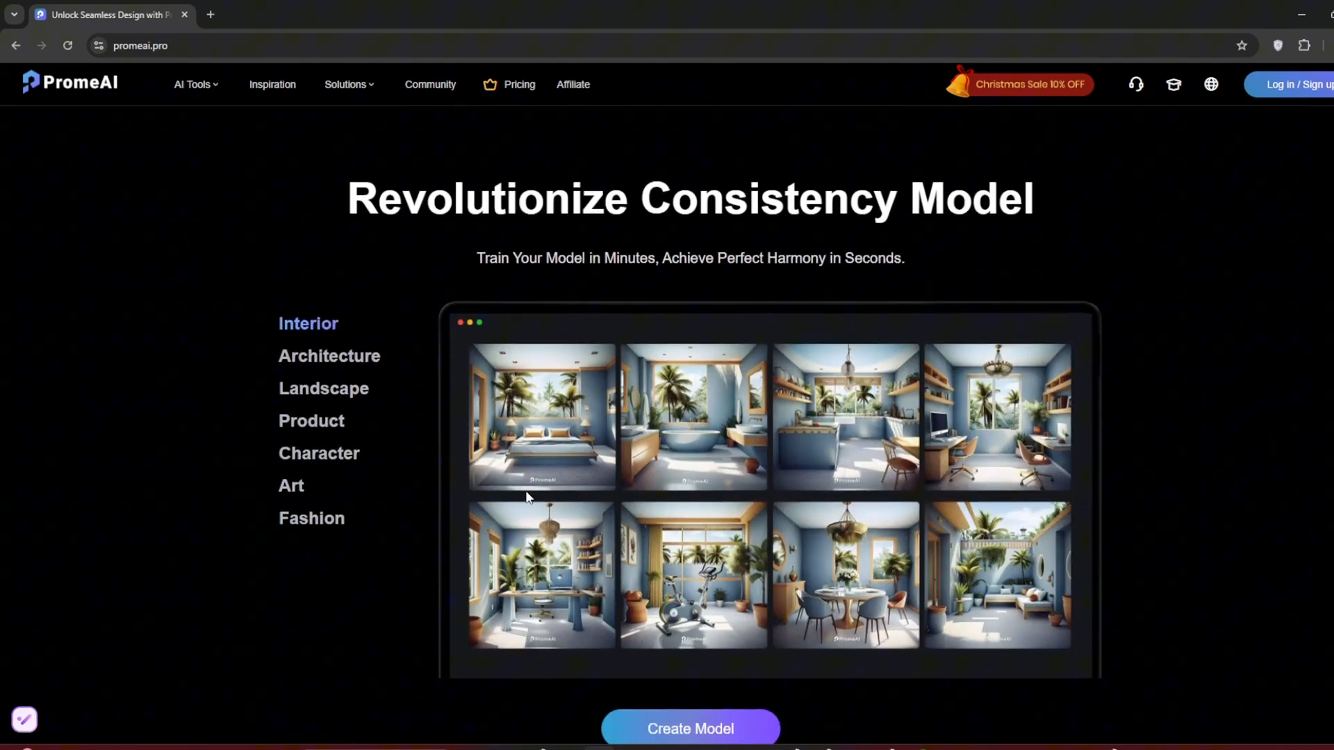
{"action": "scroll", "scroll_direction": "down", "scroll_amount": 3}
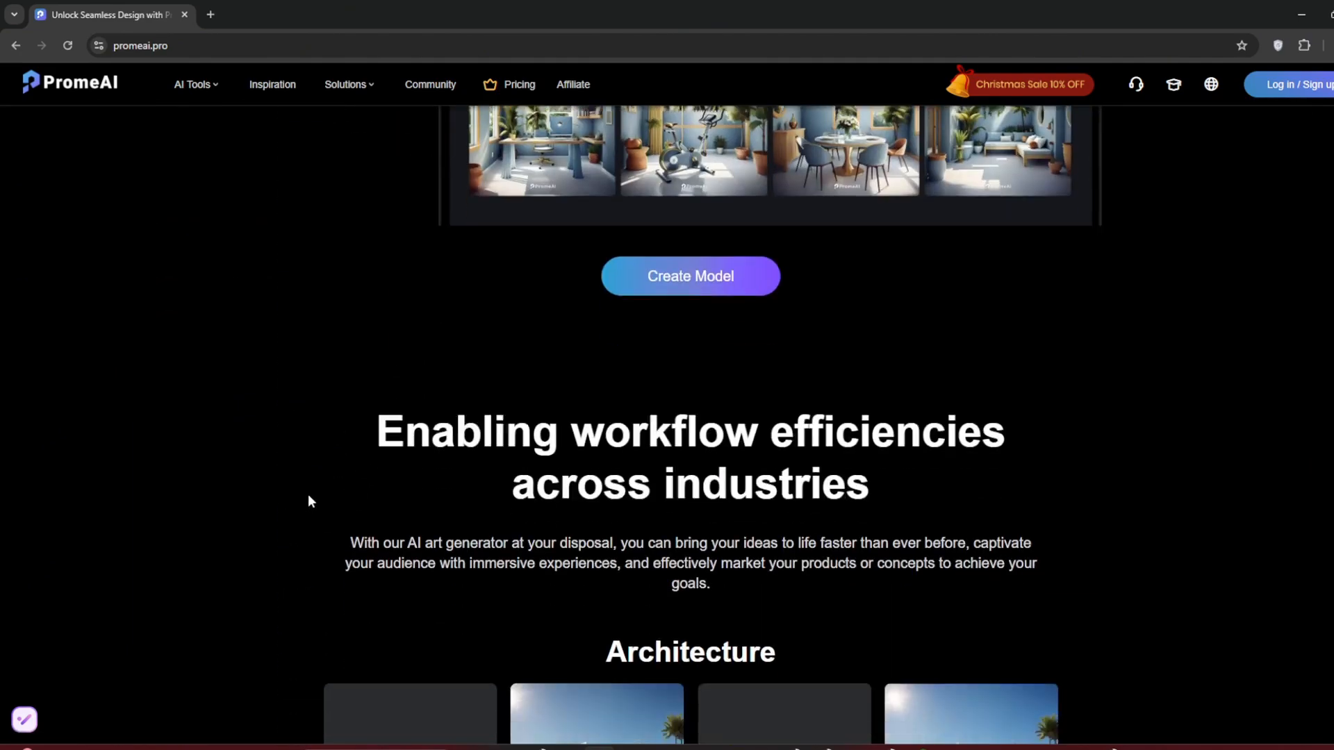
{"action": "scroll", "scroll_direction": "down", "scroll_amount": 3}
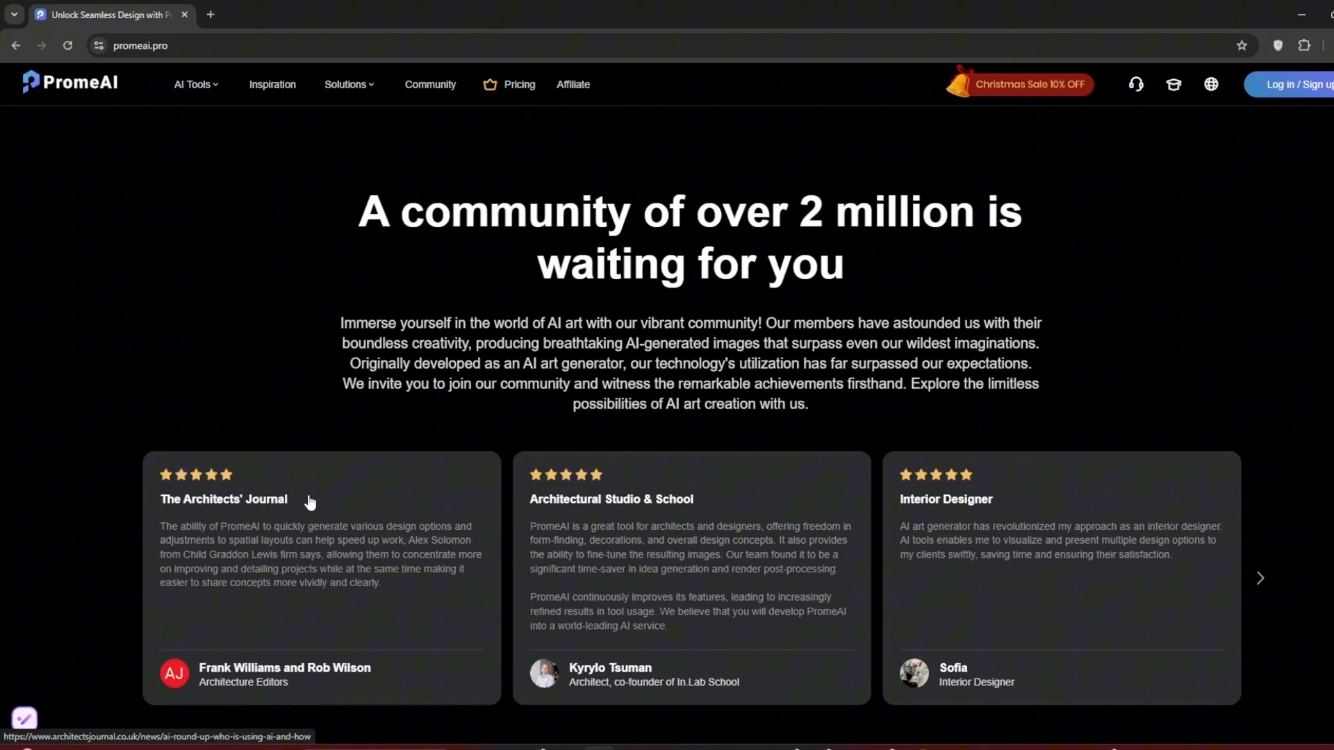
{"action": "scroll", "scroll_direction": "down", "scroll_amount": 3}
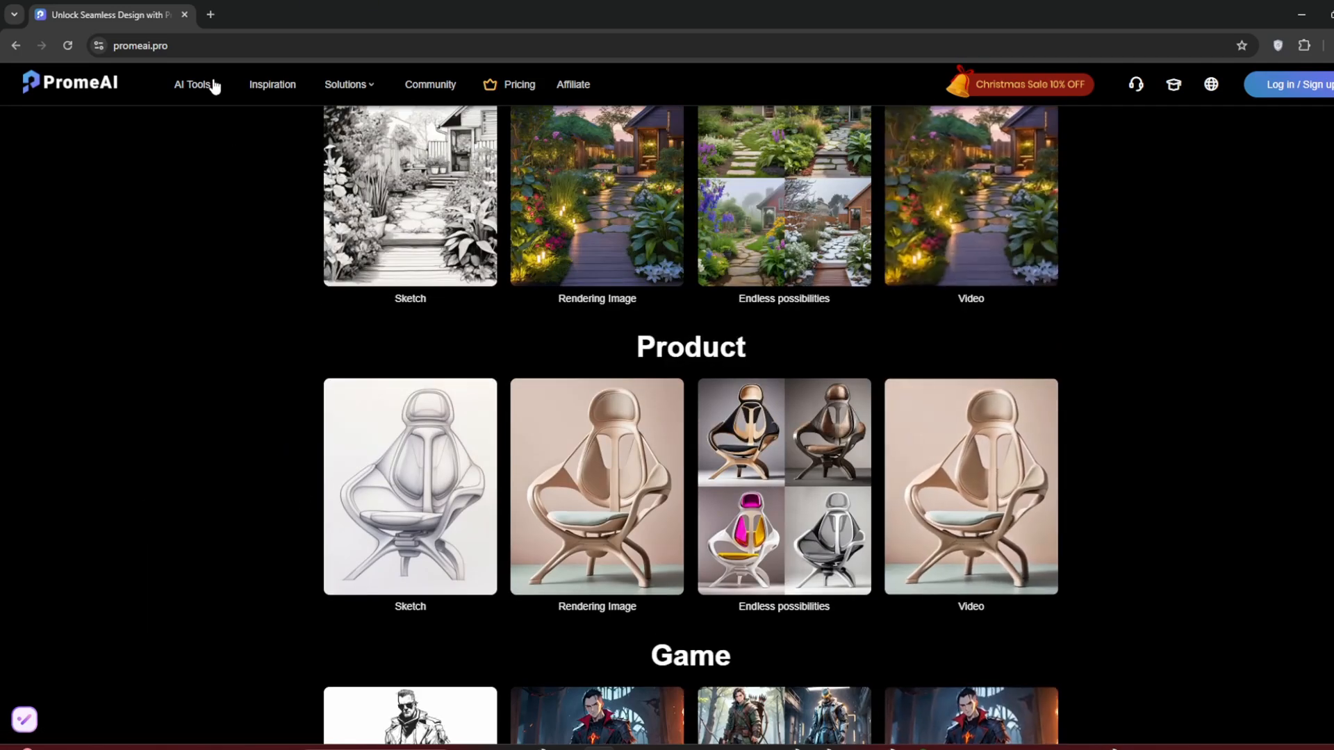
Browse the AI tools menu and sign in with the saved Google account
{"action": "left_click", "coordinate": [193, 84]}
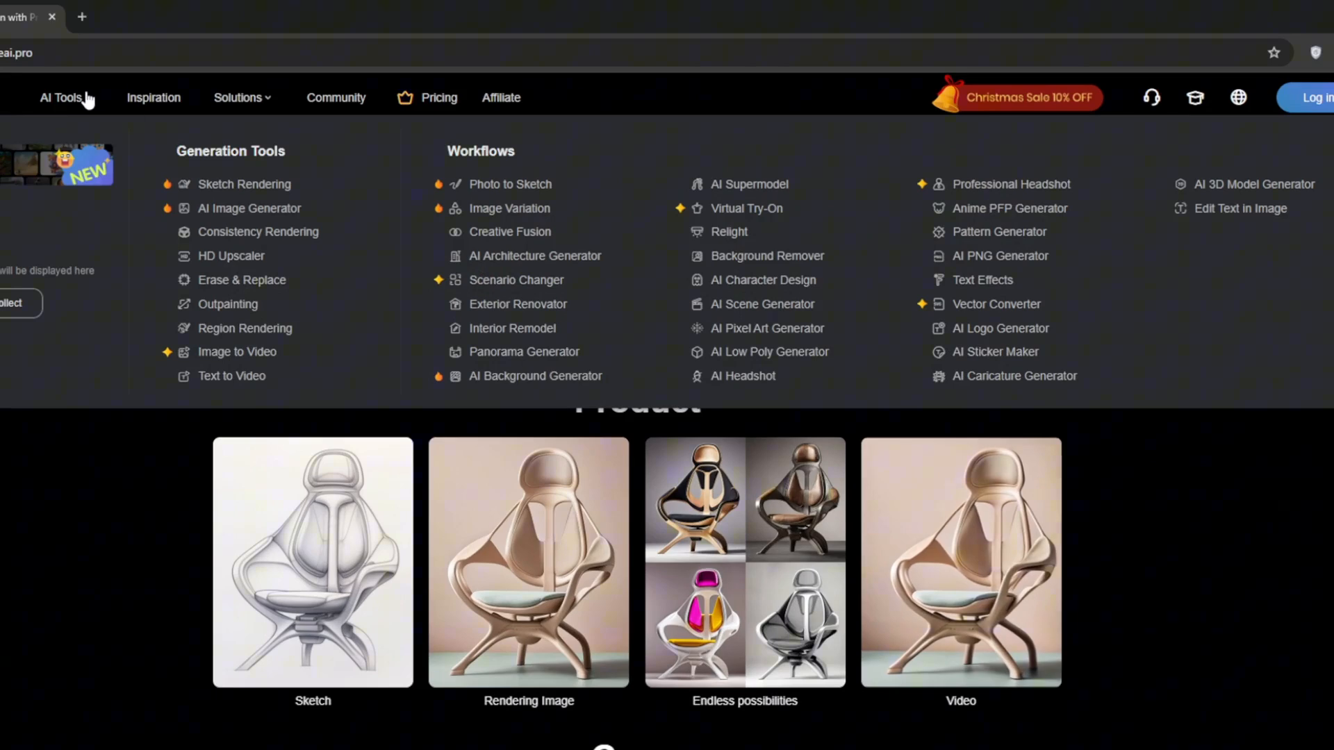
{"action": "mouse_move", "coordinate": [749, 184]}
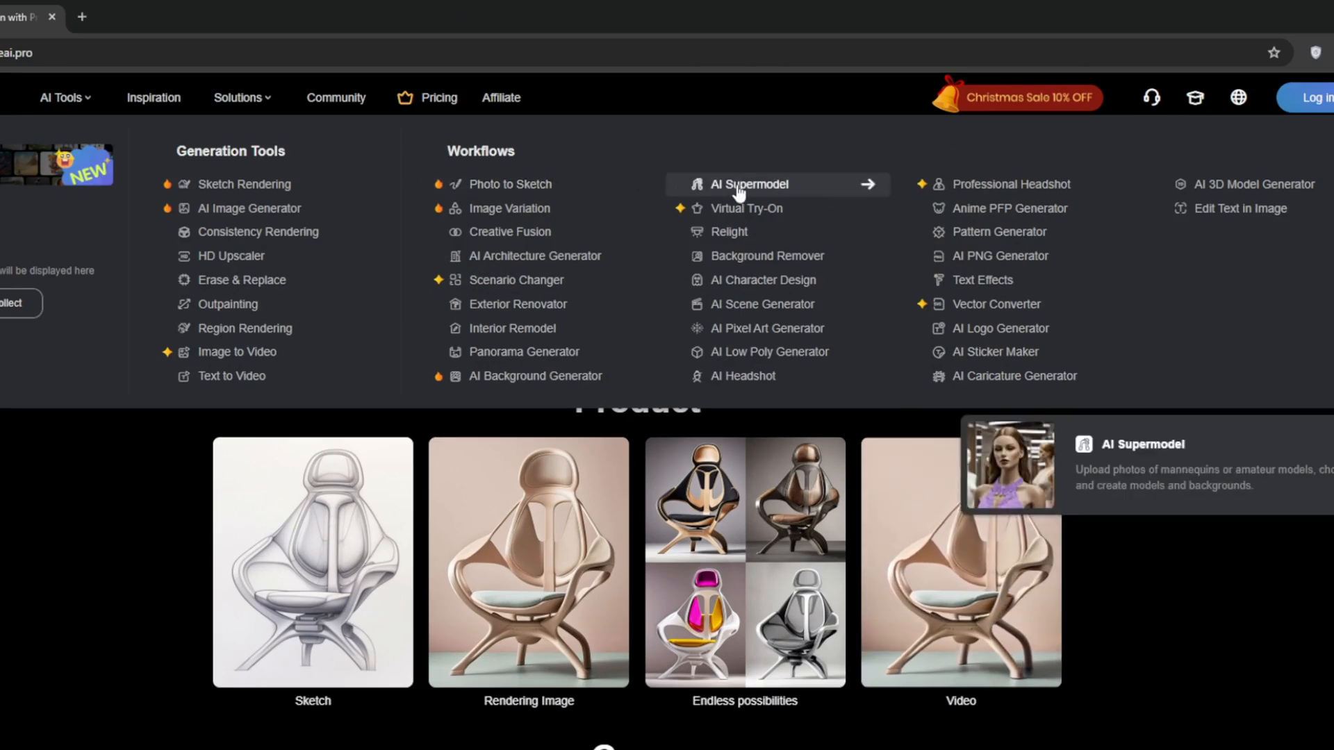
{"action": "mouse_move", "coordinate": [1078, 218]}
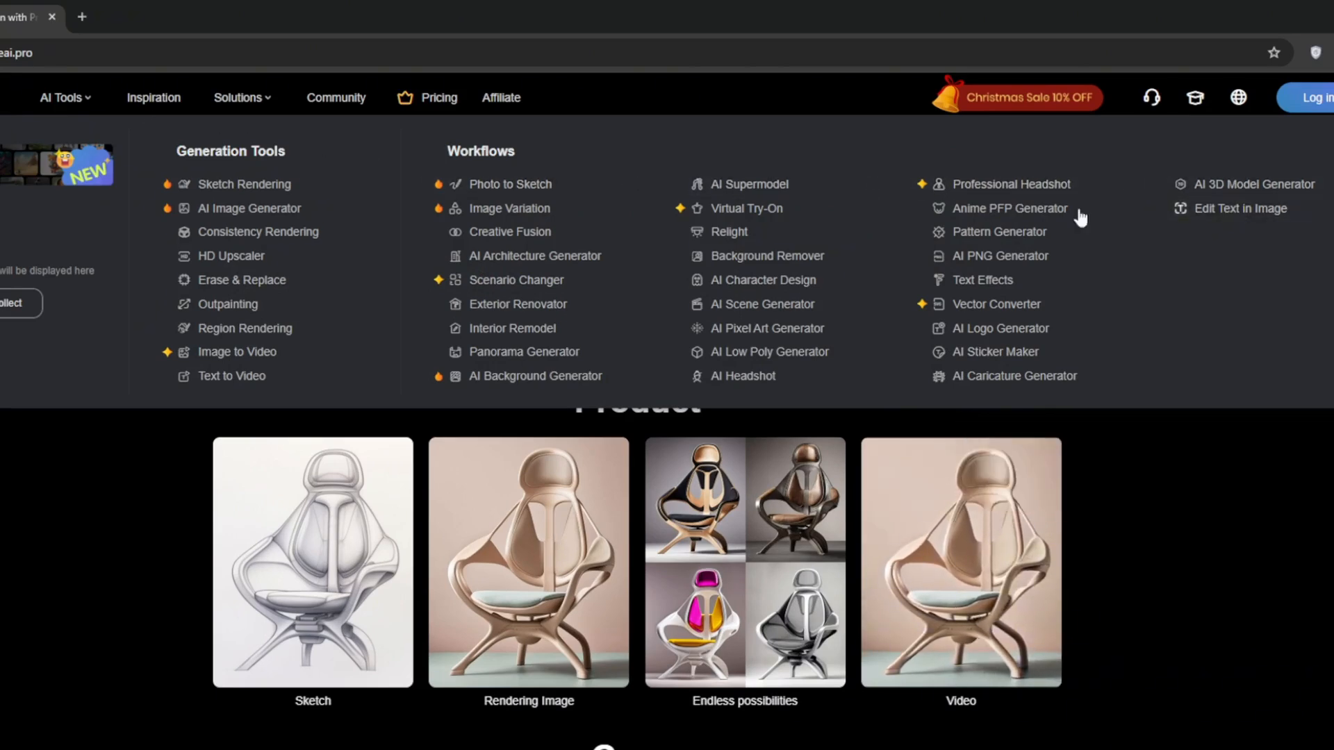
{"action": "mouse_move", "coordinate": [1010, 207]}
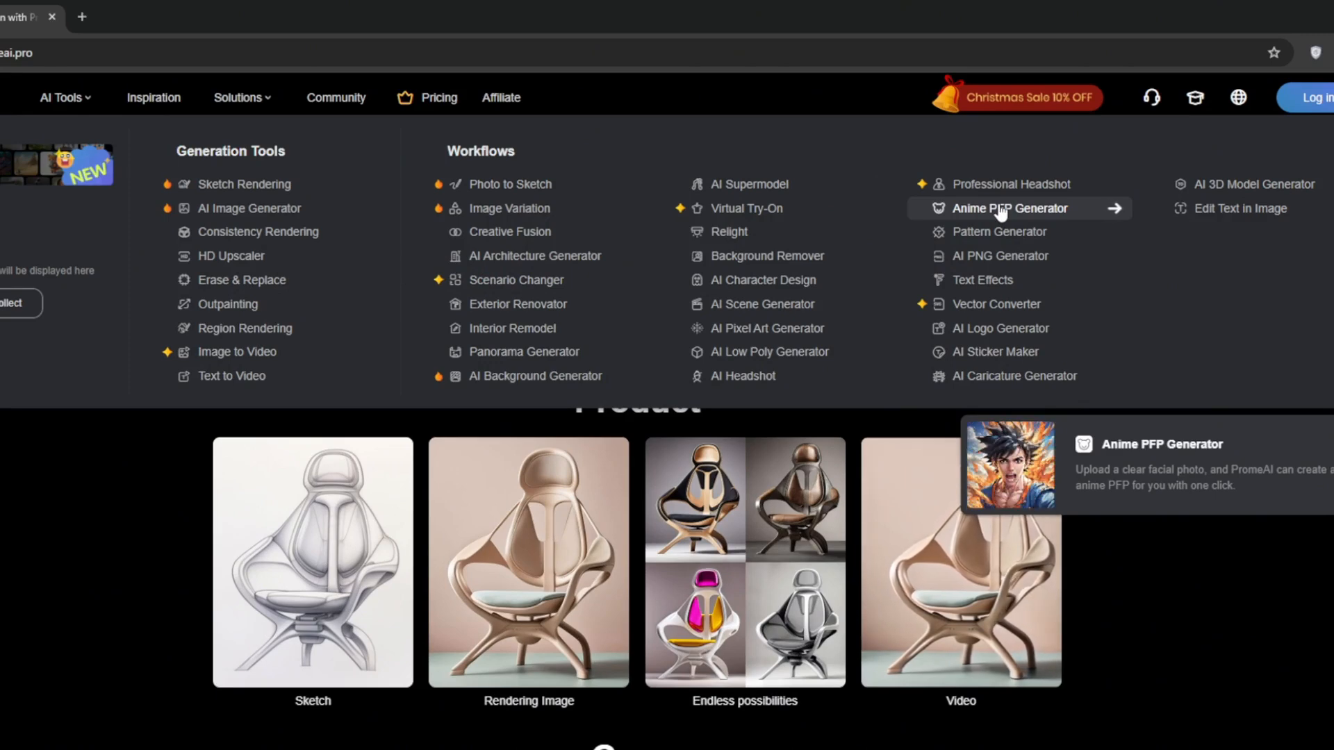
{"action": "mouse_move", "coordinate": [999, 232]}
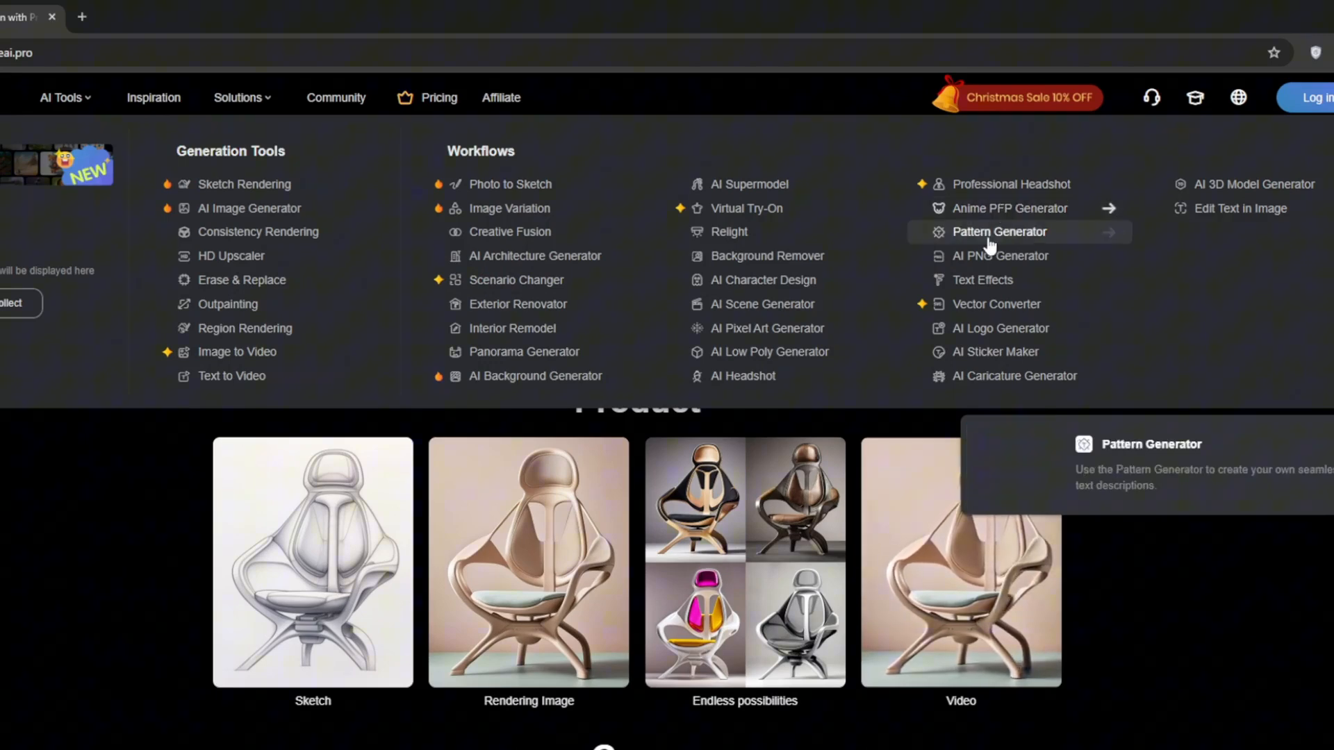
{"action": "mouse_move", "coordinate": [990, 351]}
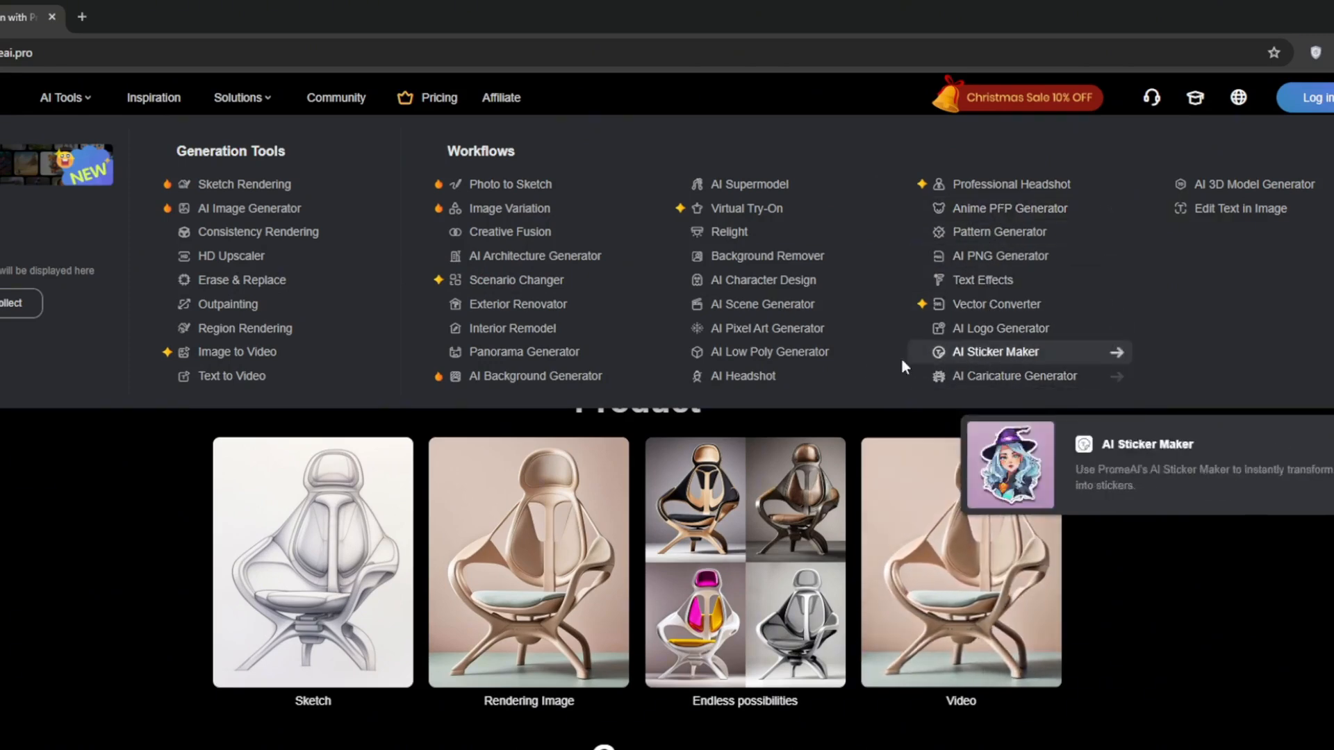
{"action": "mouse_move", "coordinate": [749, 207]}
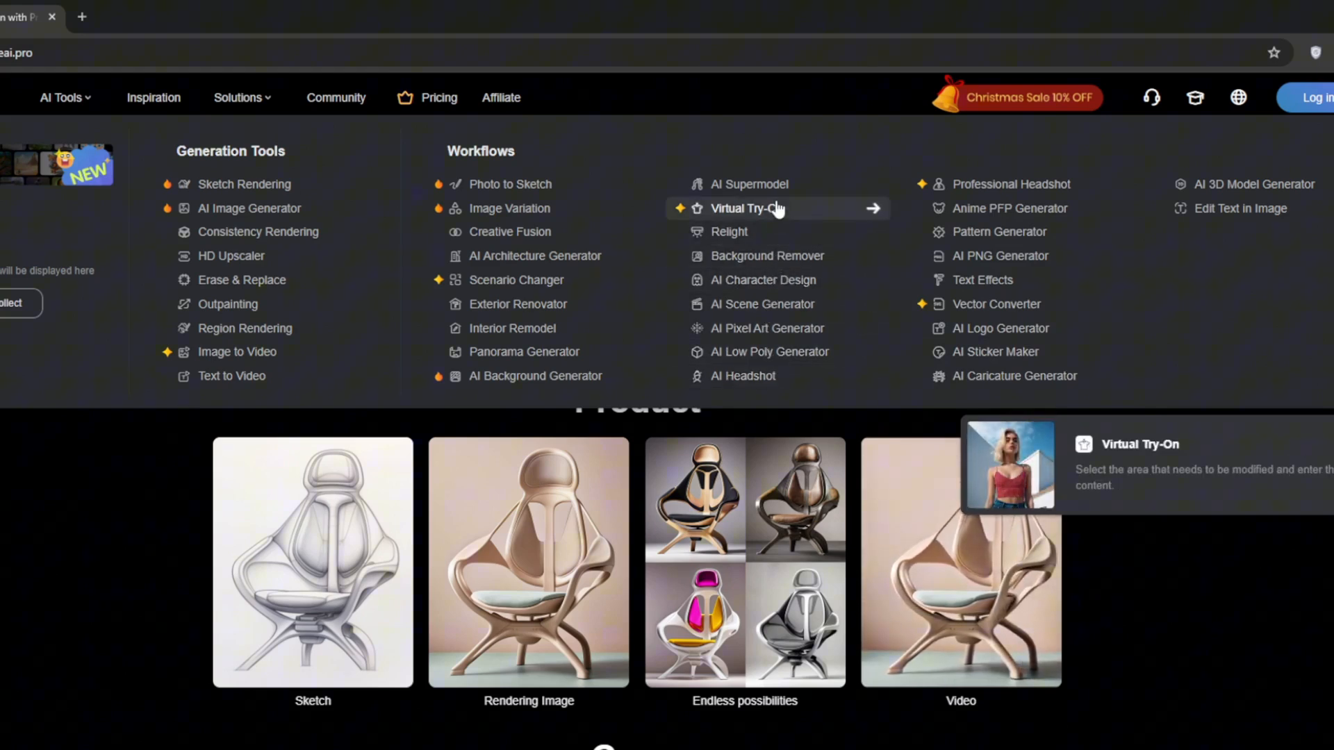
{"action": "mouse_move", "coordinate": [510, 232]}
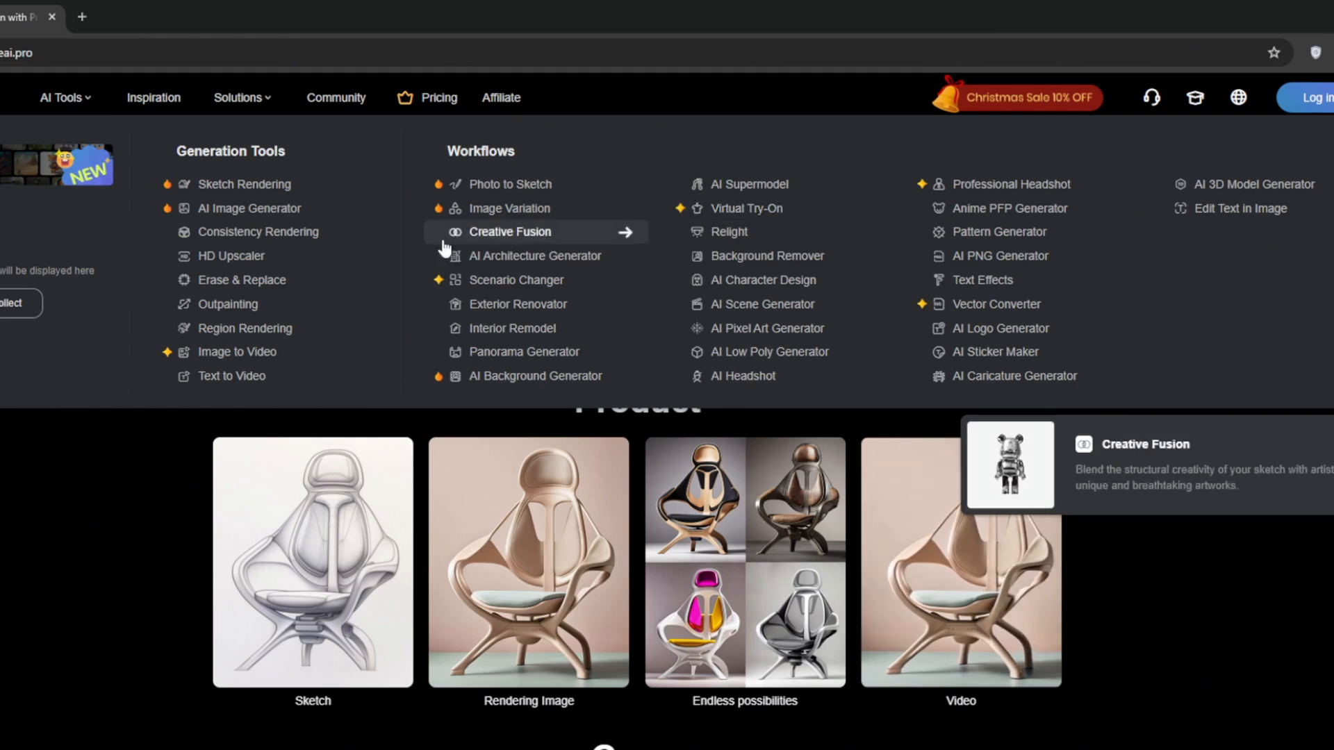
{"action": "mouse_move", "coordinate": [226, 304]}
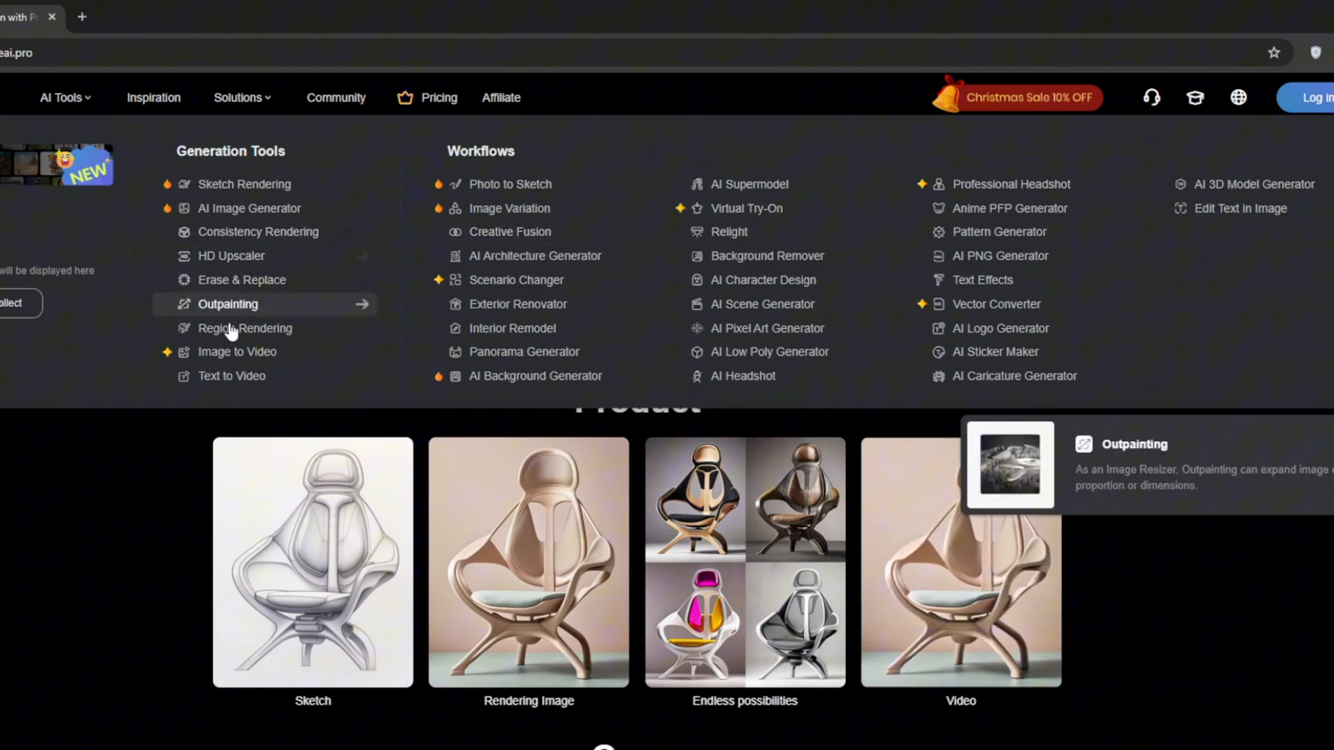
{"action": "scroll", "scroll_direction": "down", "scroll_amount": 3}
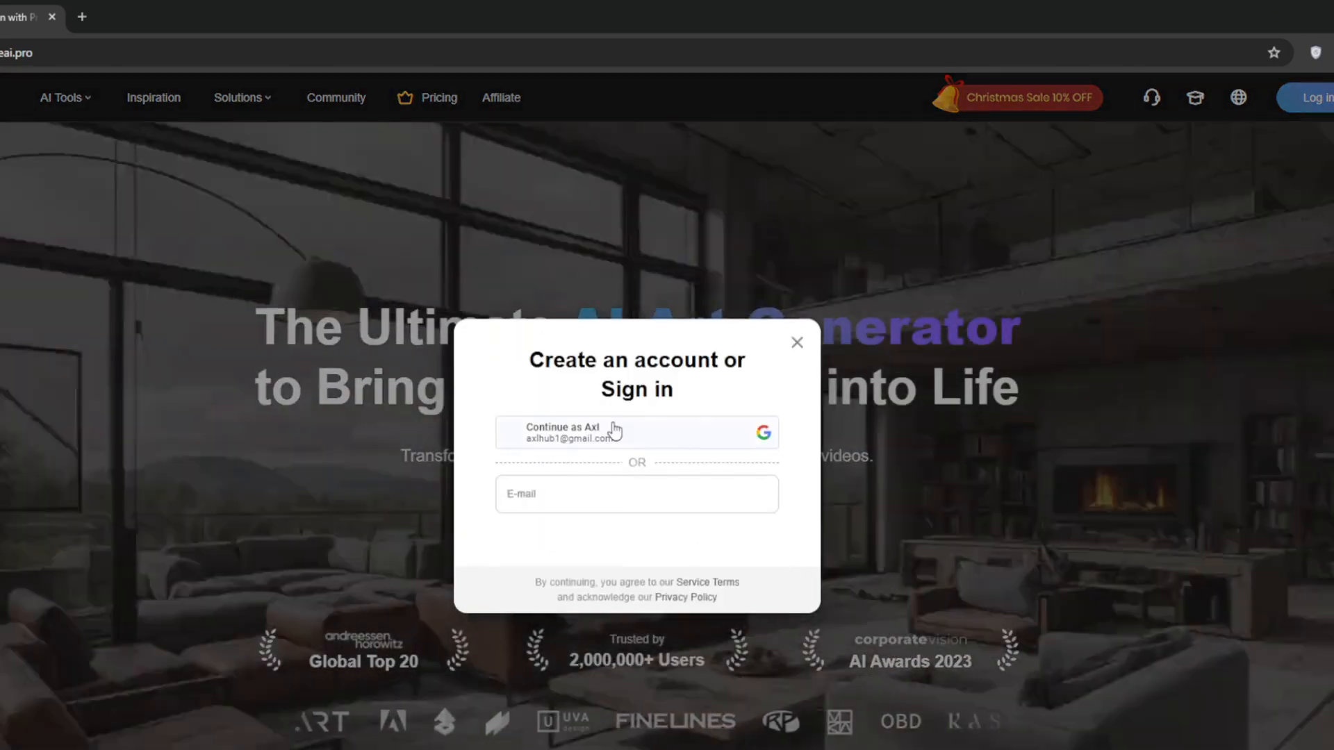
{"action": "left_click", "coordinate": [635, 432]}
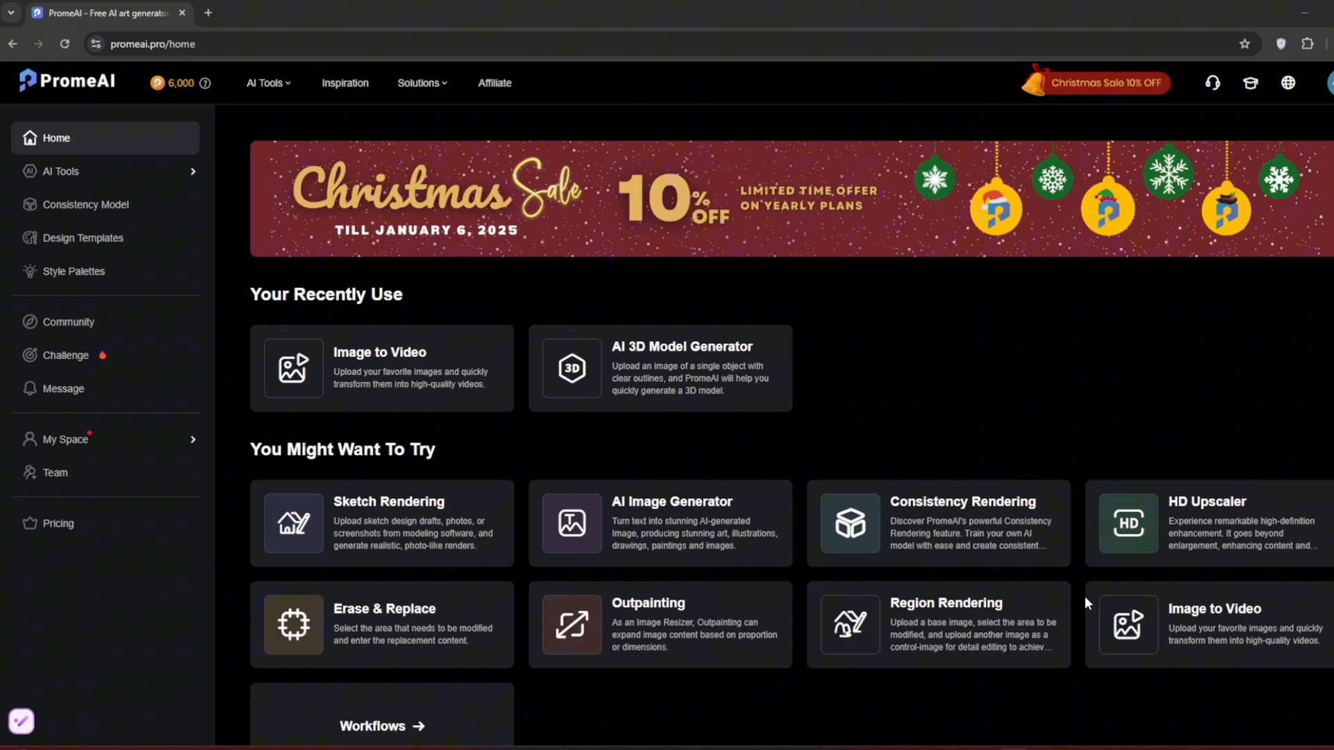
{"action": "mouse_move", "coordinate": [758, 282]}
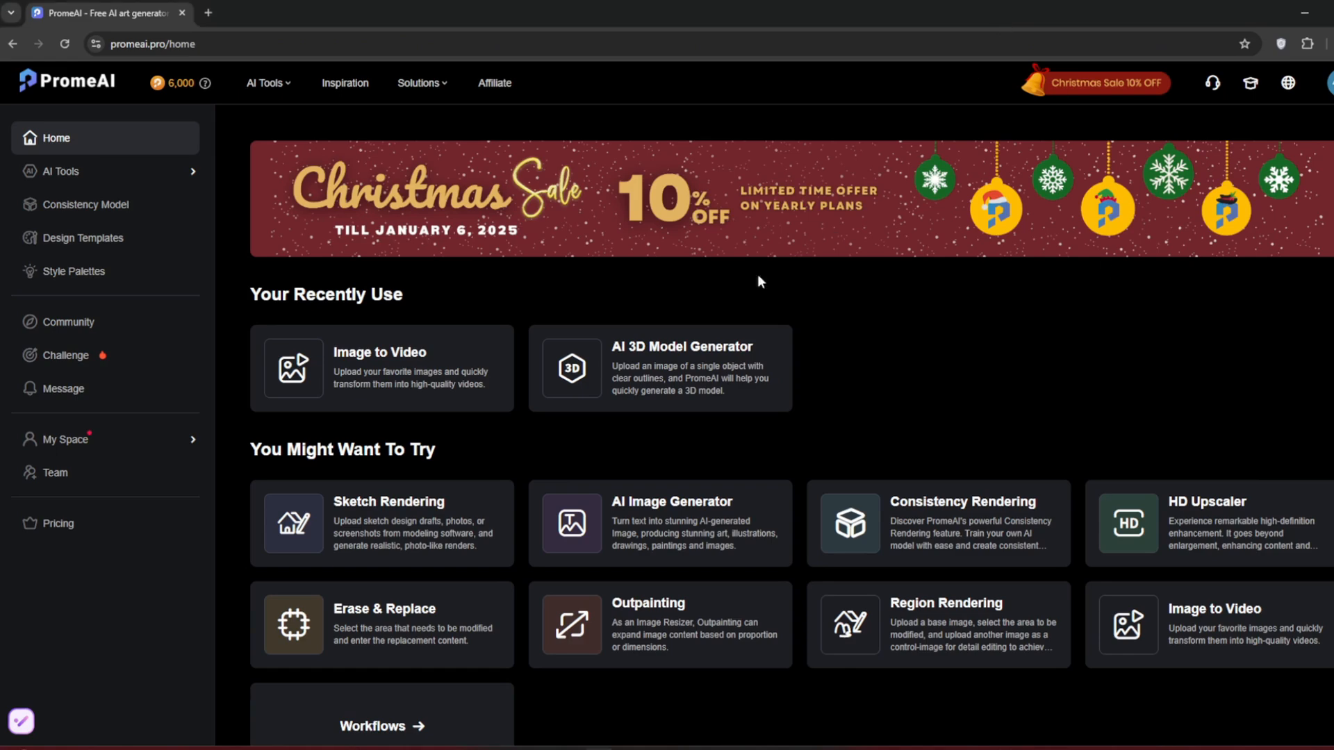
{"action": "scroll", "scroll_direction": "down", "scroll_amount": 3}
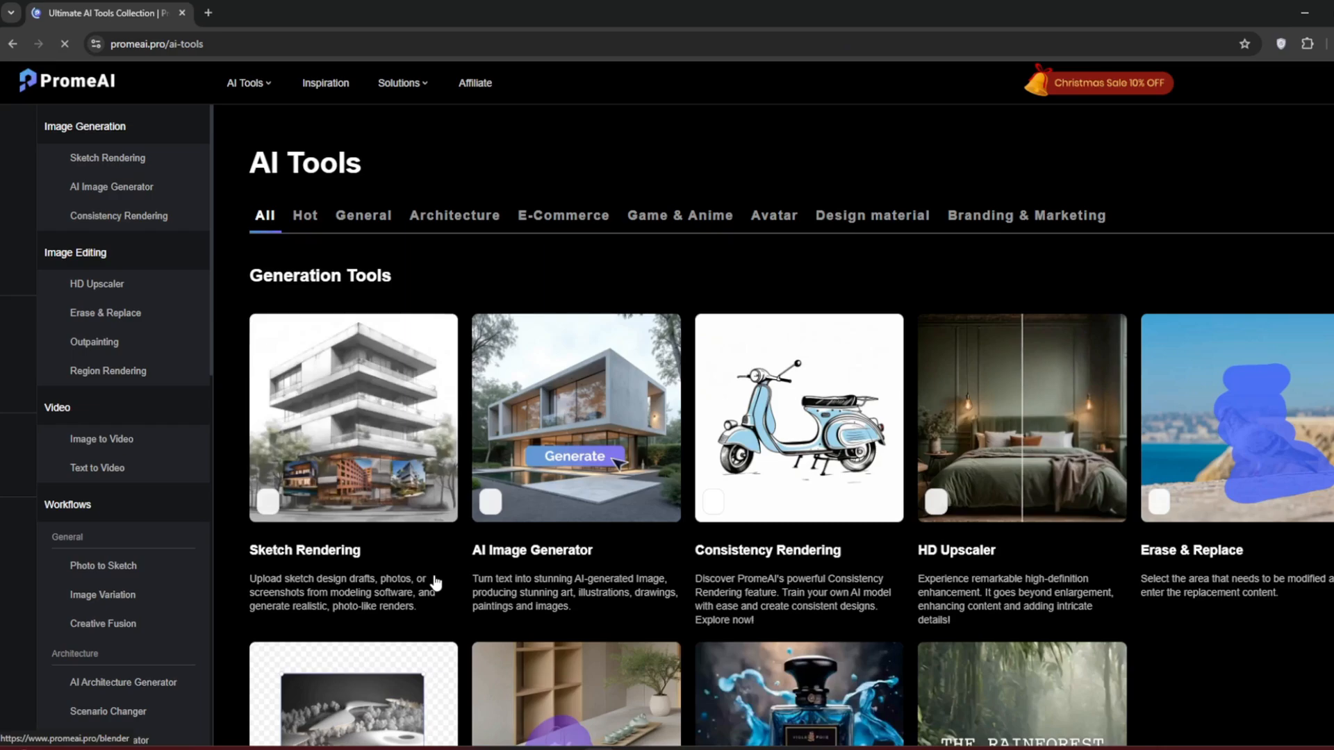
Scroll through the AI Tools catalogue of tool cards
{"action": "scroll", "scroll_direction": "down", "scroll_amount": 3}
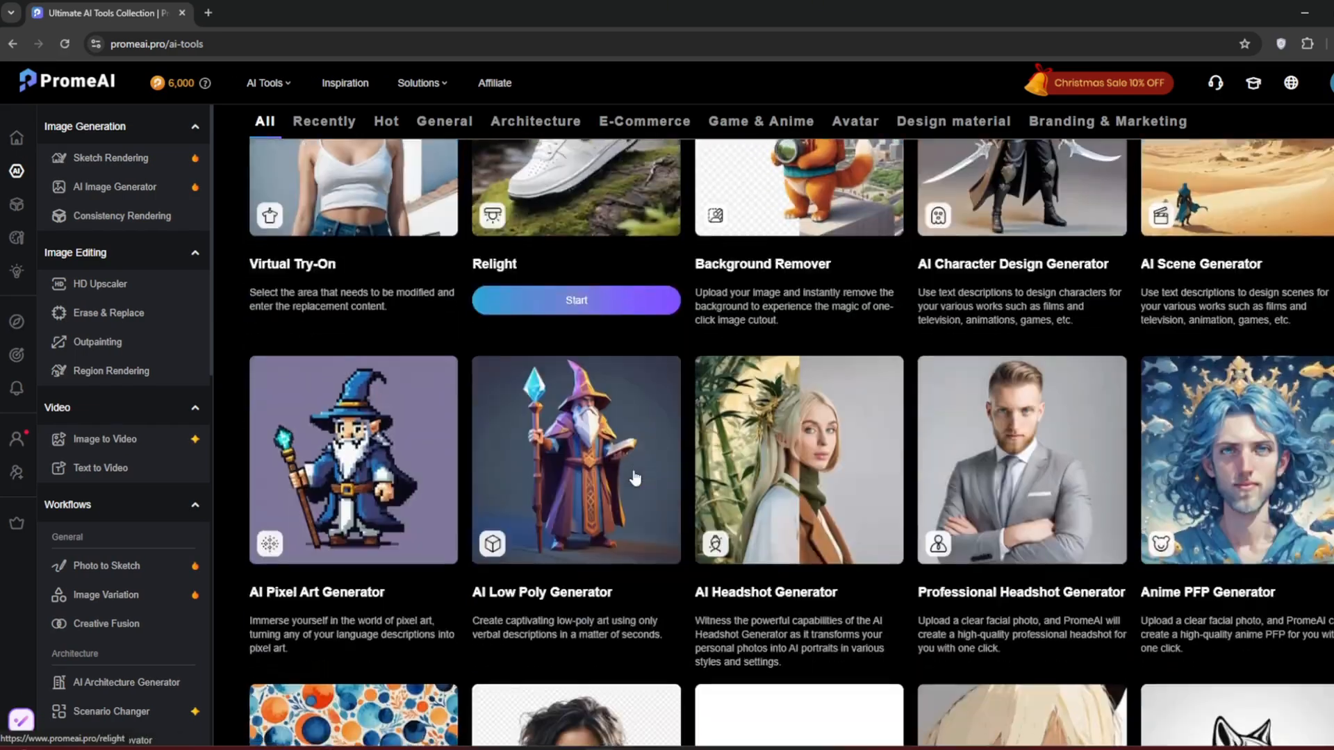
{"action": "scroll", "scroll_direction": "down", "scroll_amount": 3}
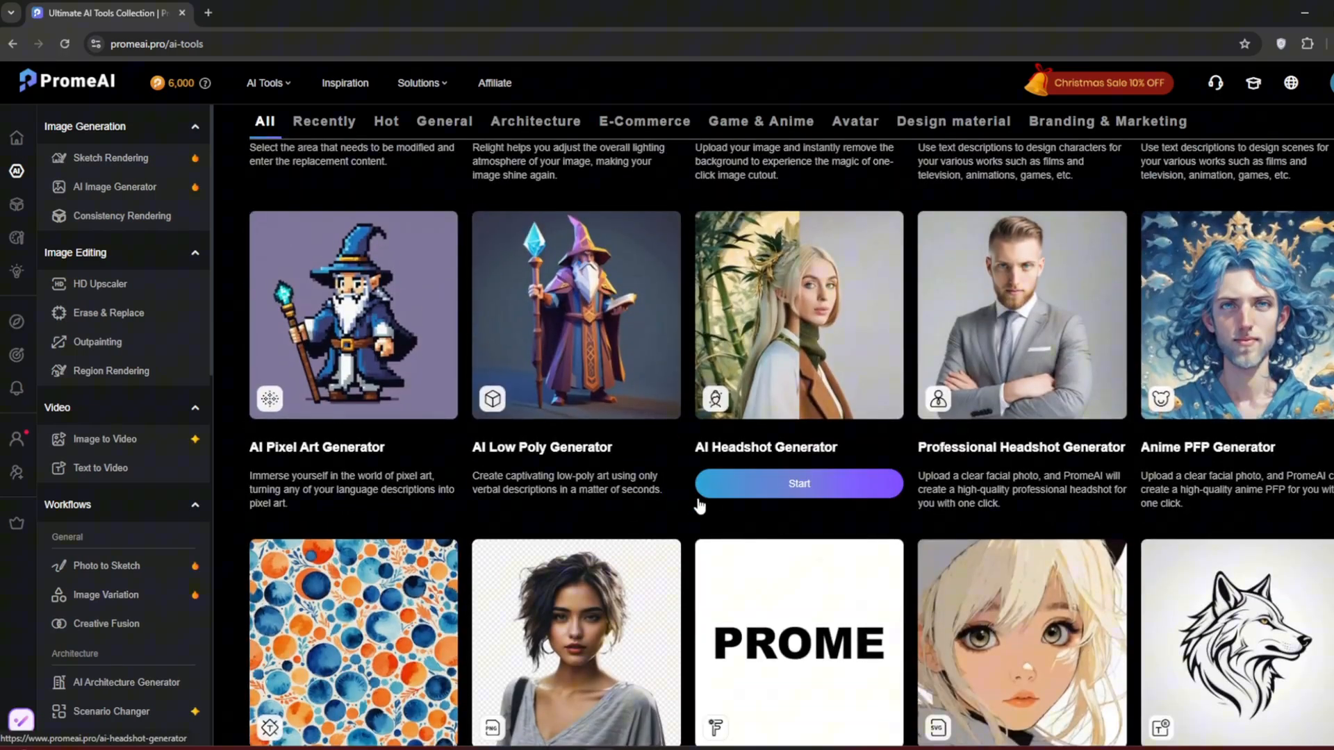
{"action": "scroll", "scroll_direction": "down", "scroll_amount": 3}
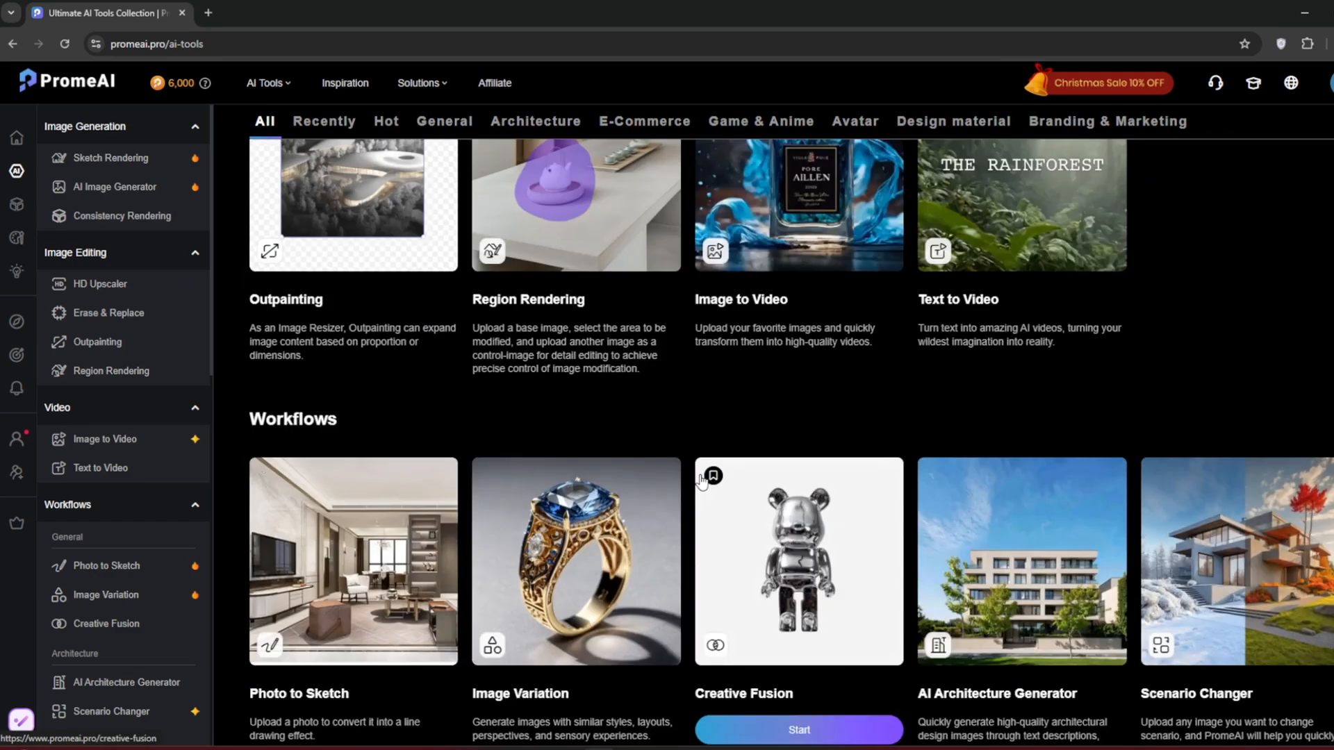
{"action": "scroll", "scroll_direction": "up", "scroll_amount": 3}
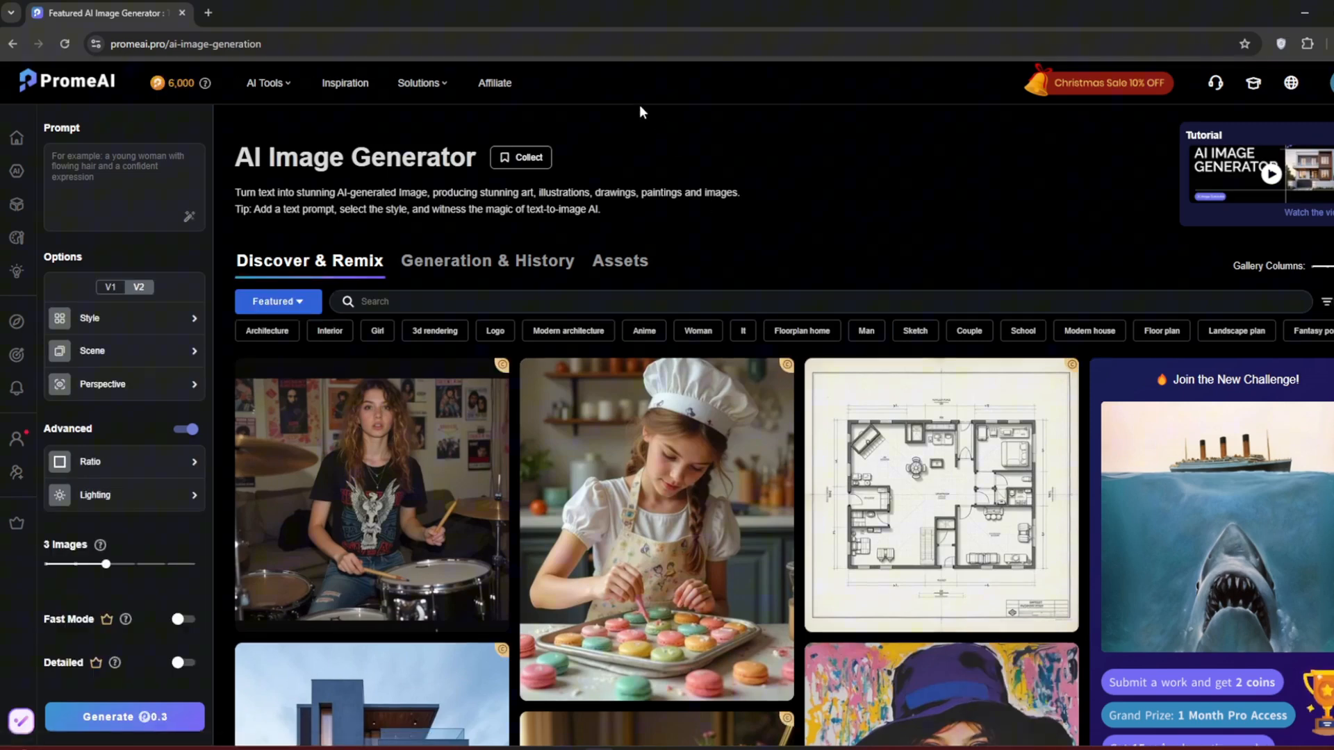
{"action": "mouse_move", "coordinate": [646, 551]}
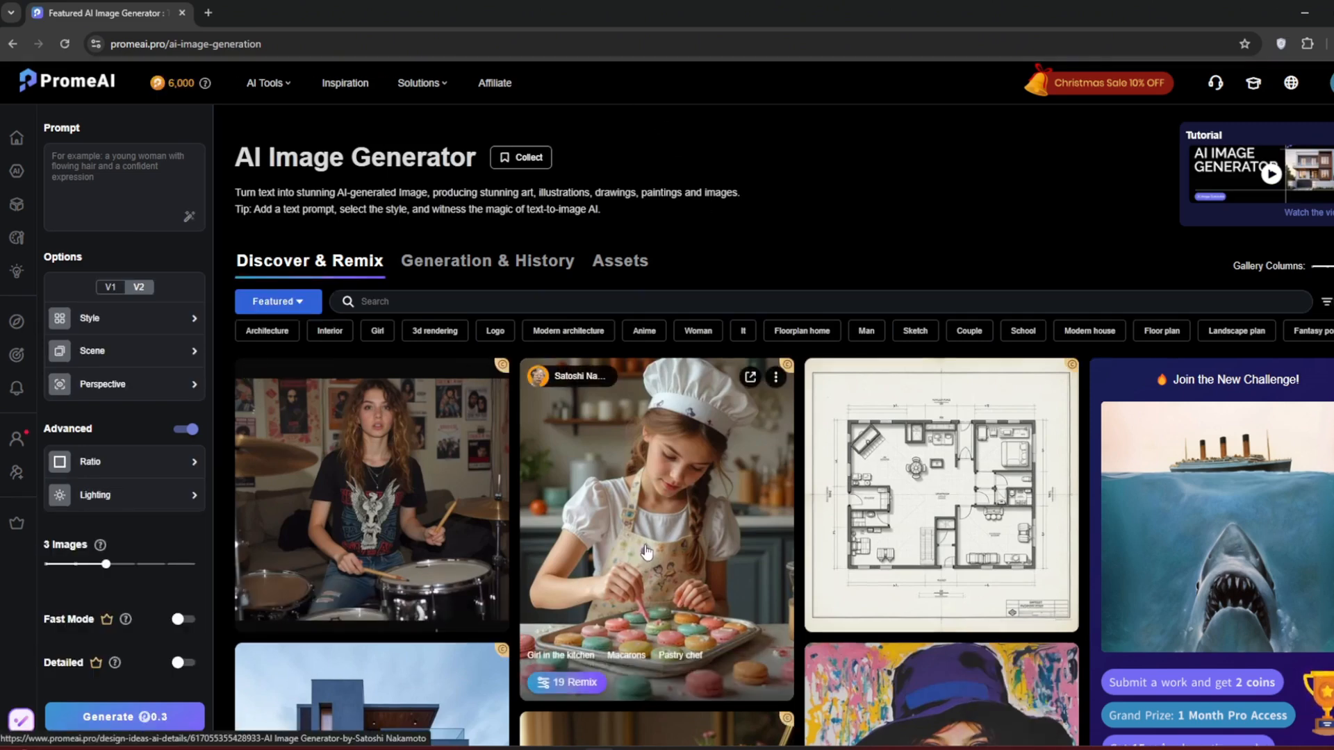
{"action": "scroll", "scroll_direction": "down", "scroll_amount": 3}
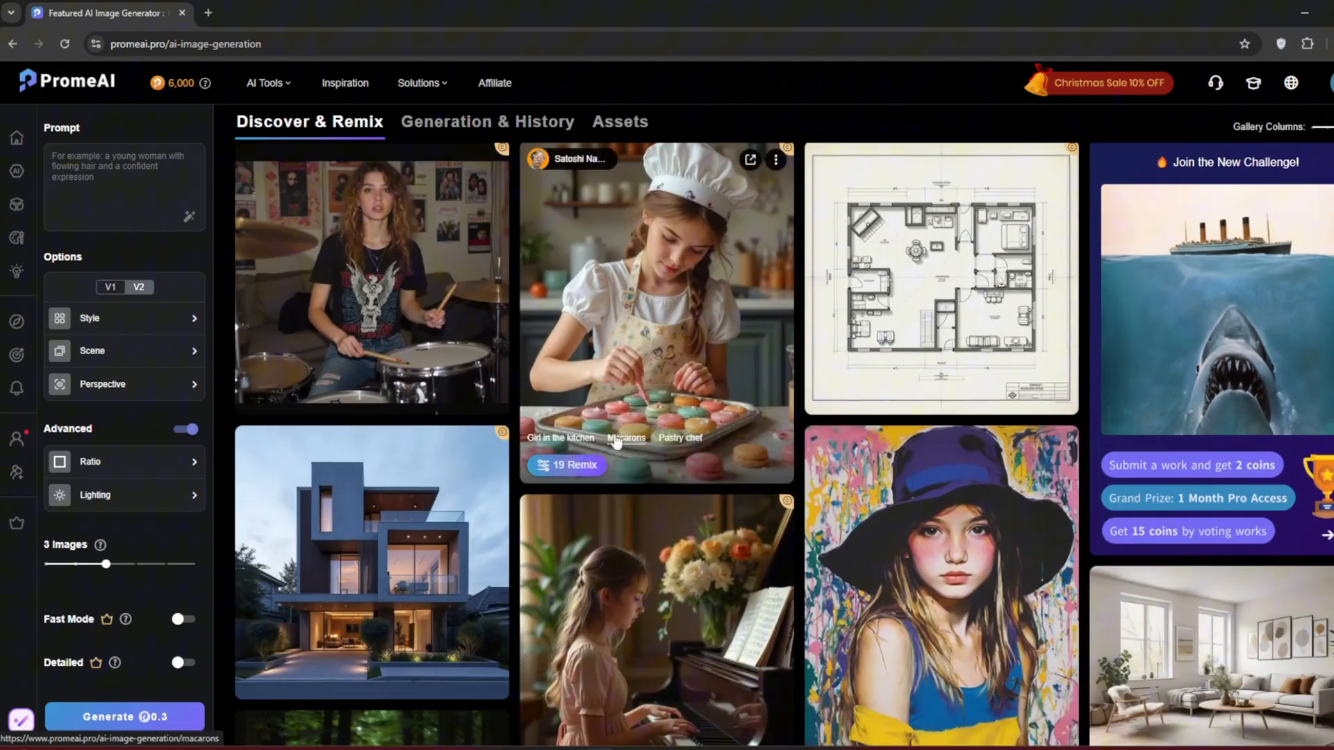
{"action": "scroll", "scroll_direction": "down", "scroll_amount": 3}
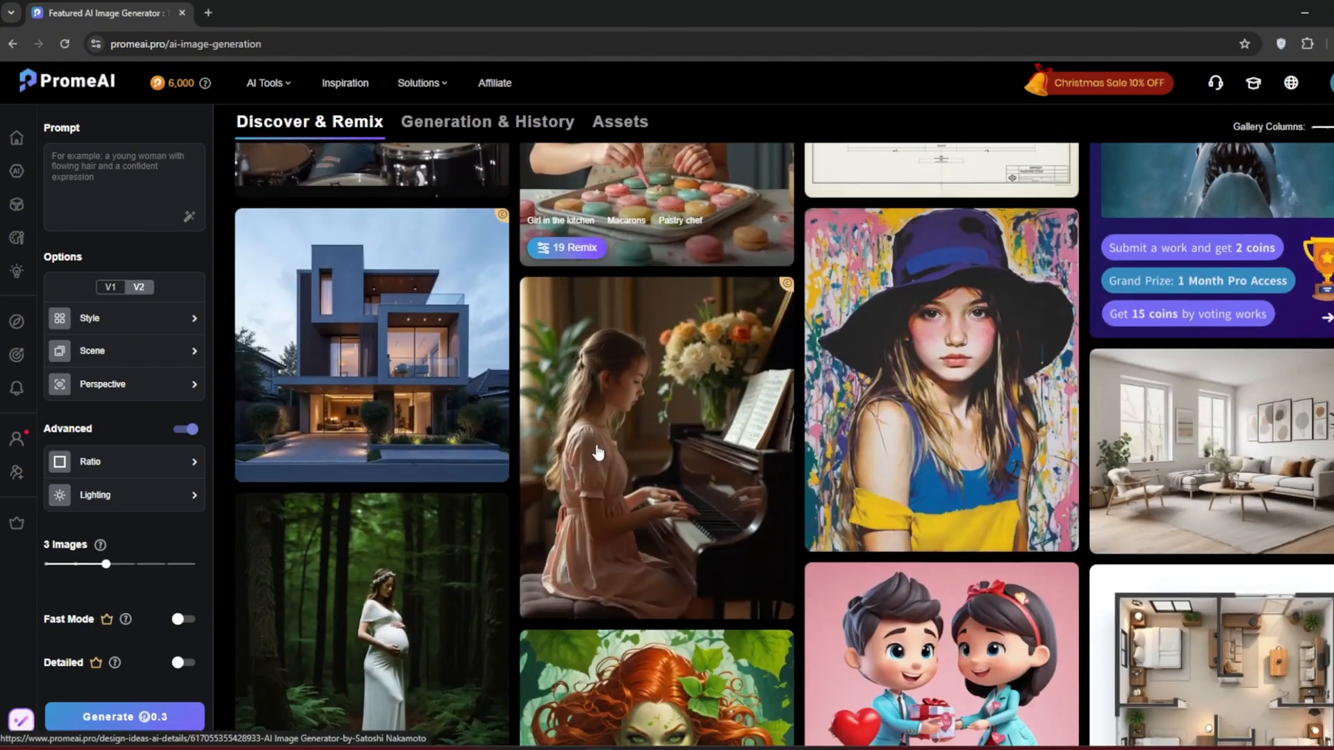
Enter the prompt 'A woman in the kitchen, cup cakes' in the image generator
{"action": "scroll", "scroll_direction": "up", "scroll_amount": 3}
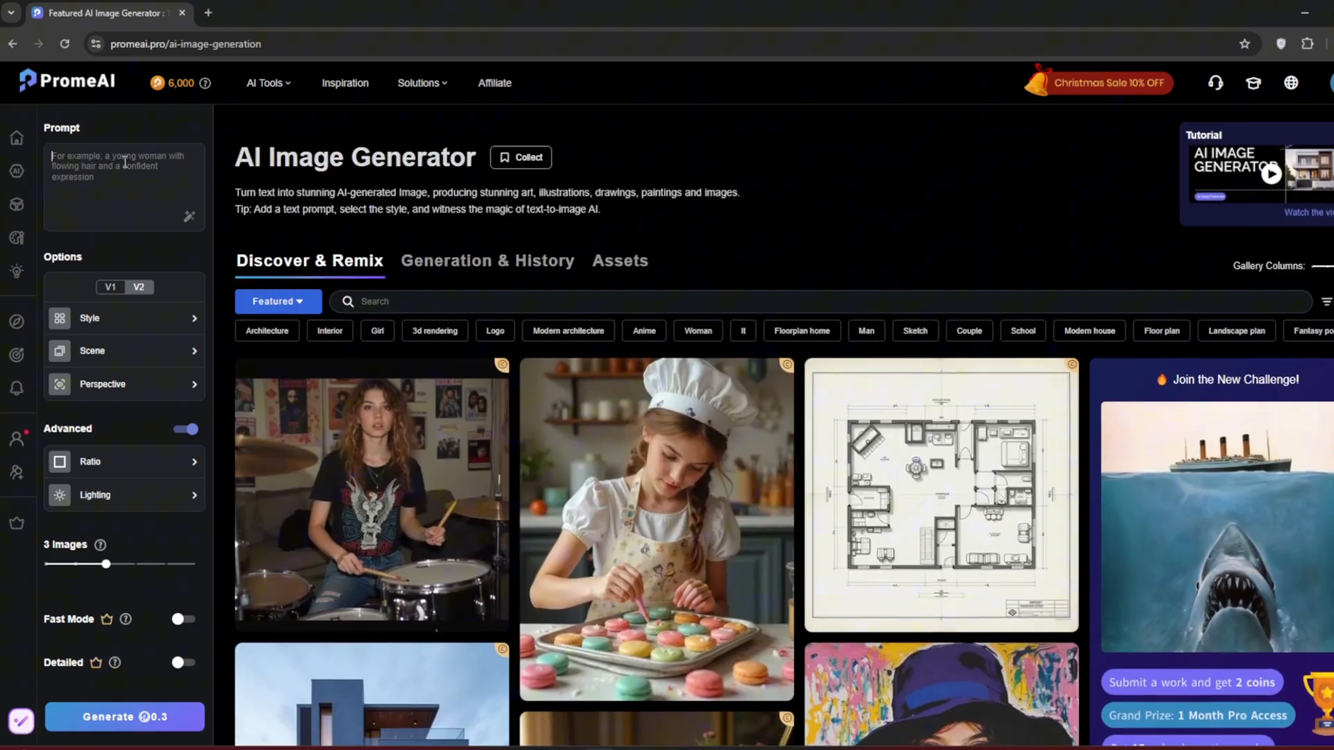
{"action": "type", "text": "A woman in the kitchen, cu"}
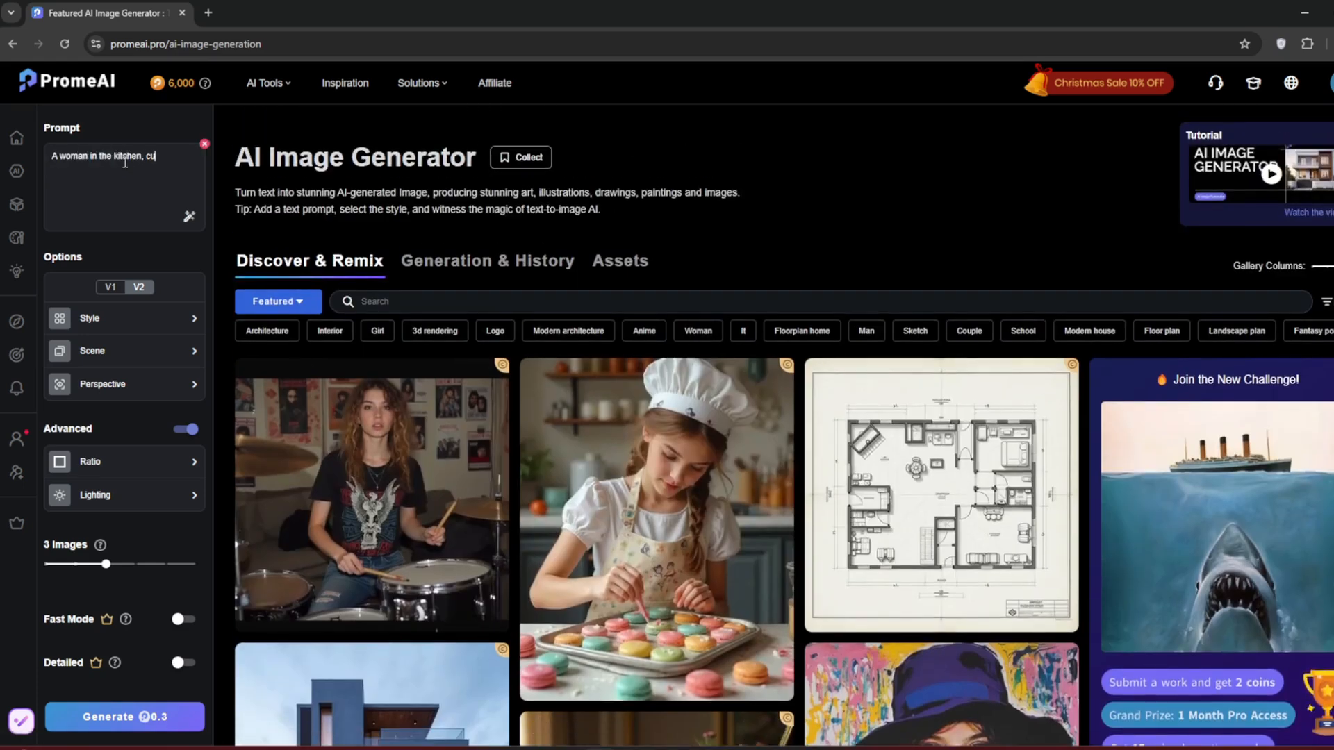
{"action": "type", "text": "p cakes"}
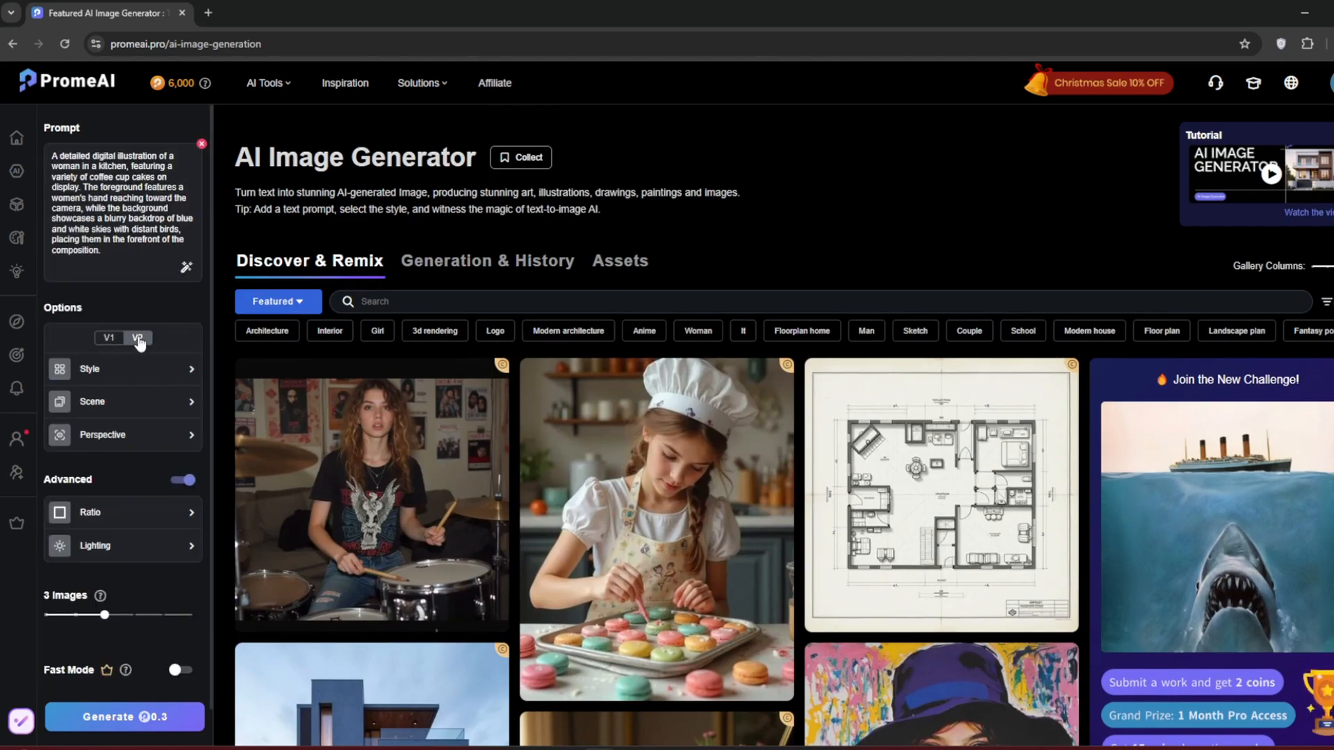
Apply the Documentary Photography 03 style from the Photography styles
{"action": "left_click", "coordinate": [89, 369]}
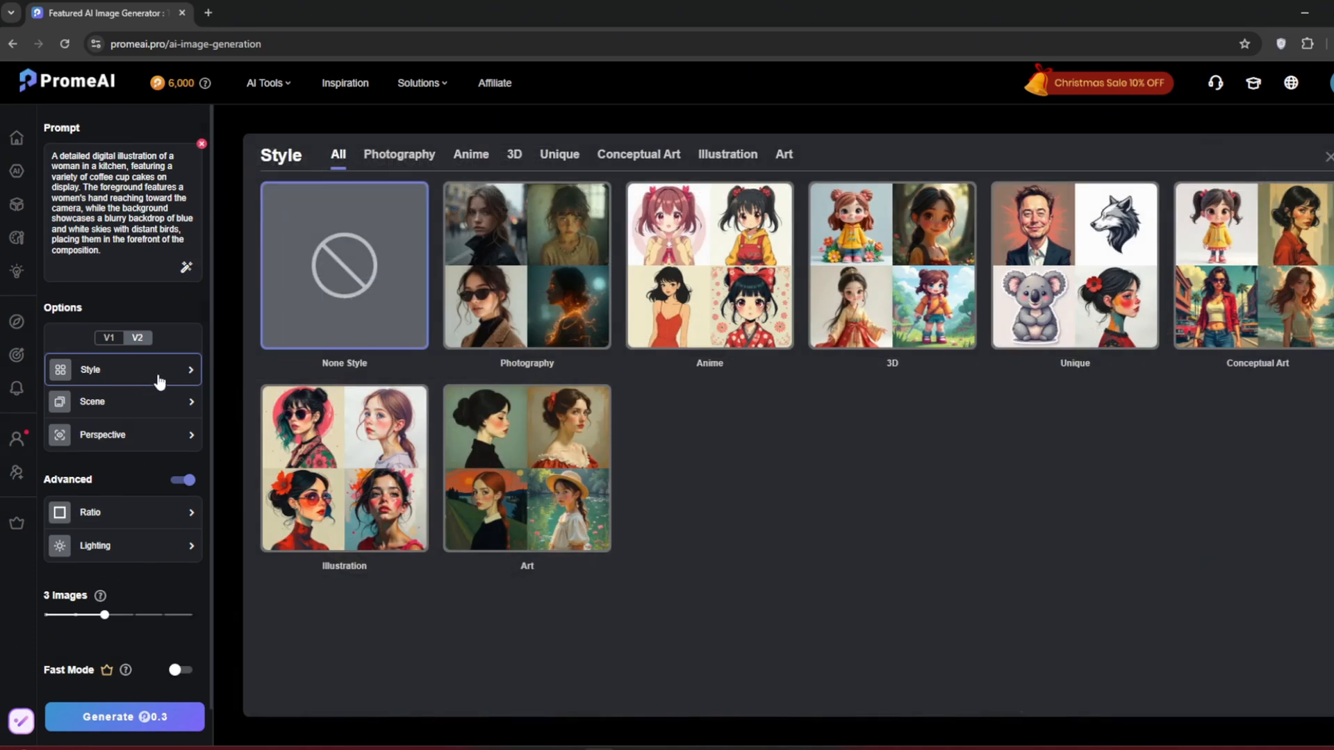
{"action": "mouse_move", "coordinate": [745, 532]}
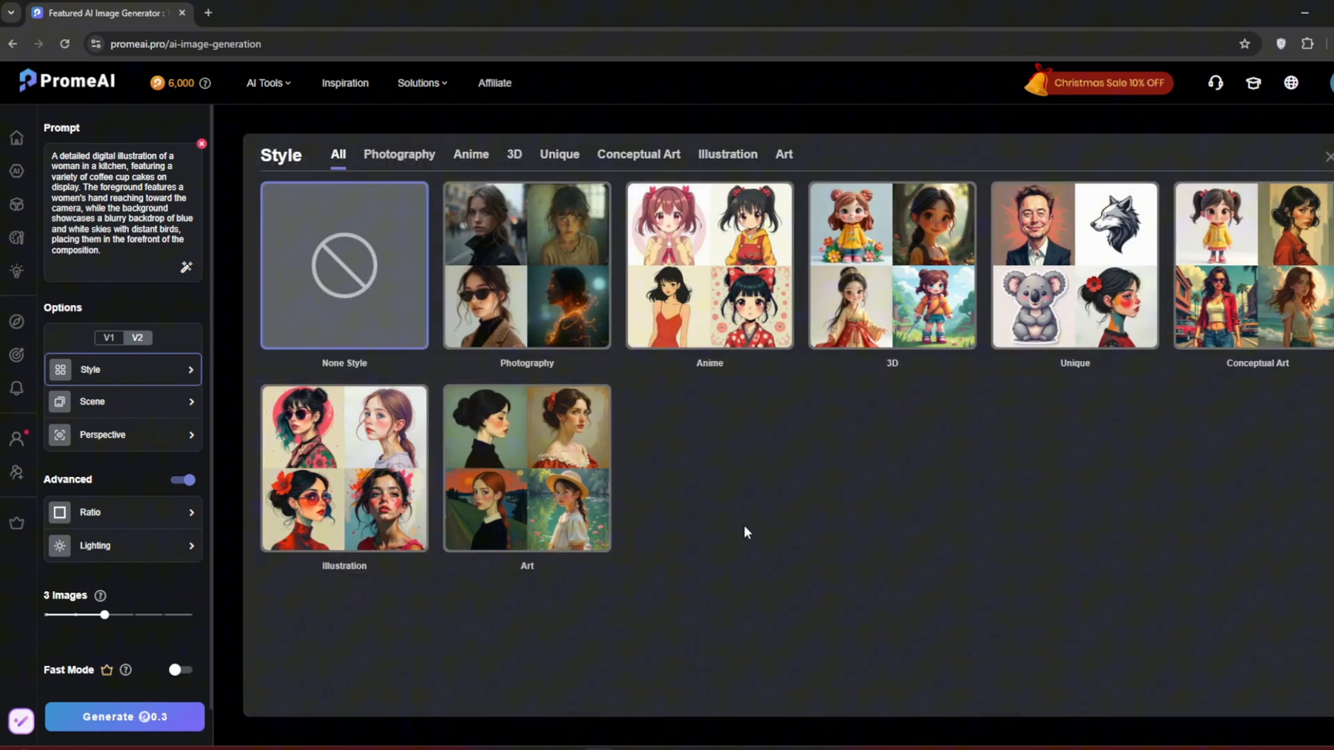
{"action": "left_click", "coordinate": [399, 155]}
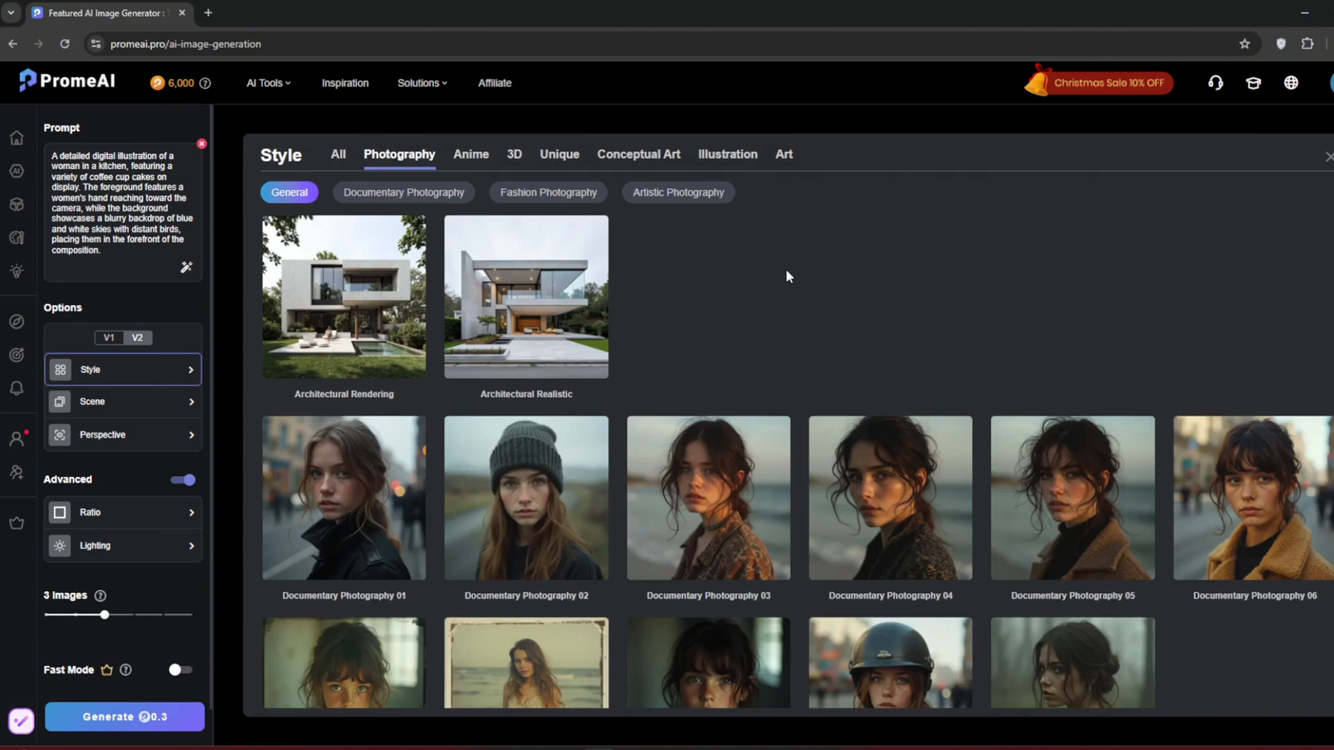
{"action": "scroll", "scroll_direction": "down", "scroll_amount": 3}
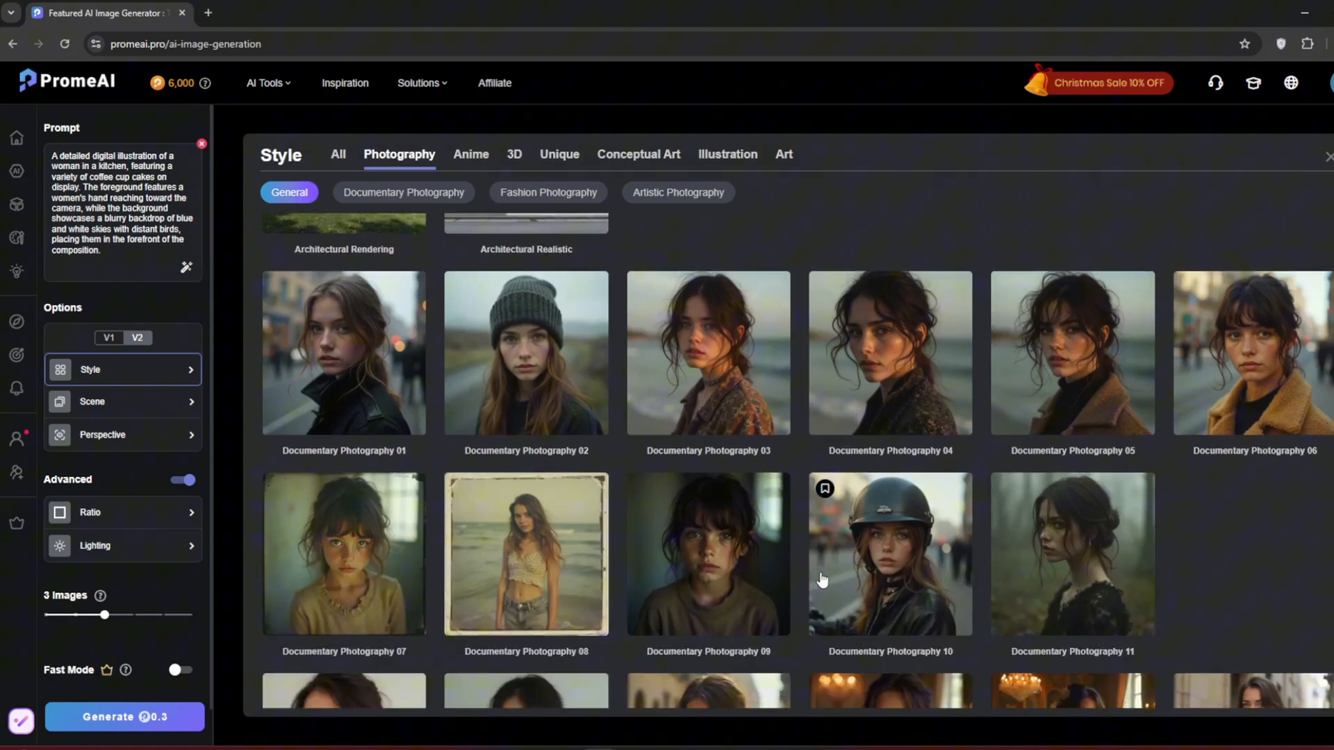
{"action": "mouse_move", "coordinate": [717, 482]}
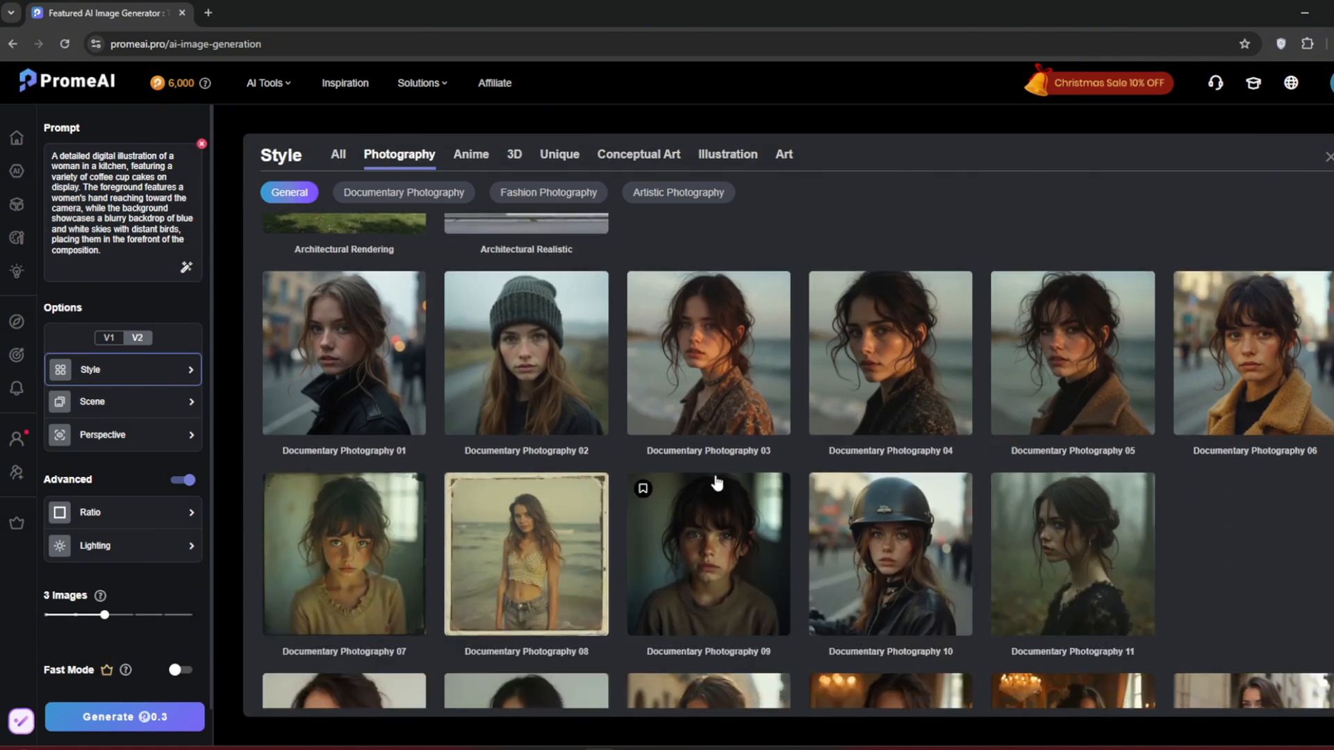
{"action": "left_click", "coordinate": [403, 192]}
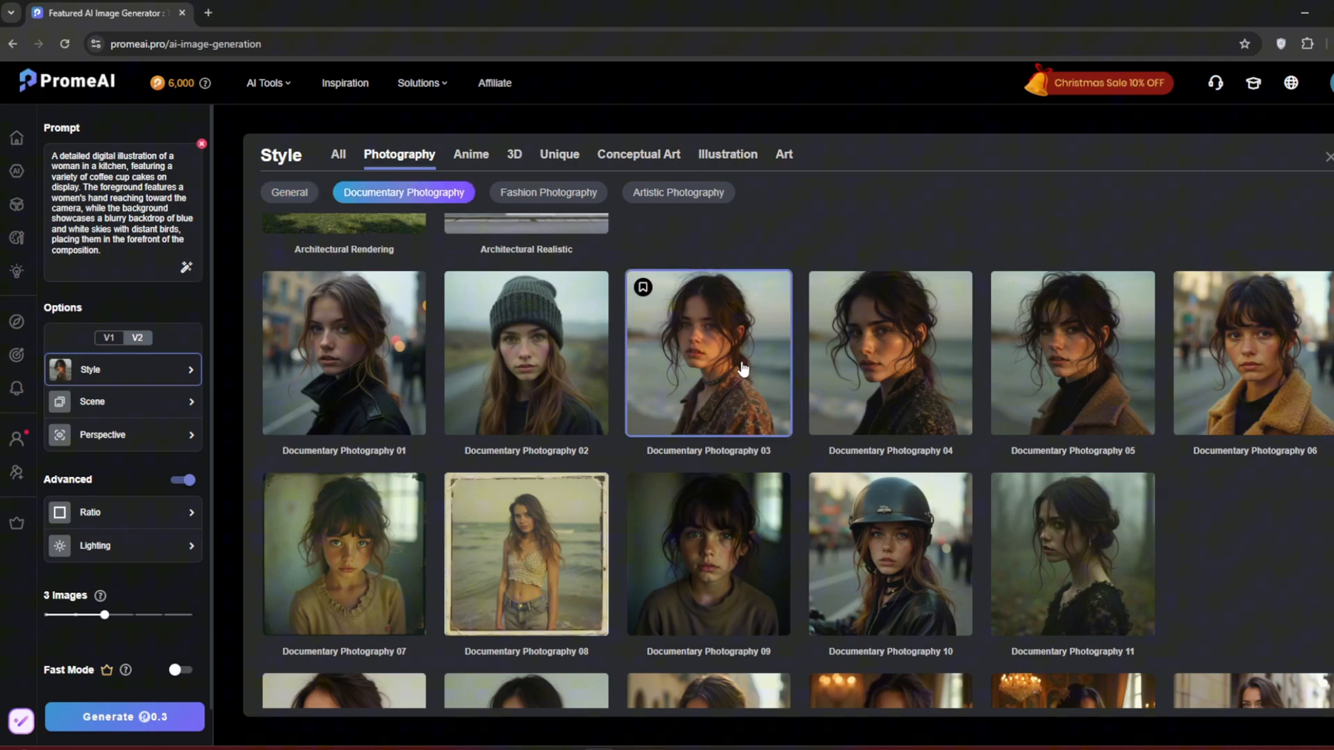
Browse the Scene options without choosing one
{"action": "left_click", "coordinate": [92, 402]}
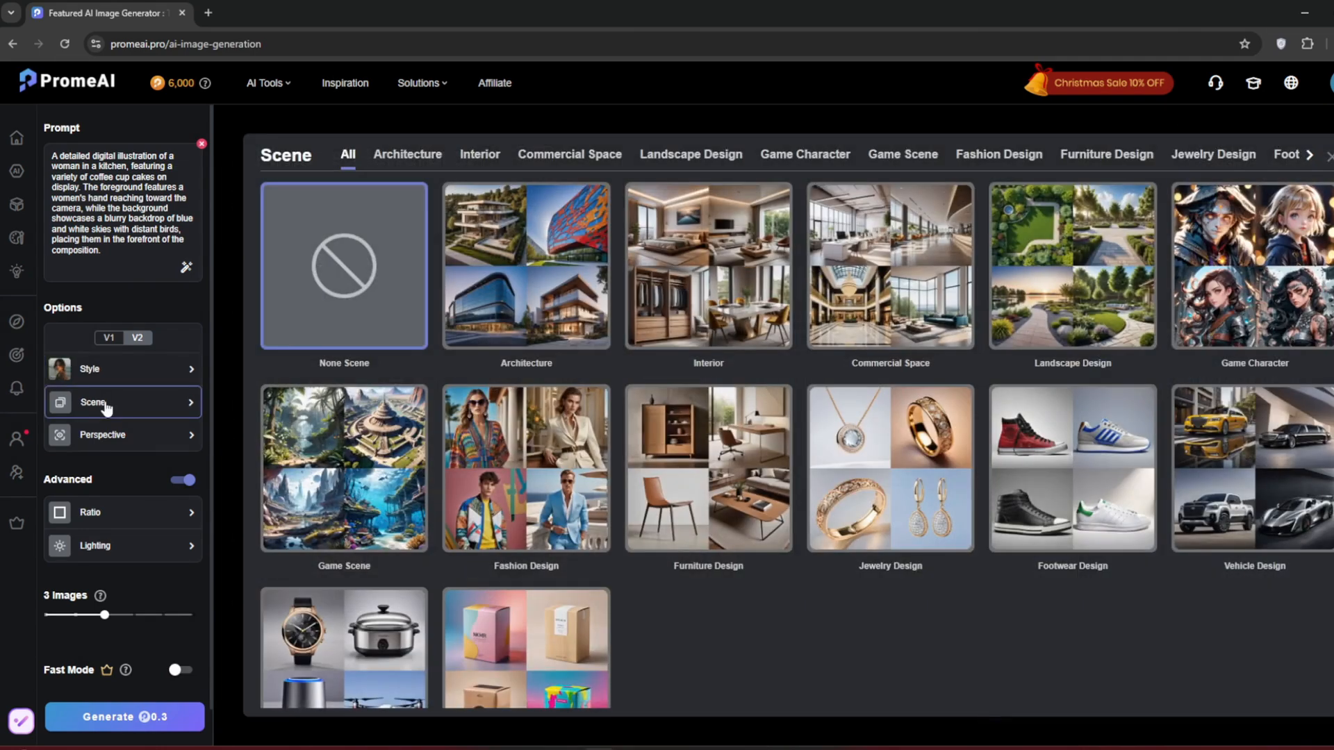
{"action": "scroll", "scroll_direction": "down", "scroll_amount": 3}
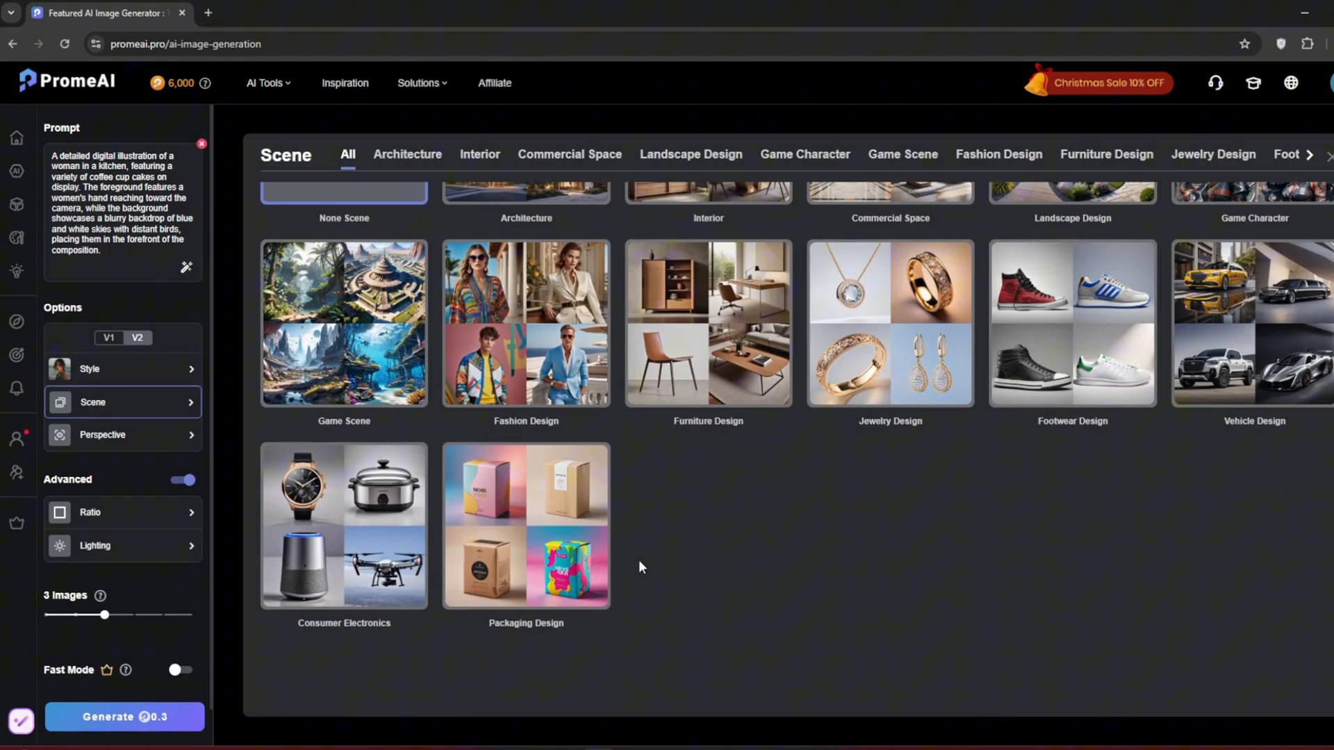
{"action": "scroll", "scroll_direction": "up", "scroll_amount": 3}
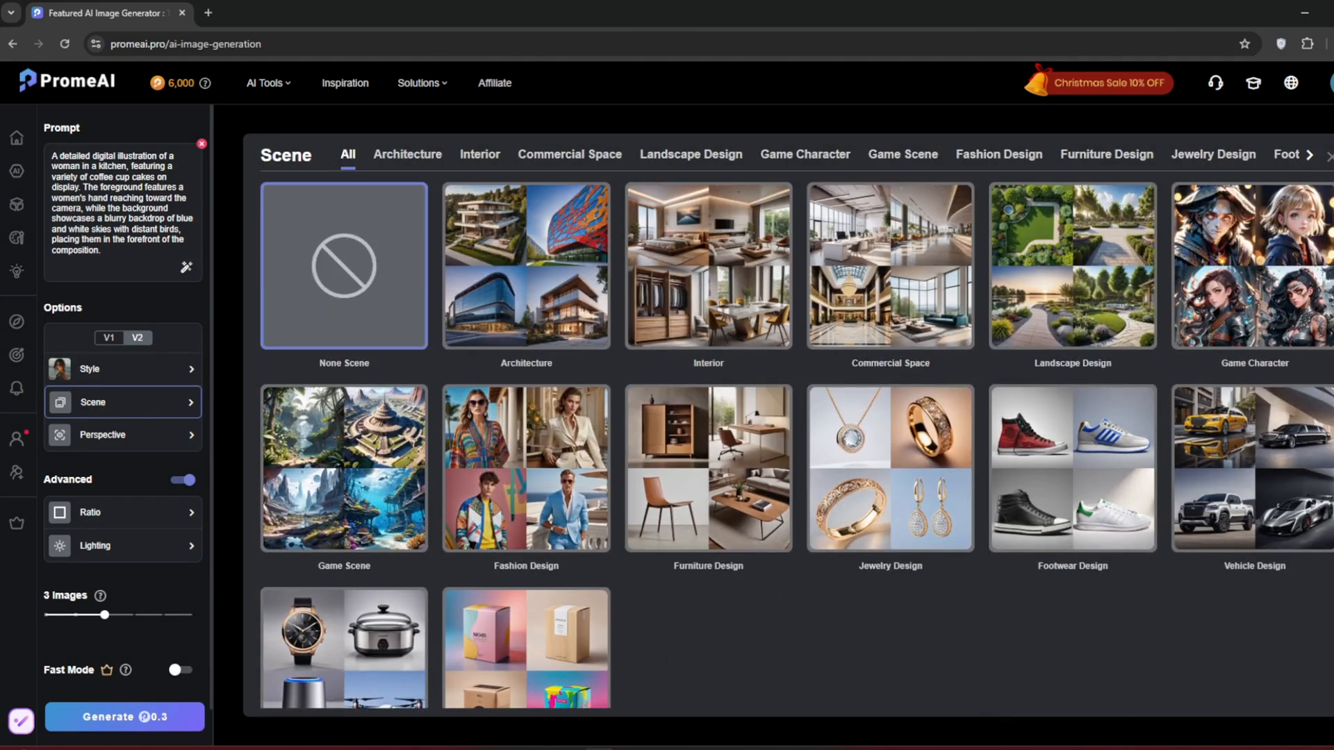
Set the camera perspective to Full Body Shot
{"action": "left_click", "coordinate": [101, 435]}
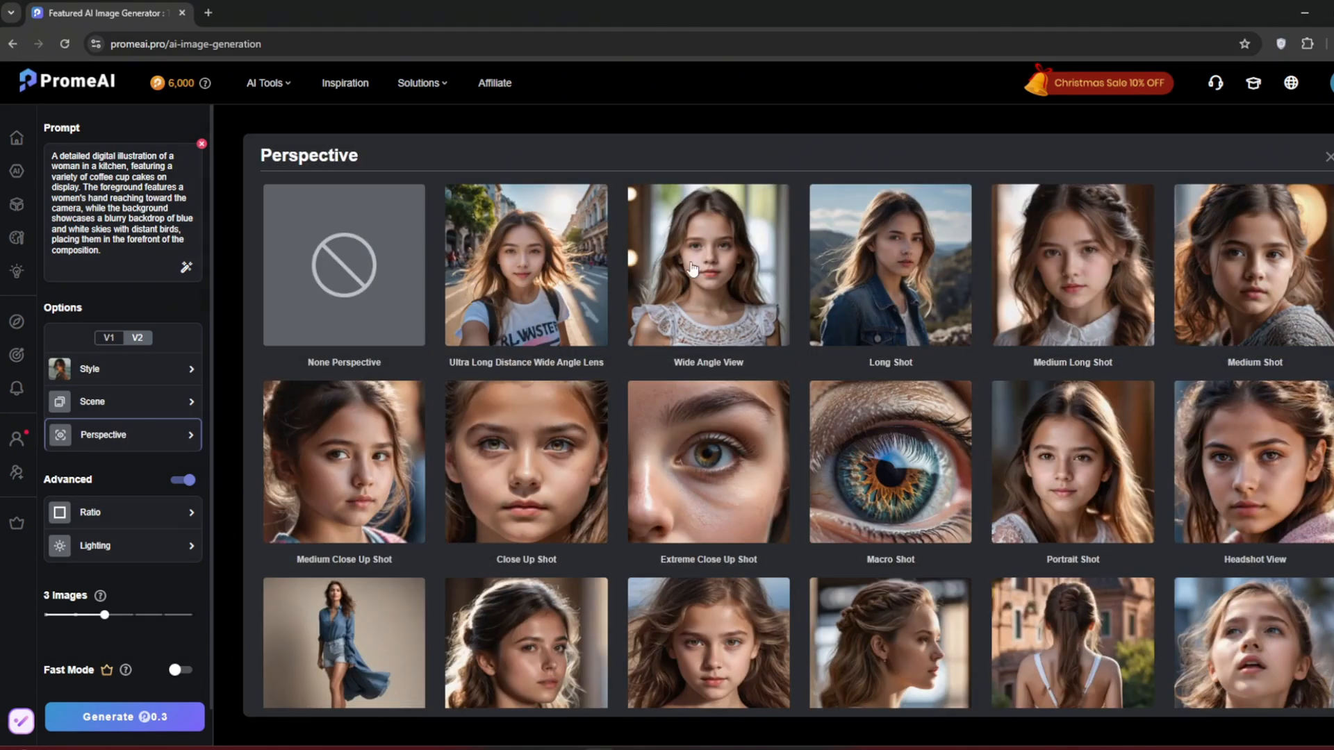
{"action": "scroll", "scroll_direction": "down", "scroll_amount": 3}
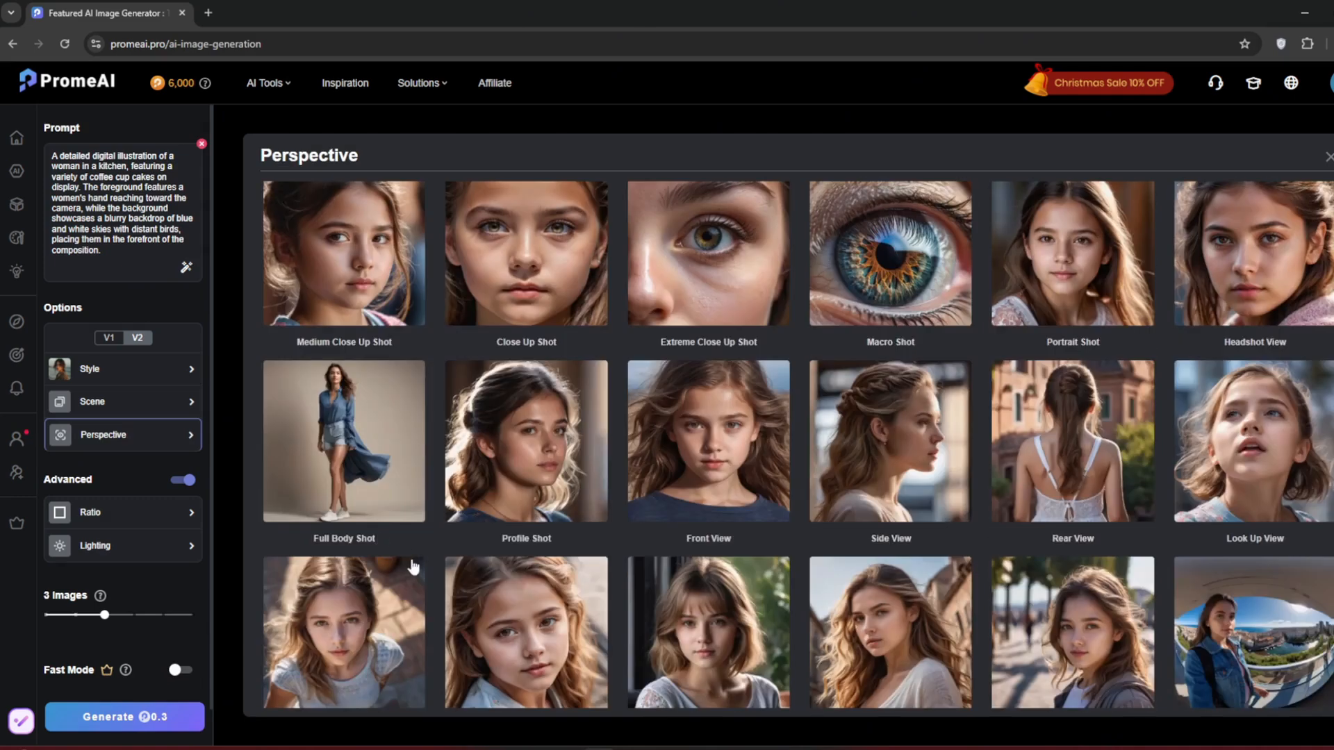
{"action": "left_click", "coordinate": [343, 440]}
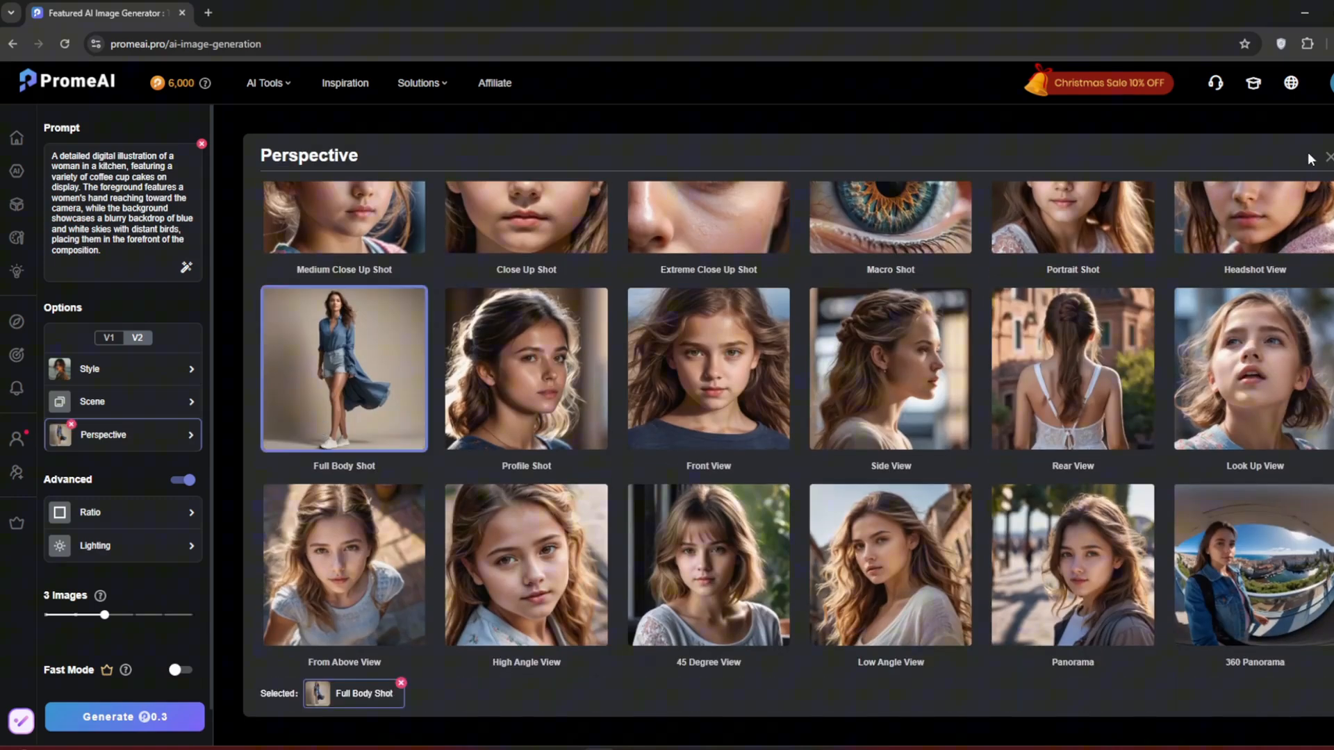
Set the image ratio to 9:16, glance at Lighting, and turn on Fast Mode
{"action": "left_click", "coordinate": [89, 513]}
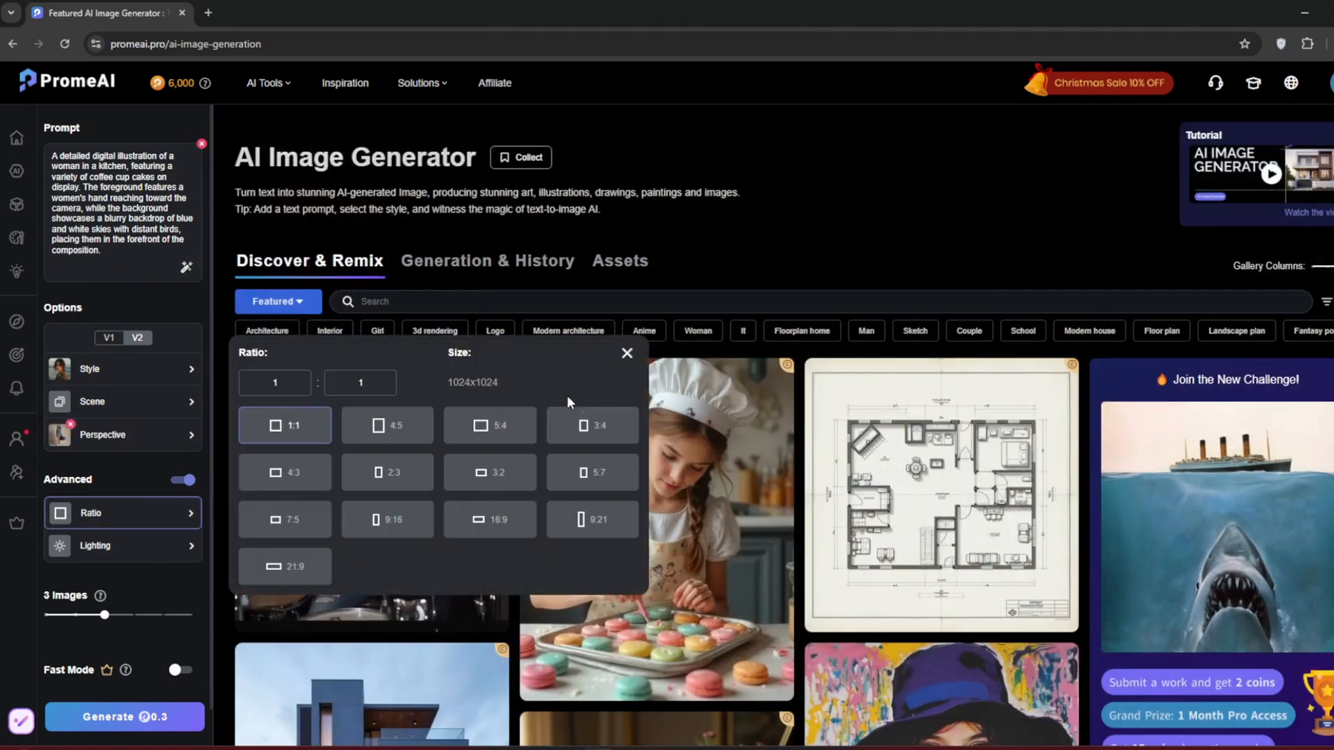
{"action": "left_click", "coordinate": [388, 520]}
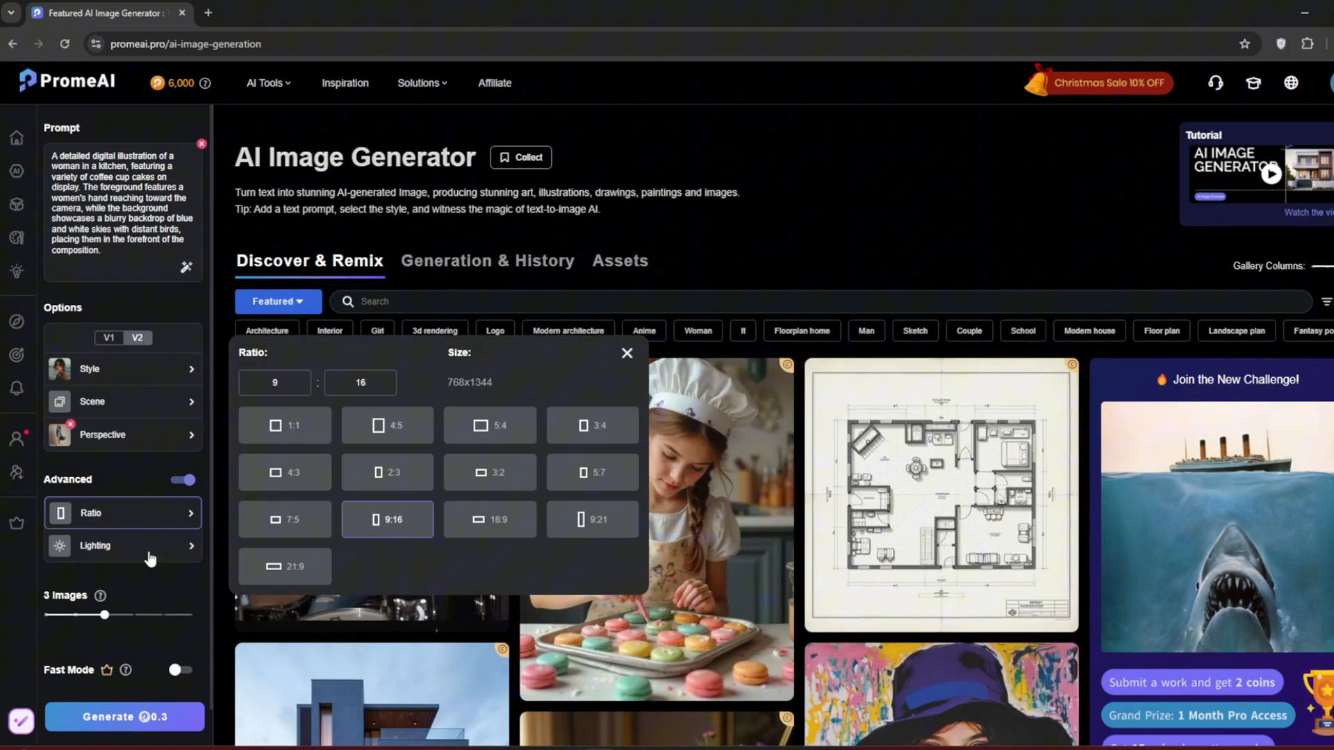
{"action": "left_click", "coordinate": [96, 544]}
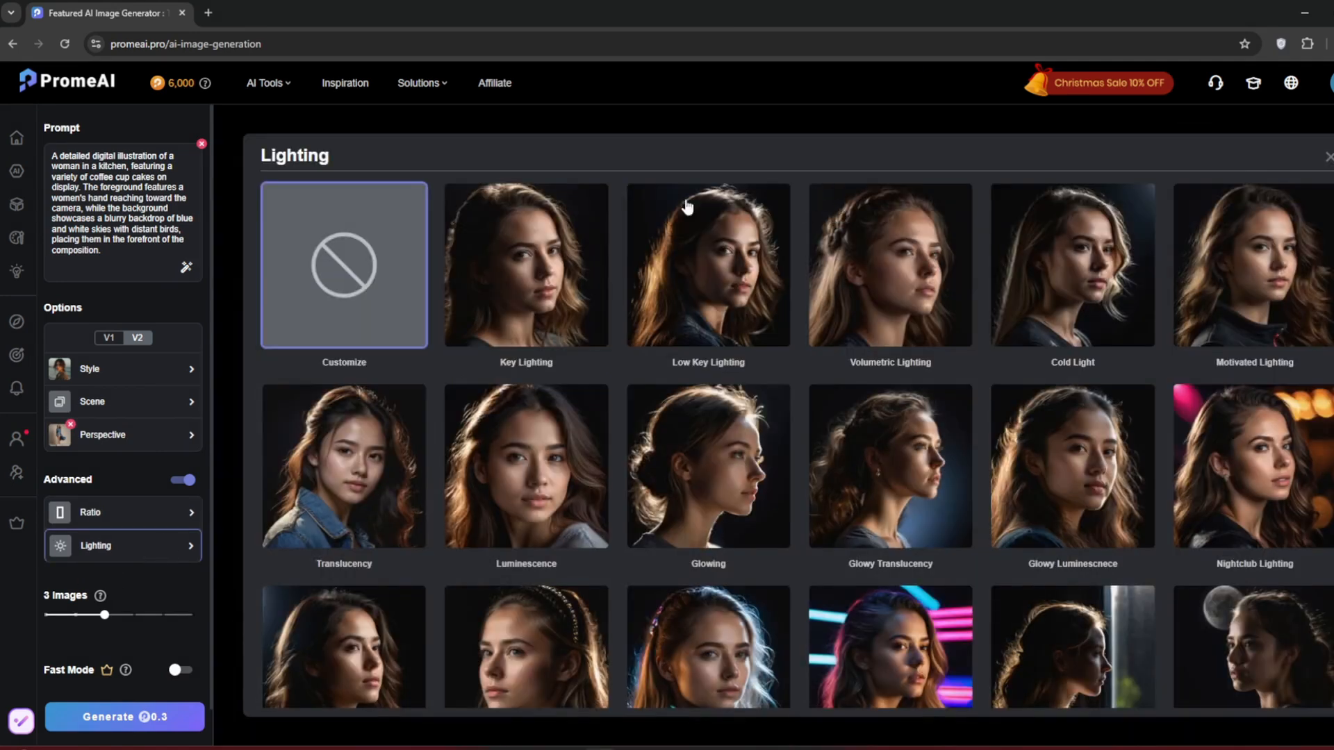
{"action": "mouse_move", "coordinate": [930, 204]}
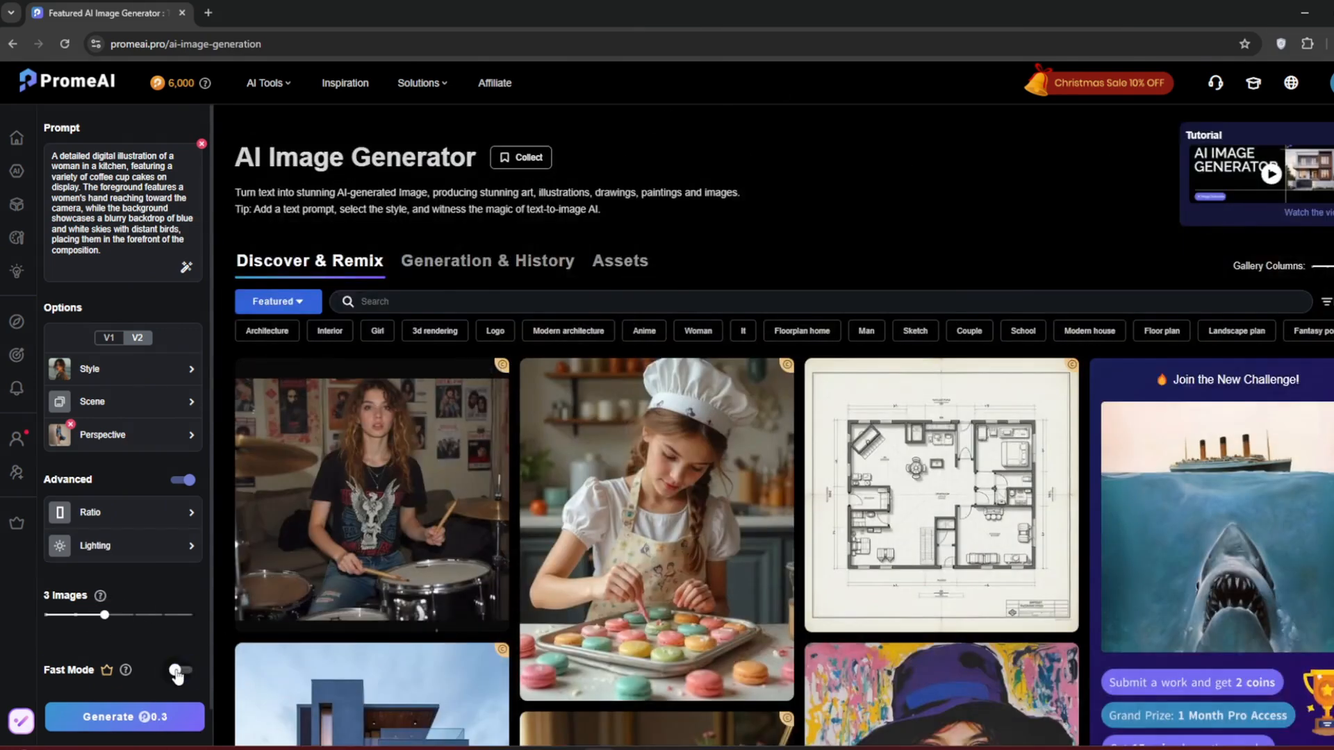
{"action": "left_click", "coordinate": [179, 670]}
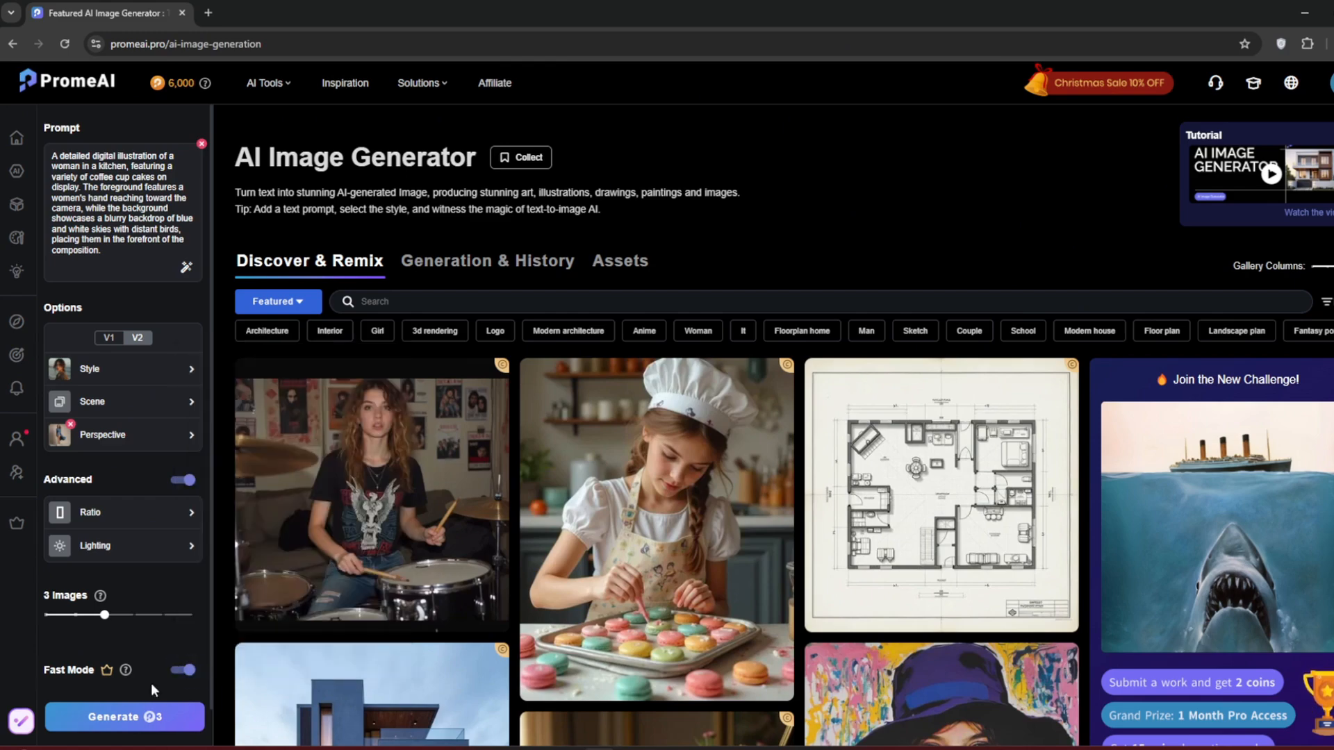
Generate the cupcake kitchen images and show download options for the first one
{"action": "left_click", "coordinate": [124, 717]}
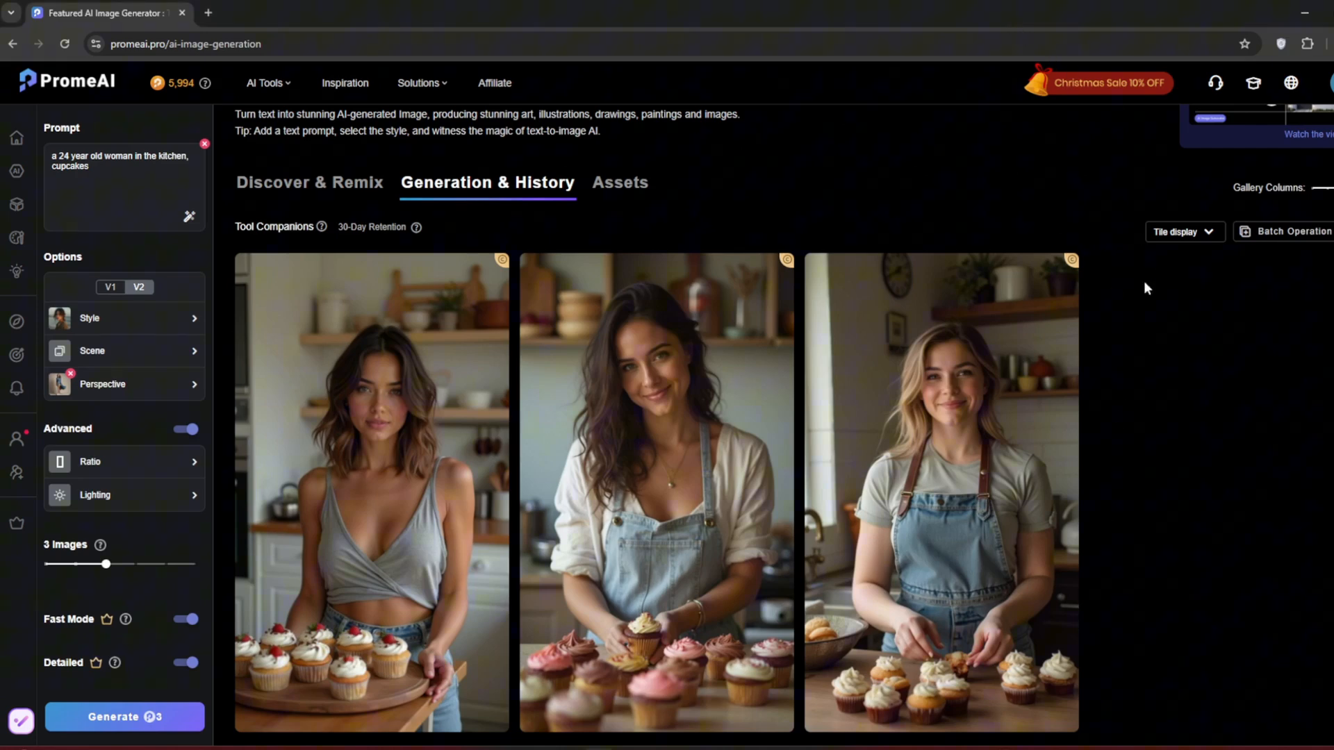
{"action": "mouse_move", "coordinate": [638, 471]}
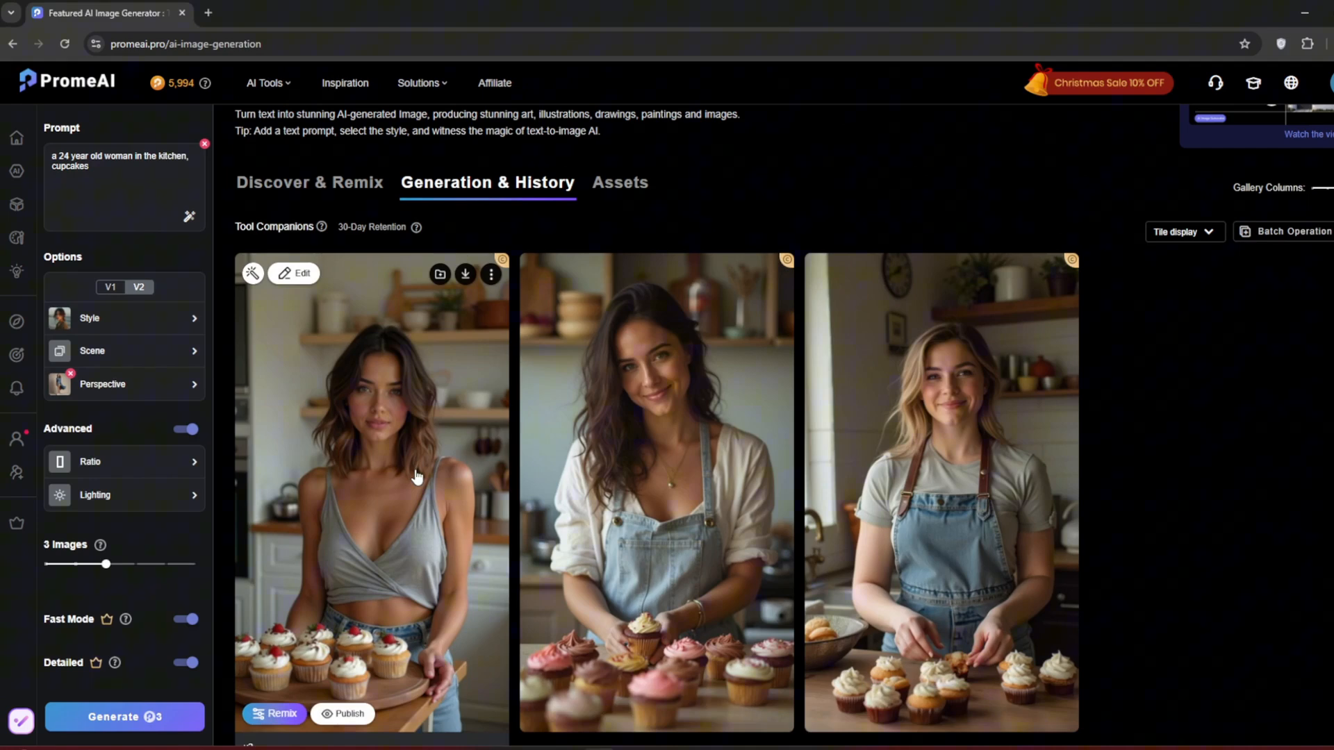
{"action": "left_click", "coordinate": [491, 274]}
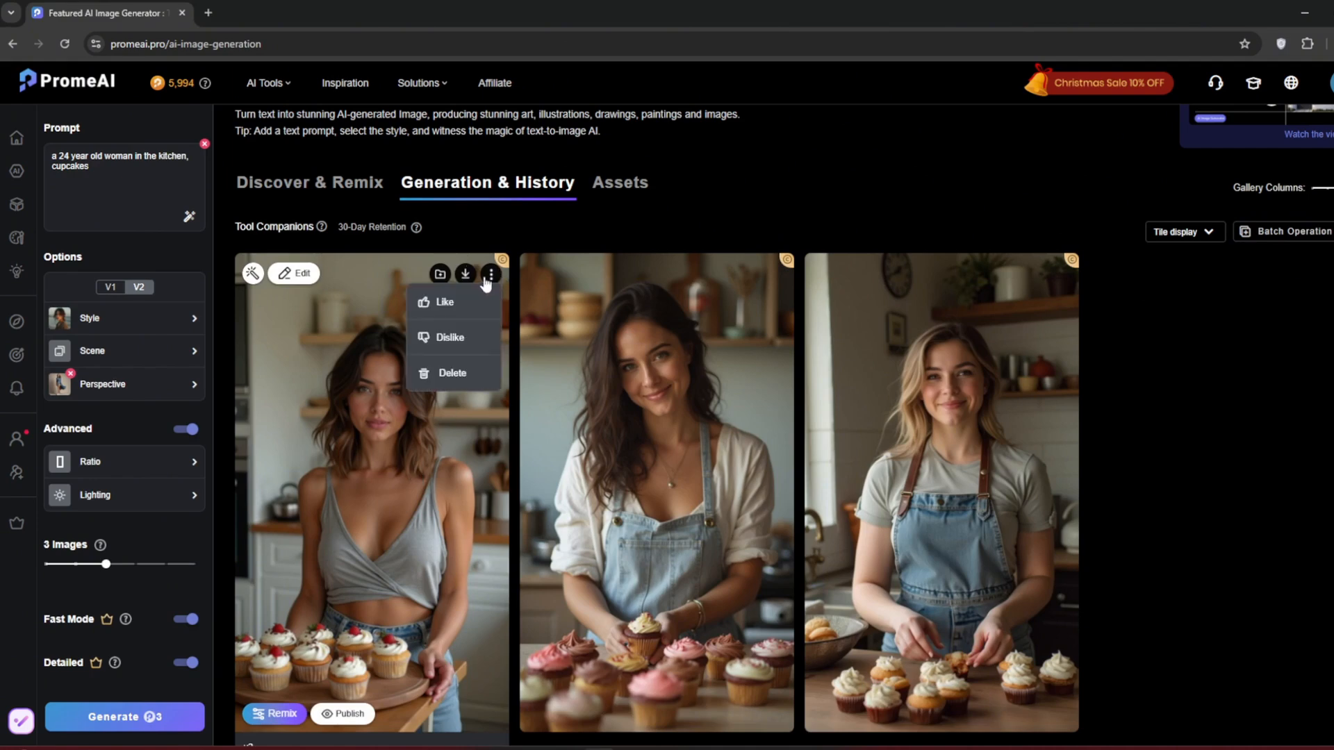
{"action": "left_click", "coordinate": [466, 273]}
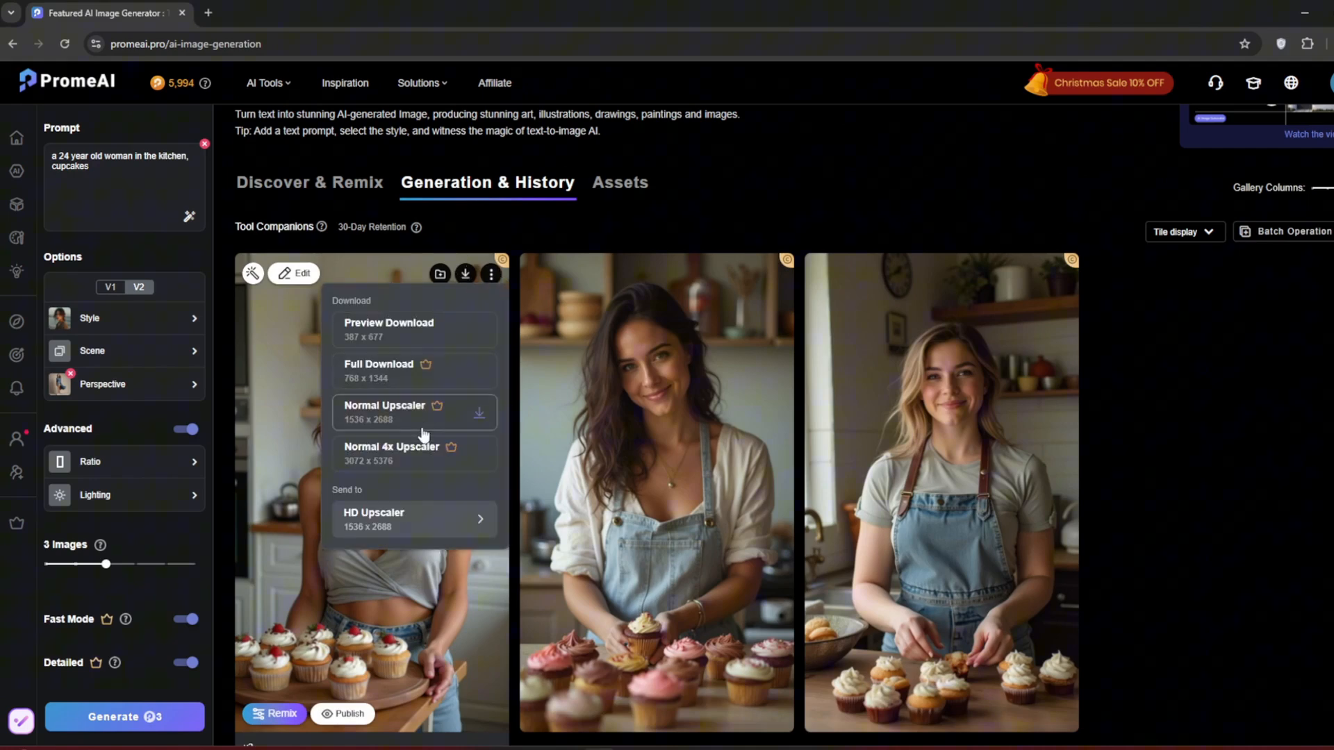
{"action": "mouse_move", "coordinate": [439, 517]}
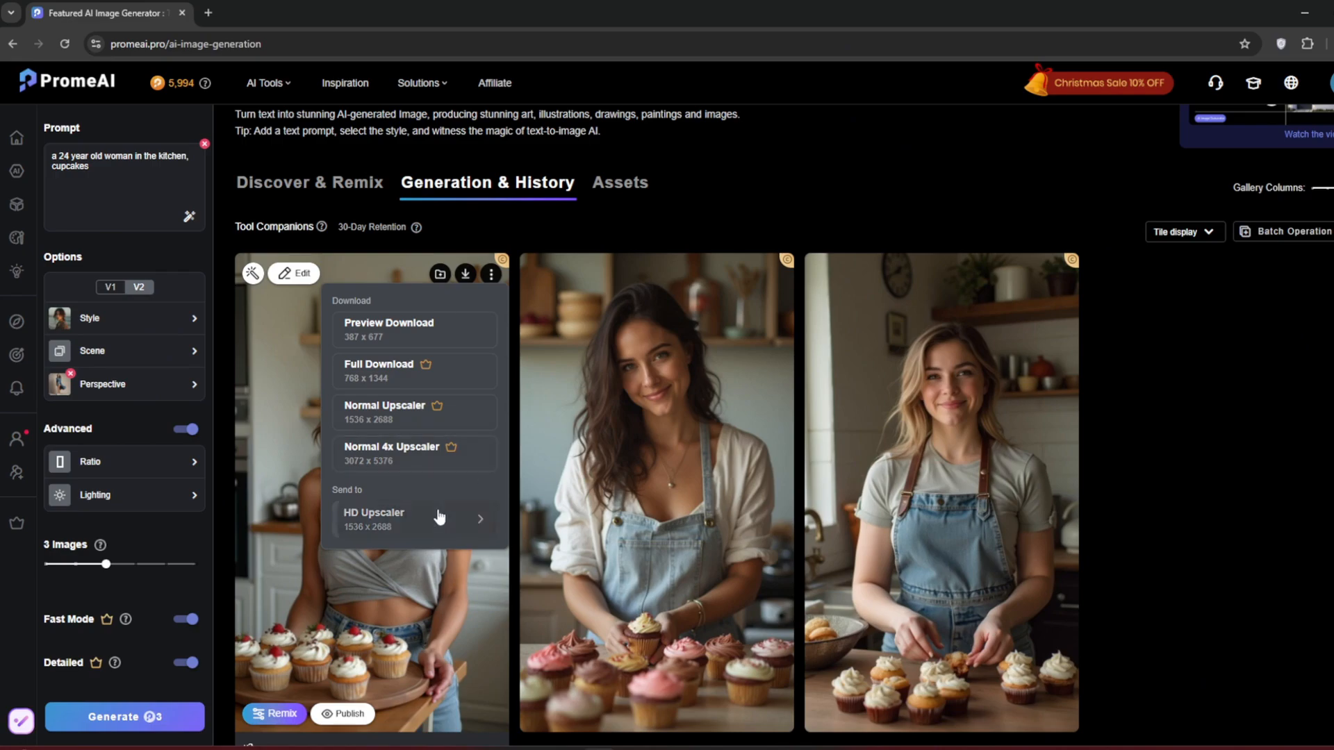
Send the first cupcake image to the HD Upscaler and generate the upscaled version
{"action": "left_click", "coordinate": [373, 512]}
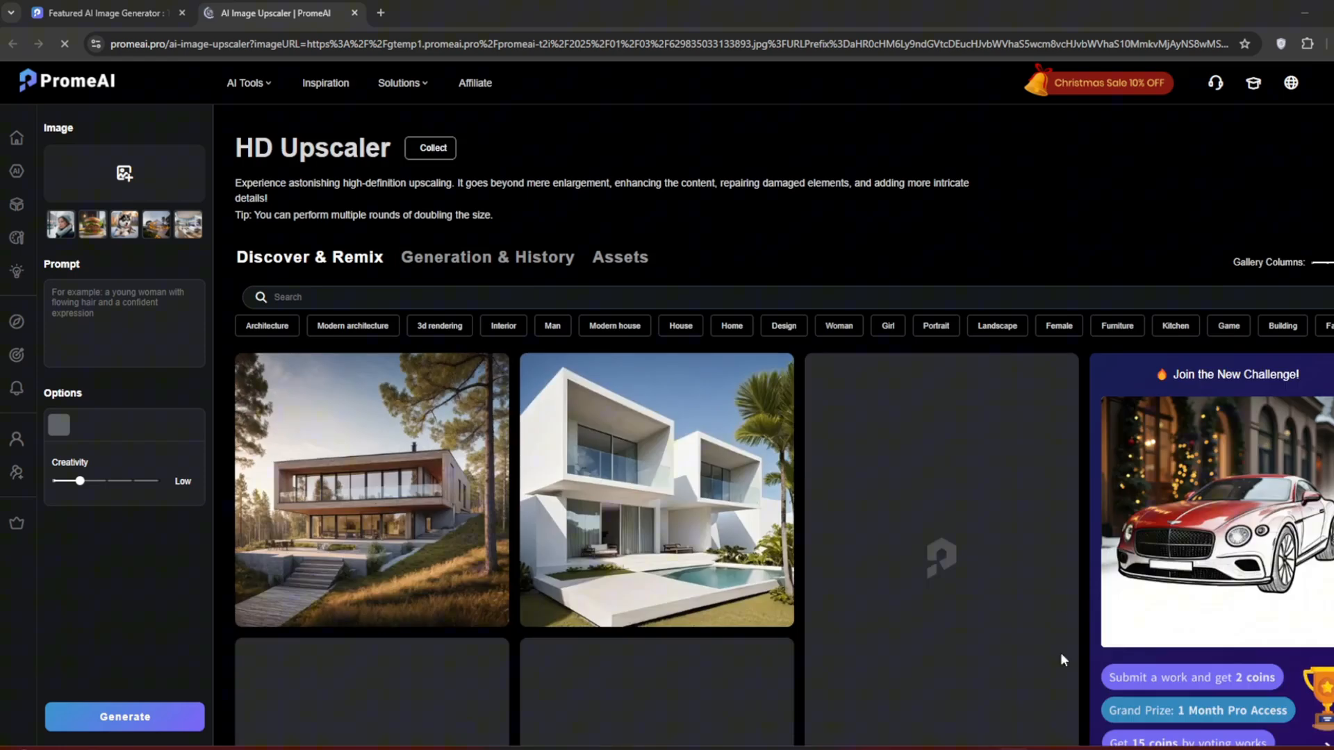
{"action": "left_click", "coordinate": [488, 257]}
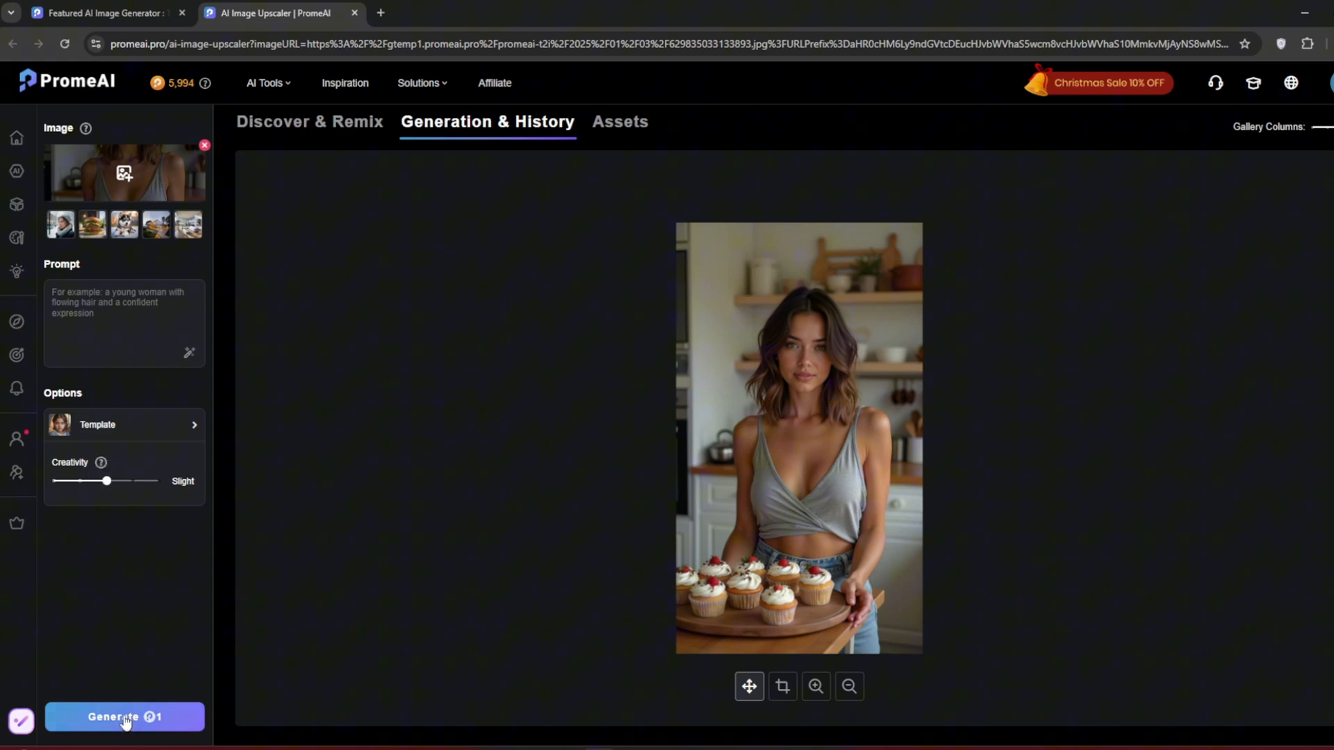
{"action": "left_click", "coordinate": [124, 717]}
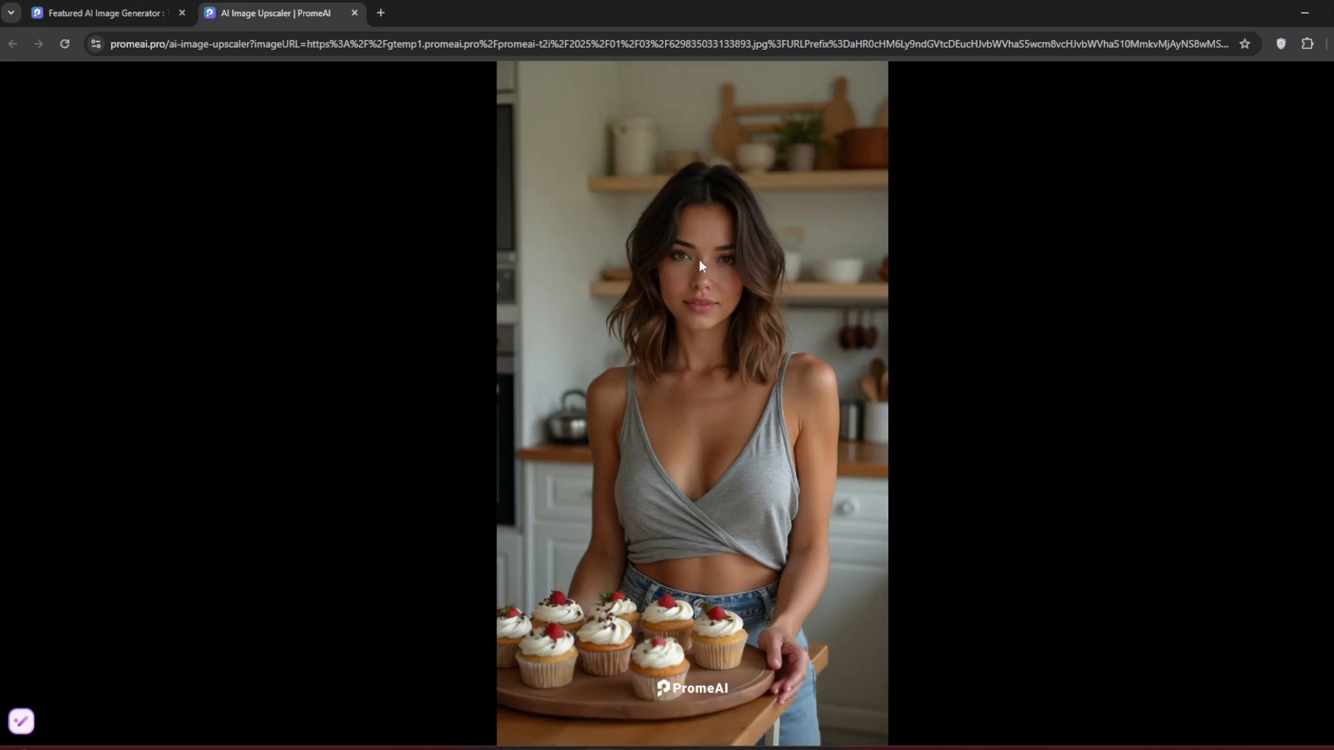
Download the upscaled cupcake image at full 1536 x 2688 resolution
{"action": "left_click", "coordinate": [490, 226]}
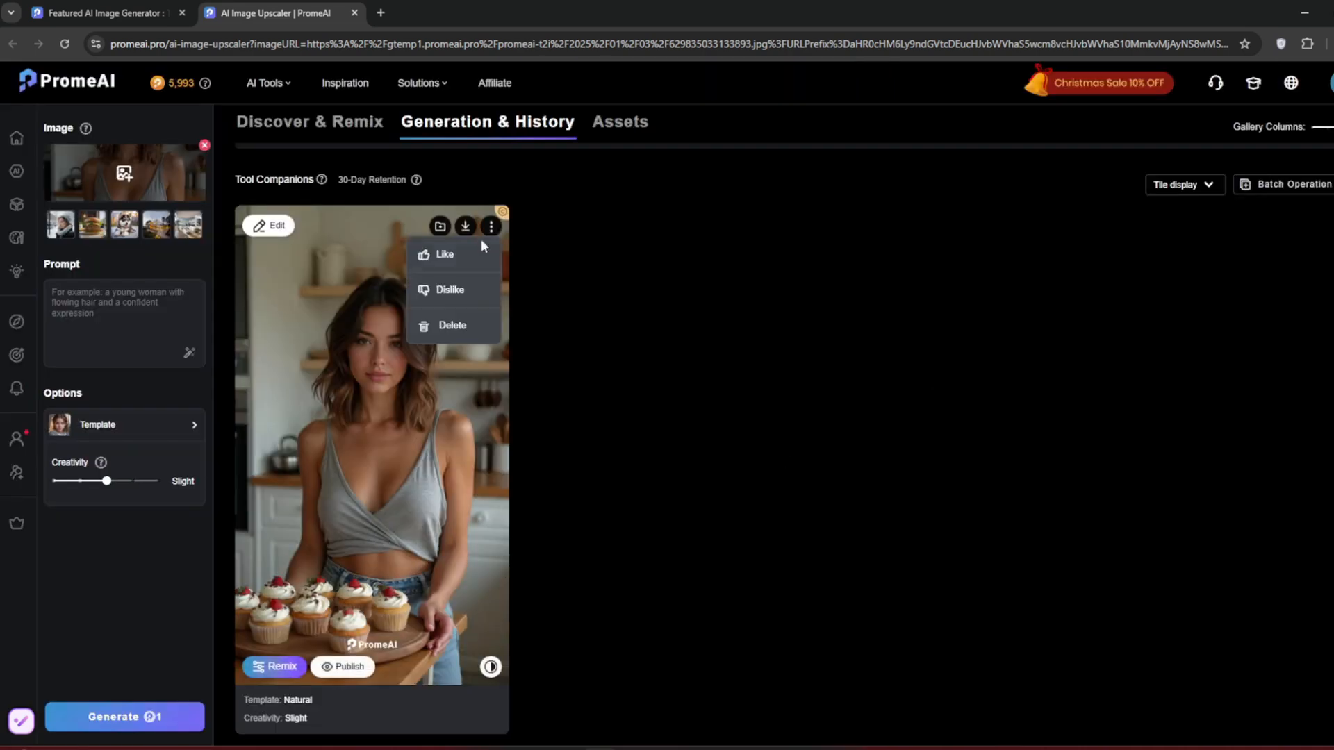
{"action": "left_click", "coordinate": [464, 225]}
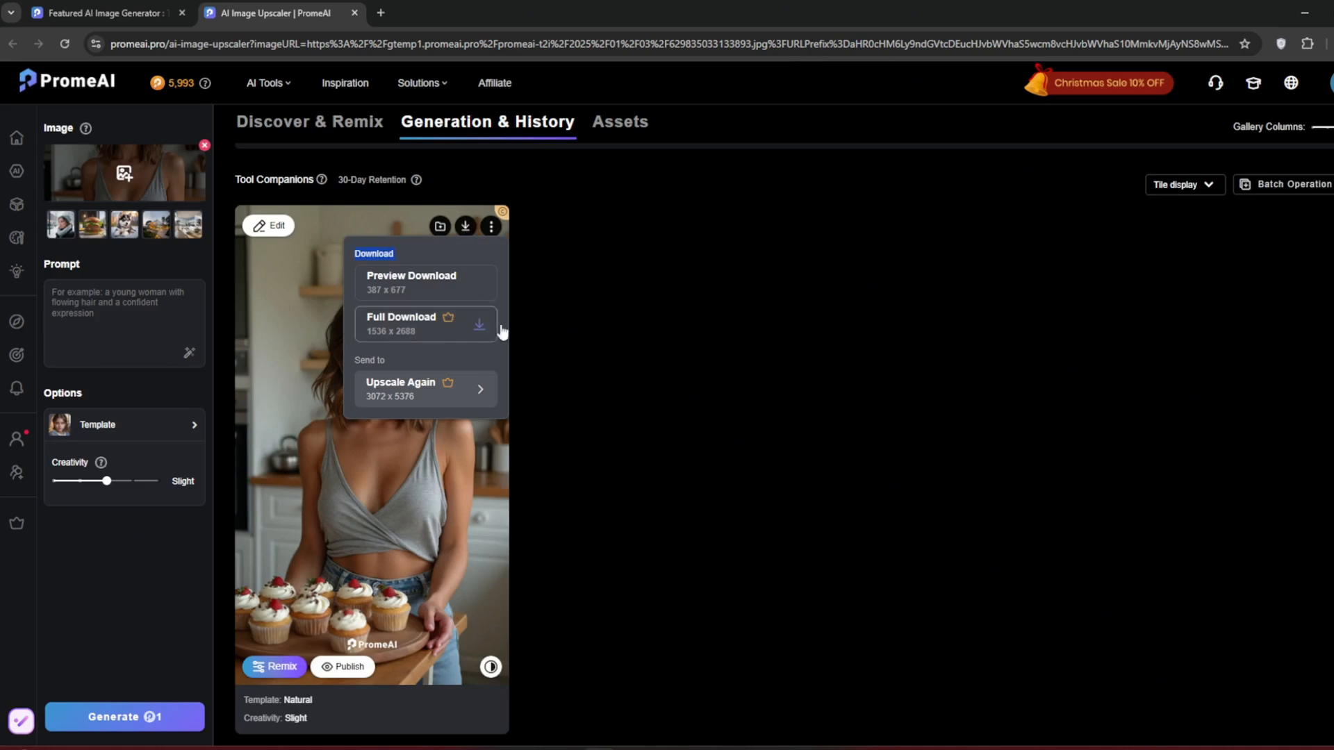
{"action": "left_click", "coordinate": [491, 225]}
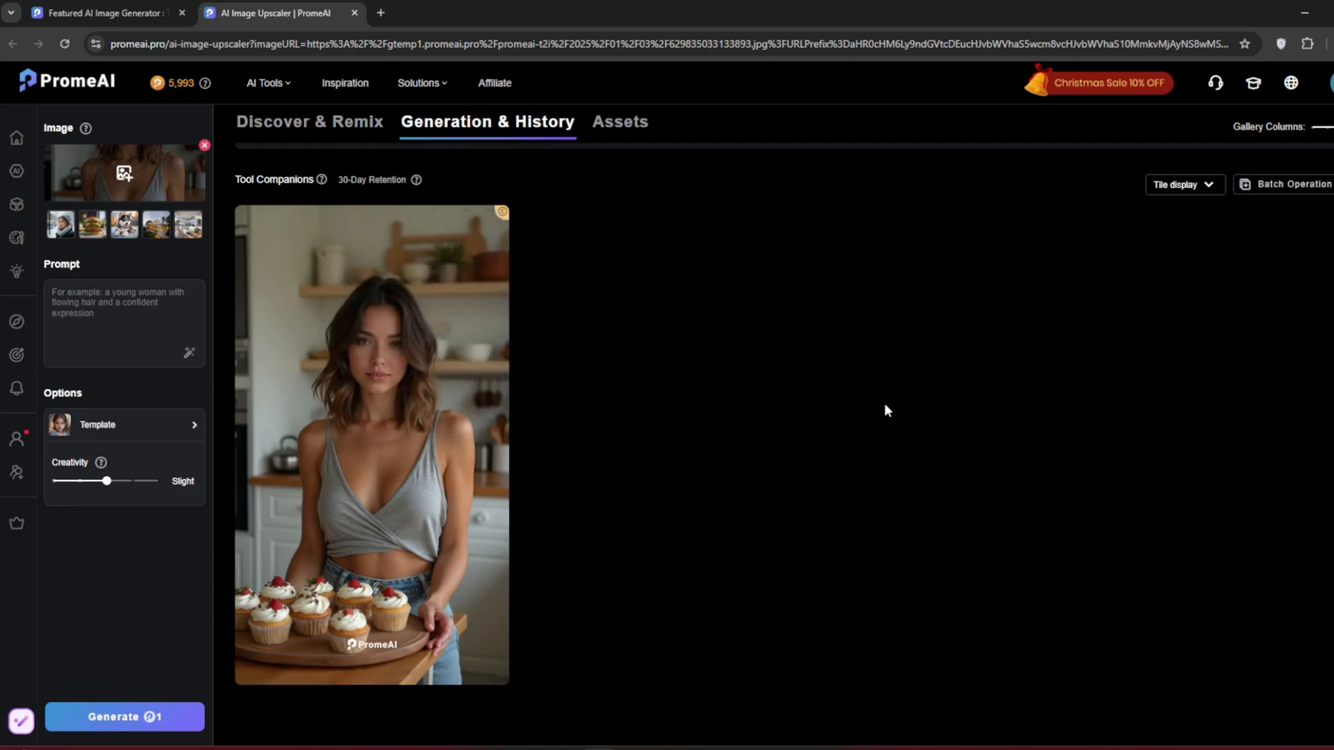
{"action": "mouse_move", "coordinate": [941, 392]}
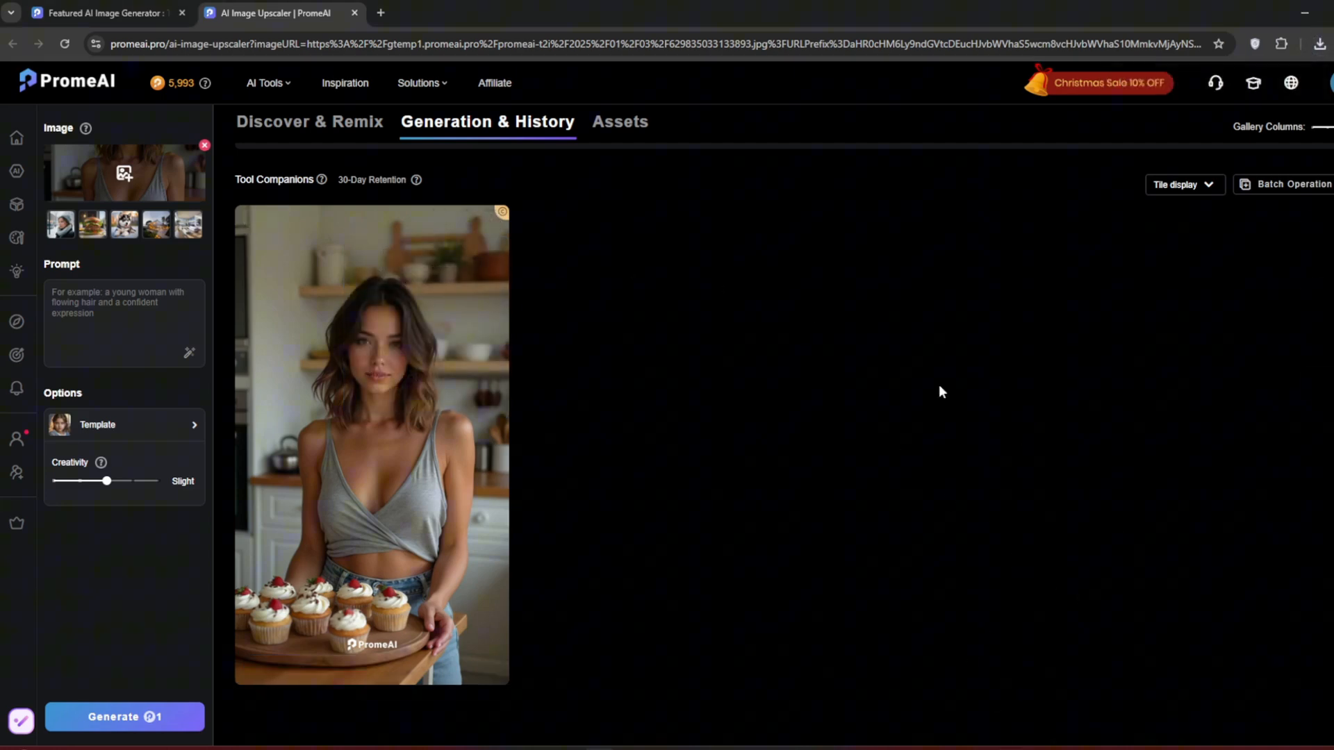
{"action": "mouse_move", "coordinate": [273, 84]}
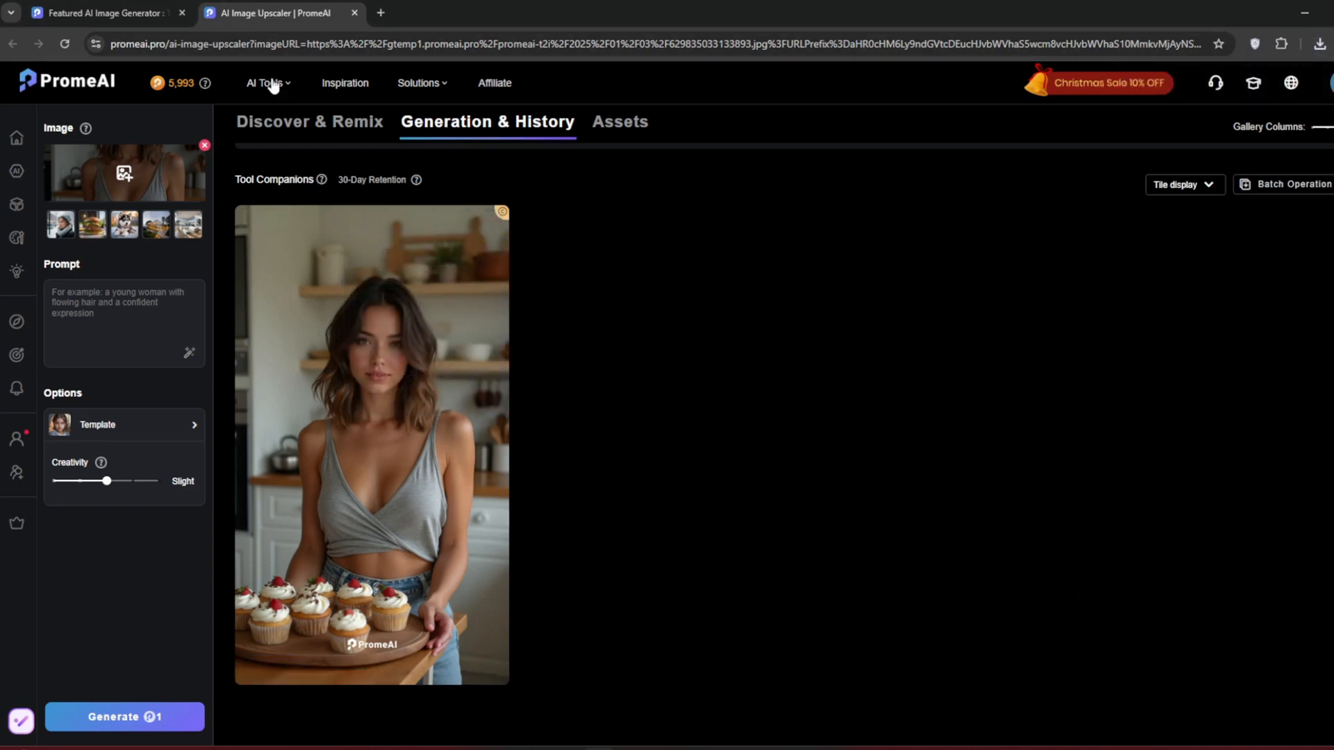
Go to the Text to Video tool and view the woman-on-bicycle example video
{"action": "left_click", "coordinate": [264, 82]}
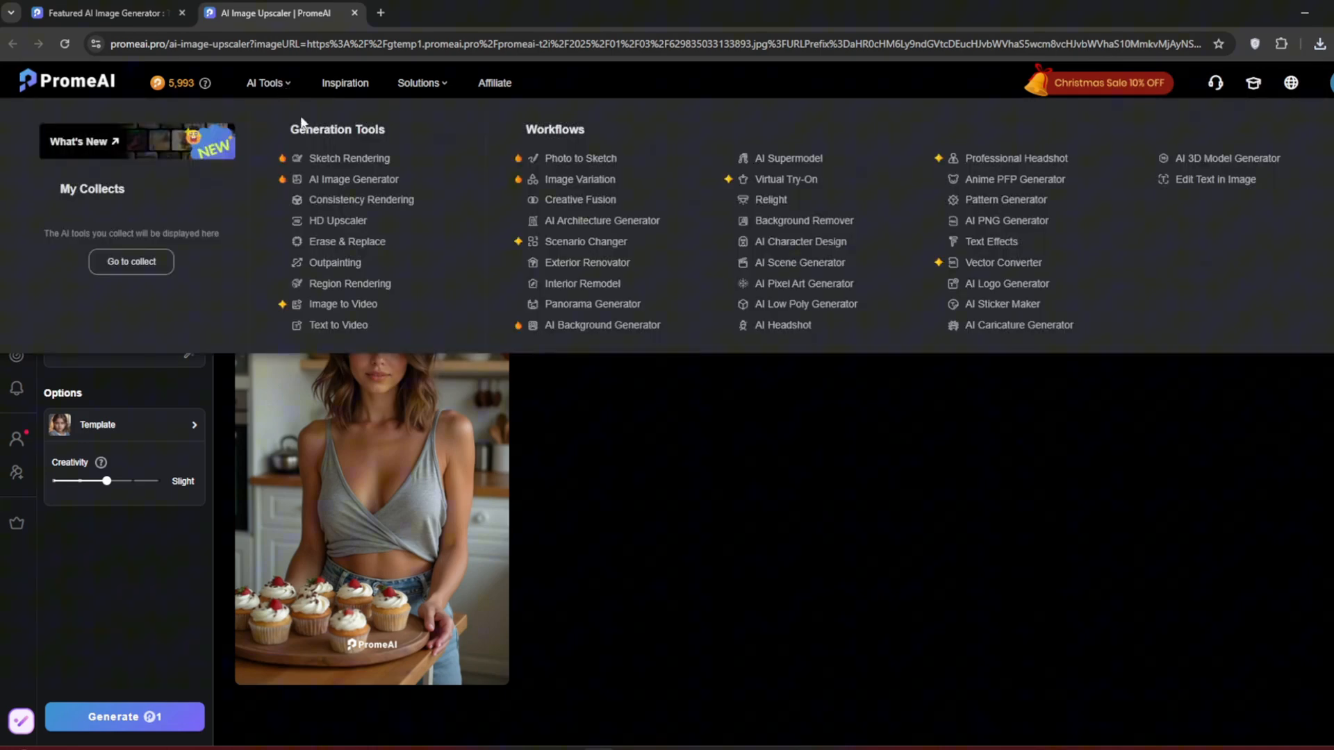
{"action": "left_click", "coordinate": [339, 325]}
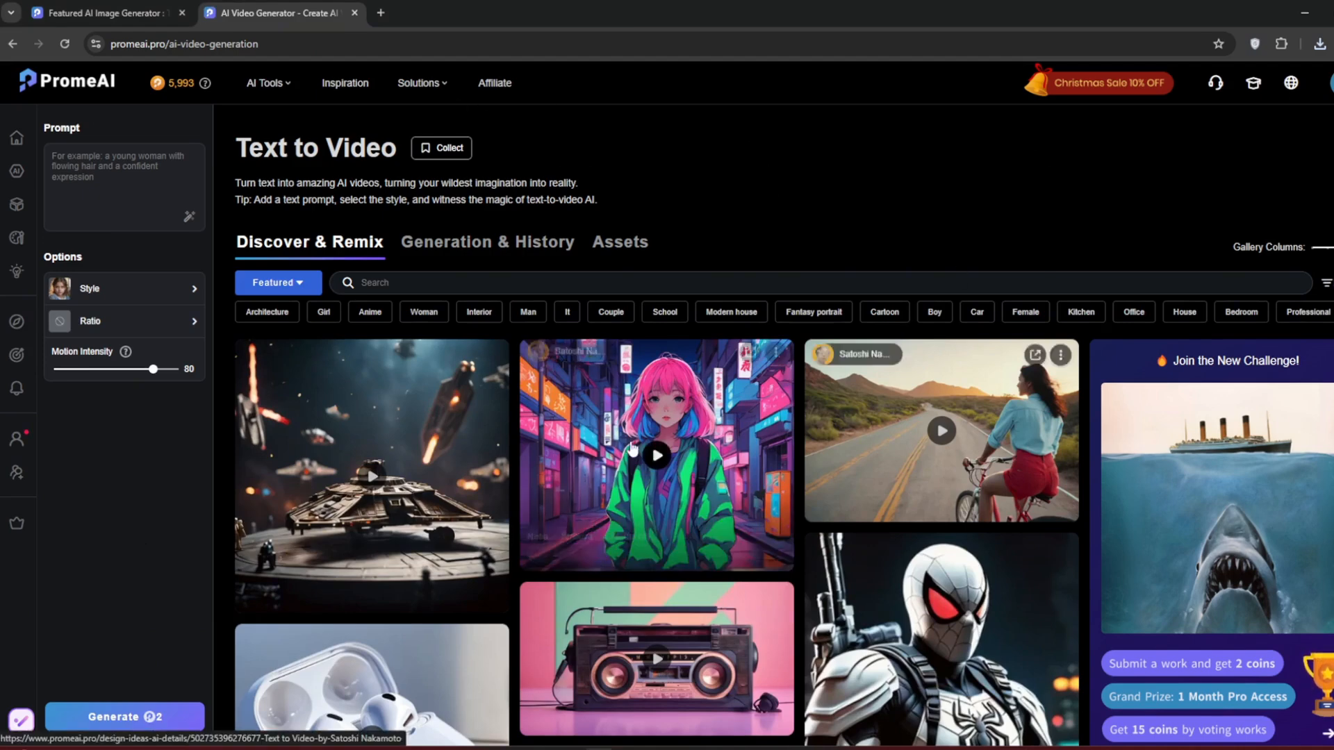
{"action": "left_click", "coordinate": [941, 431]}
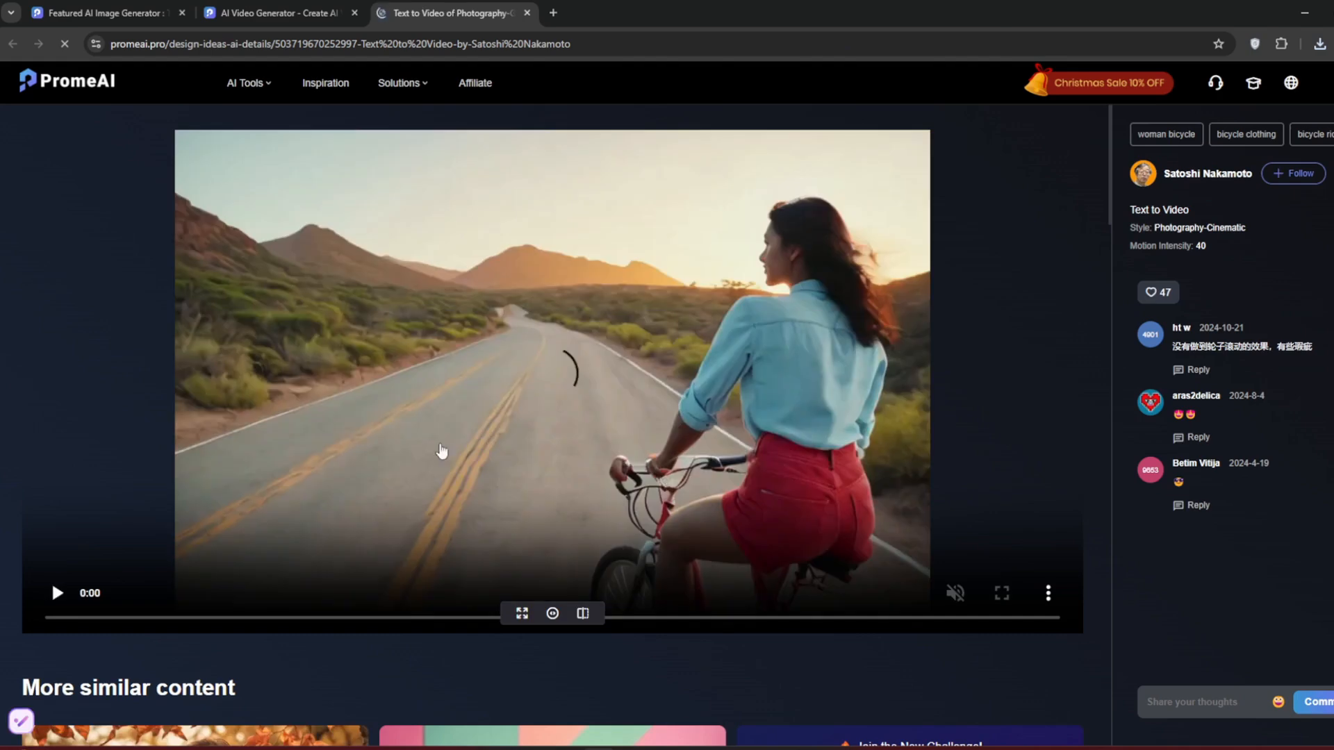
{"action": "left_click", "coordinate": [57, 594]}
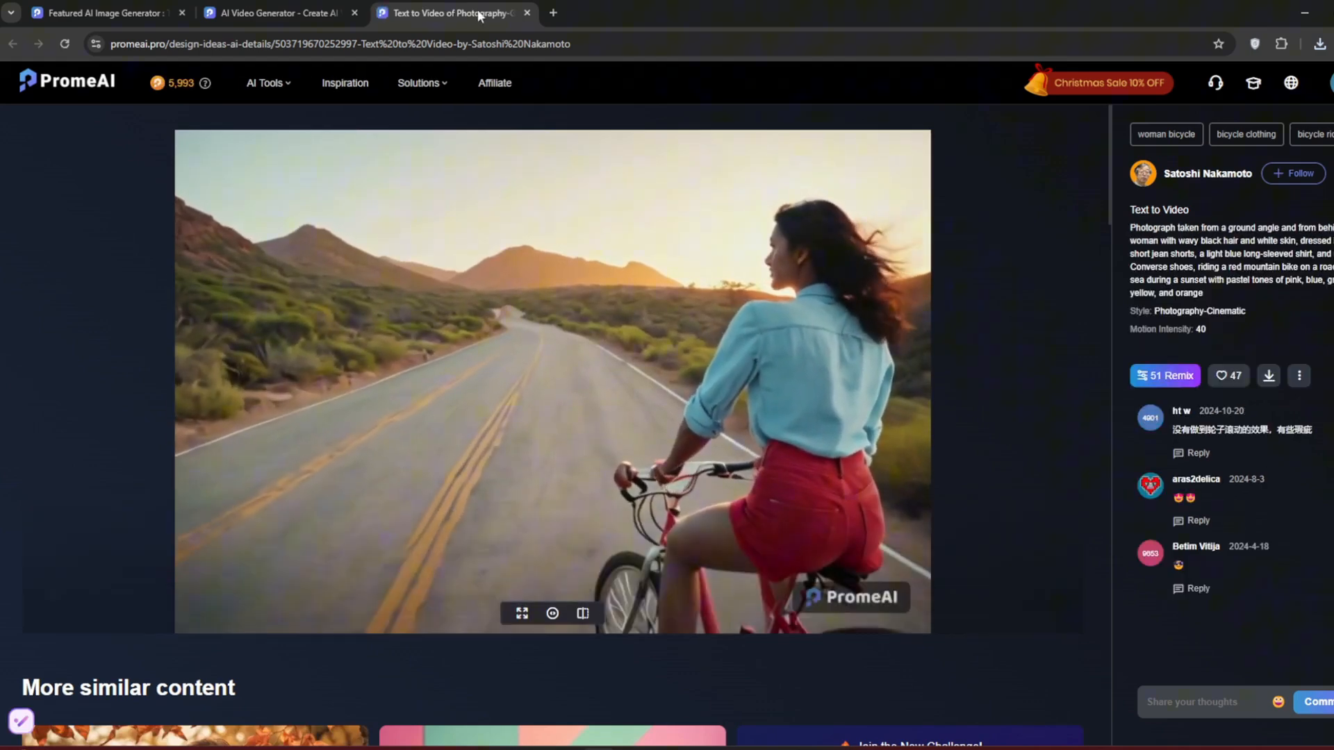
{"action": "left_click", "coordinate": [525, 12]}
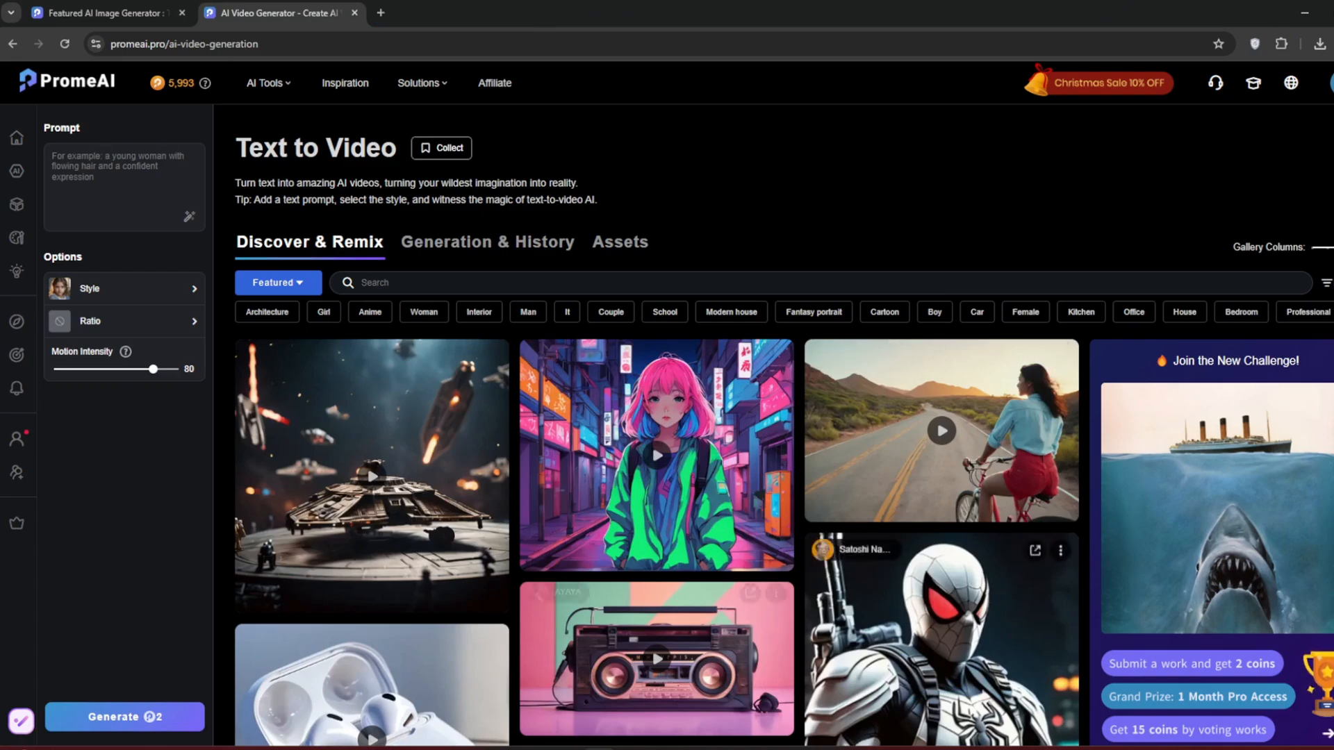
Enter the prompt 'a woman drinking coffee in the coffee shop' and adjust the video ratio
{"action": "type", "text": "a woman drinking coffee in the coffee shop"}
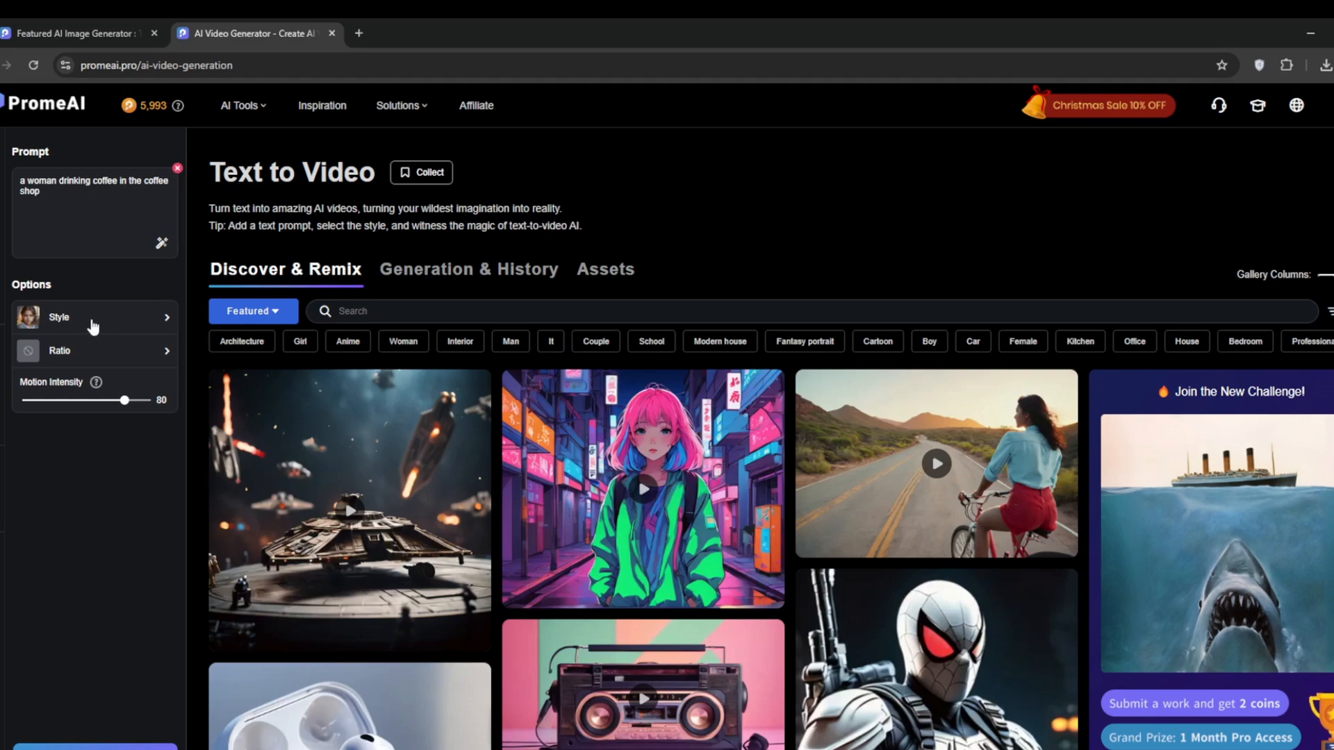
{"action": "left_click", "coordinate": [93, 351]}
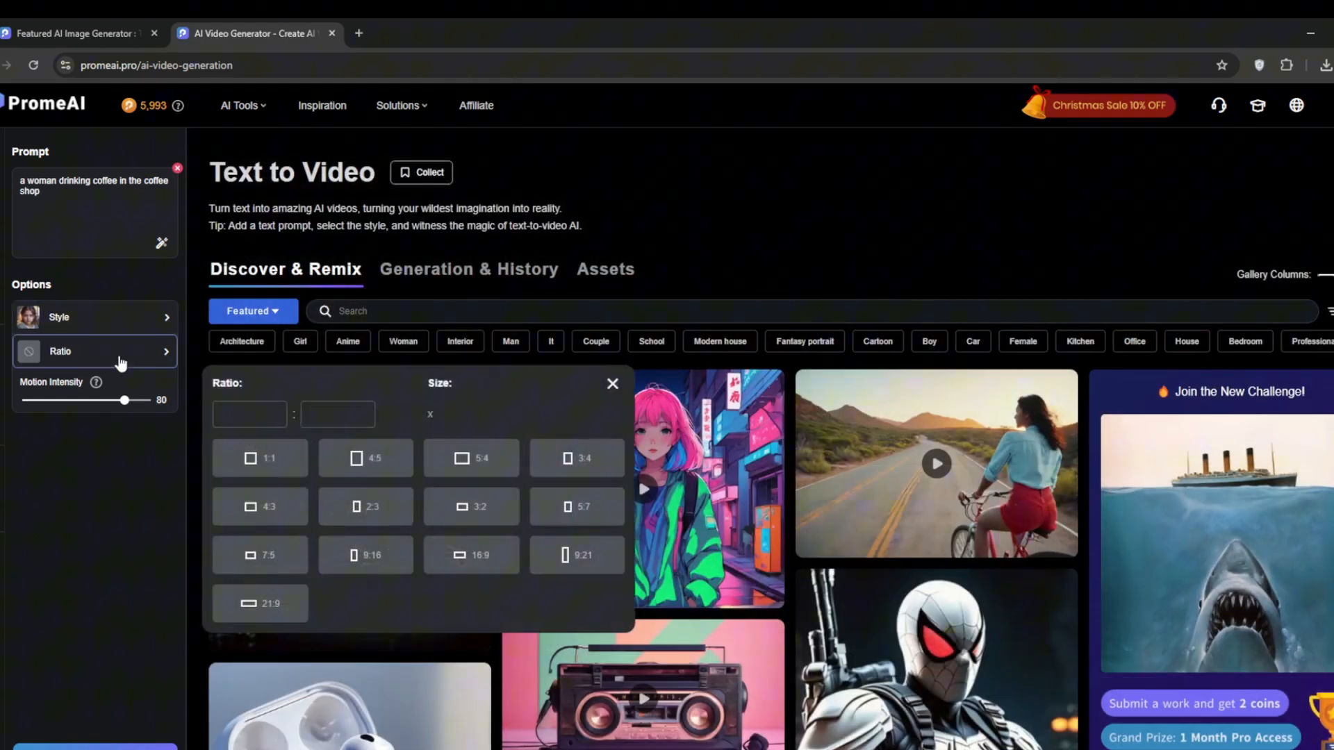
{"action": "mouse_move", "coordinate": [464, 555]}
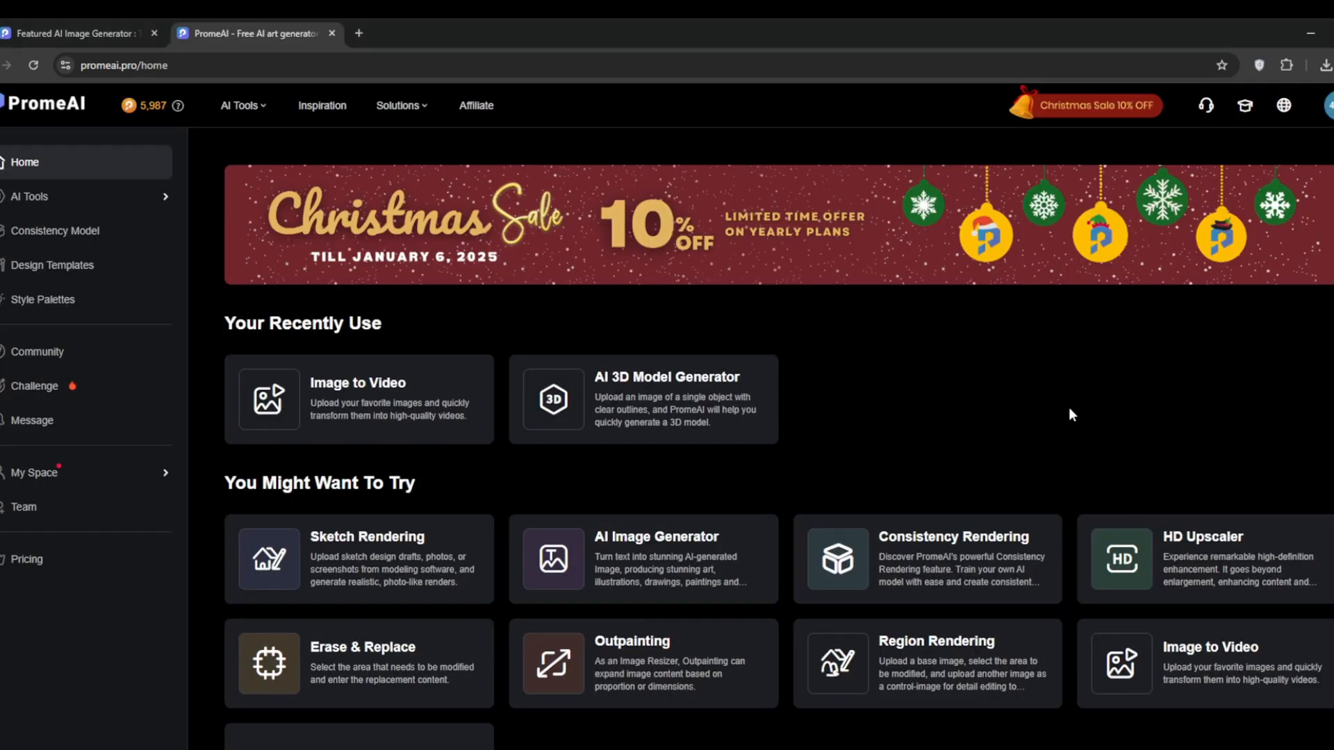
Load the pink-haired woman photo from Assets into Image to Video and generate the clip
{"action": "left_click", "coordinate": [357, 398]}
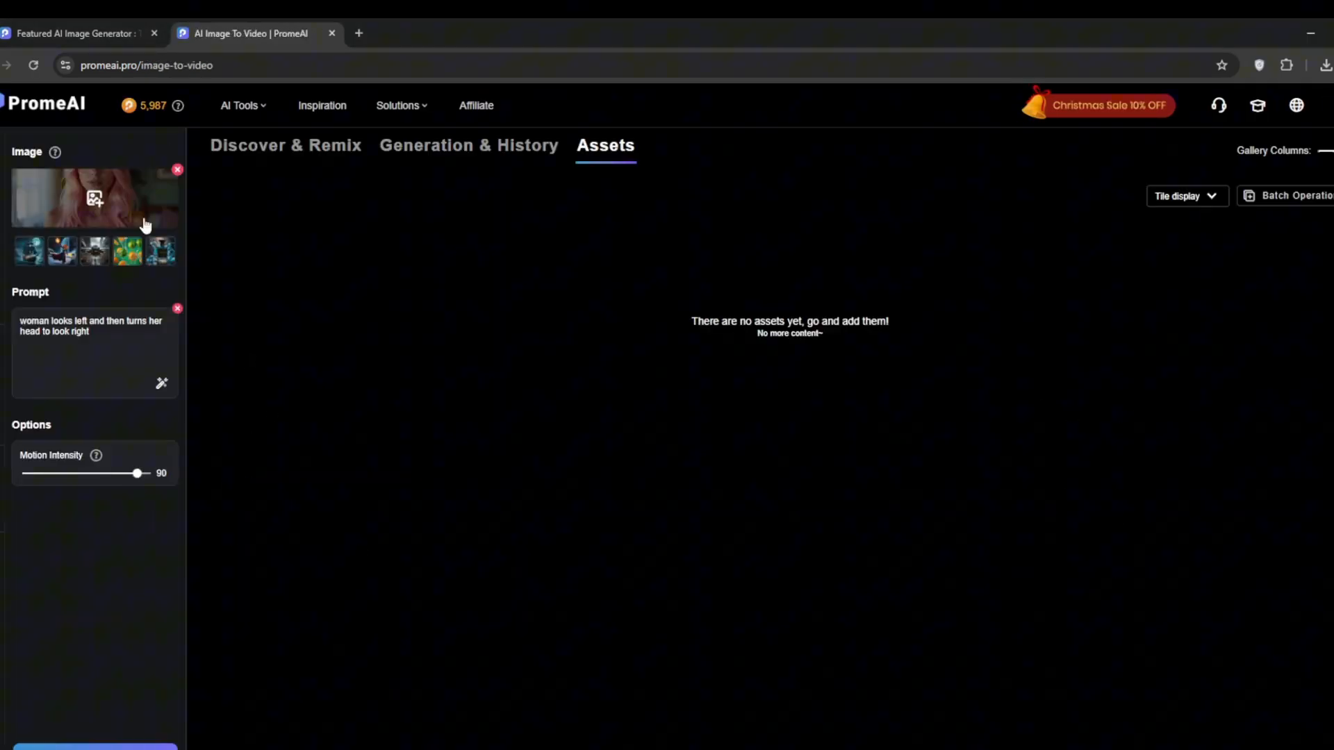
{"action": "left_click", "coordinate": [94, 198]}
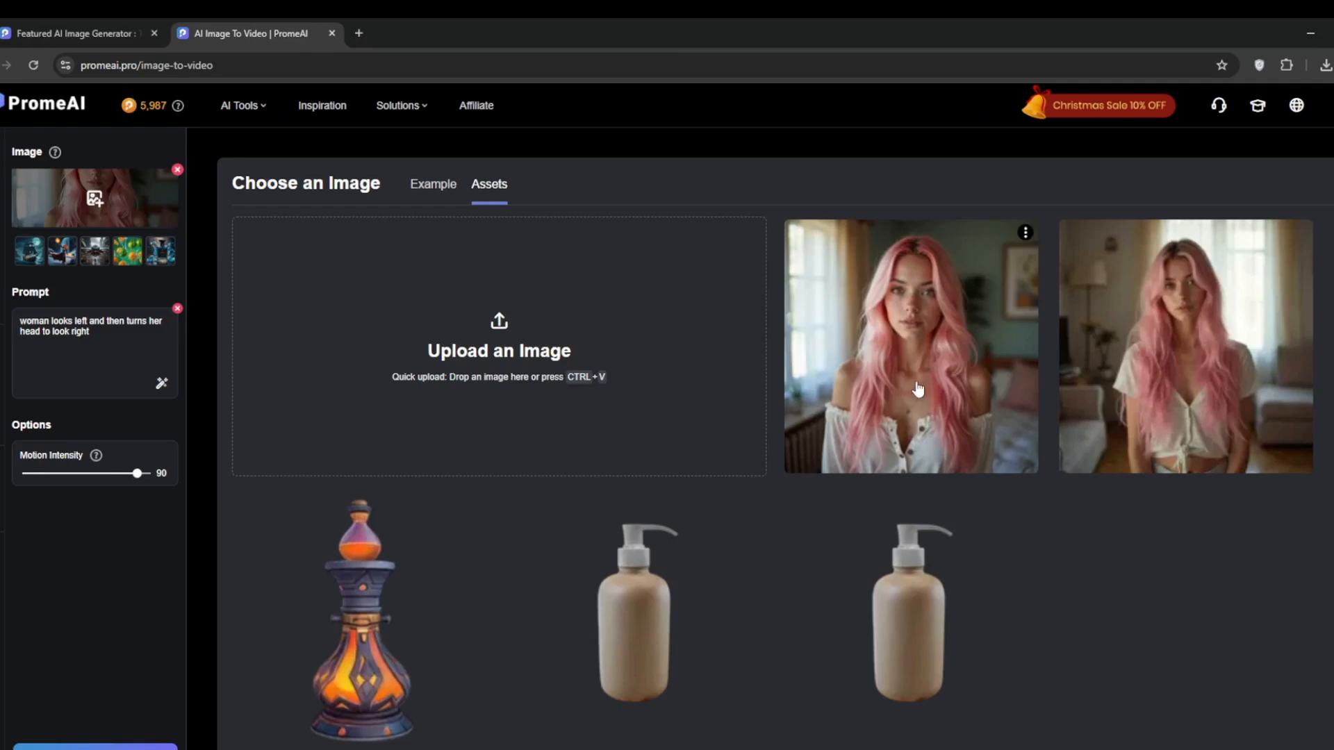
{"action": "right_click", "coordinate": [917, 389]}
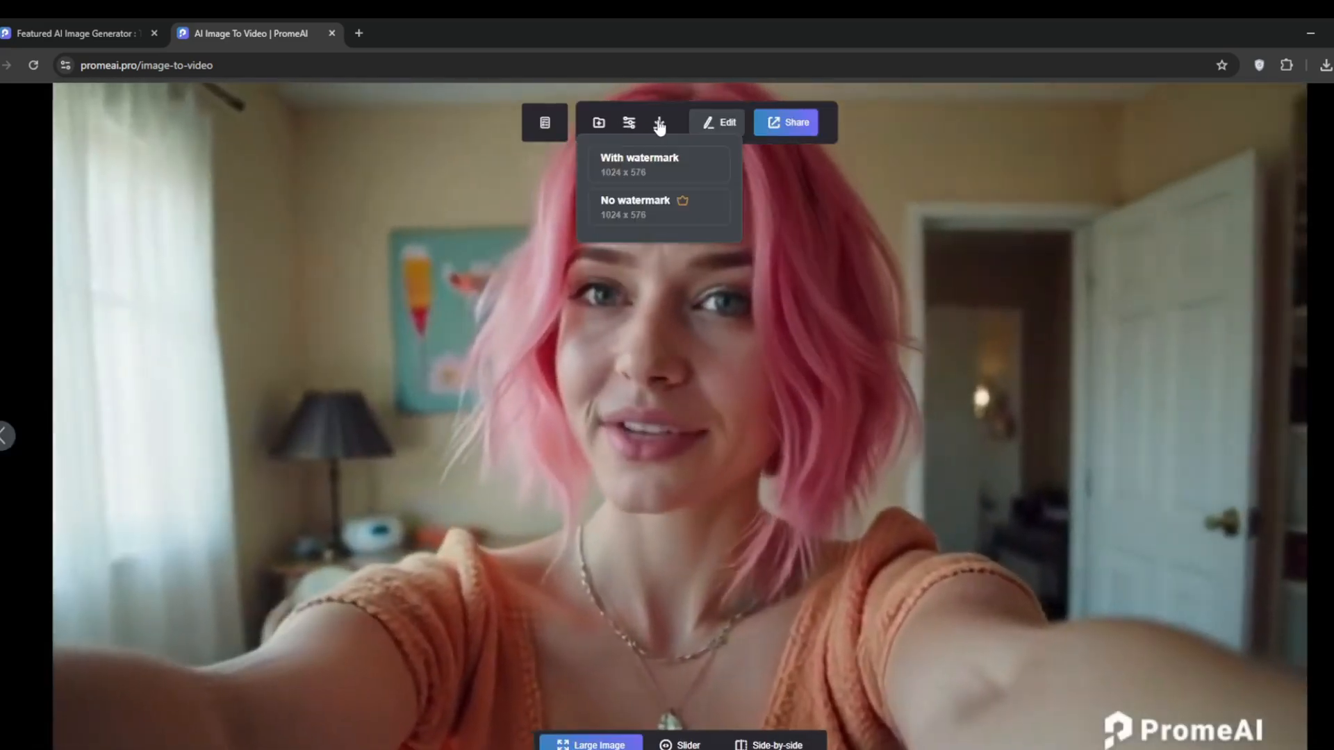
Send the pink-haired selfie clip to HD Upscaler via Edit, review it, and close that tab
{"action": "left_click", "coordinate": [718, 123]}
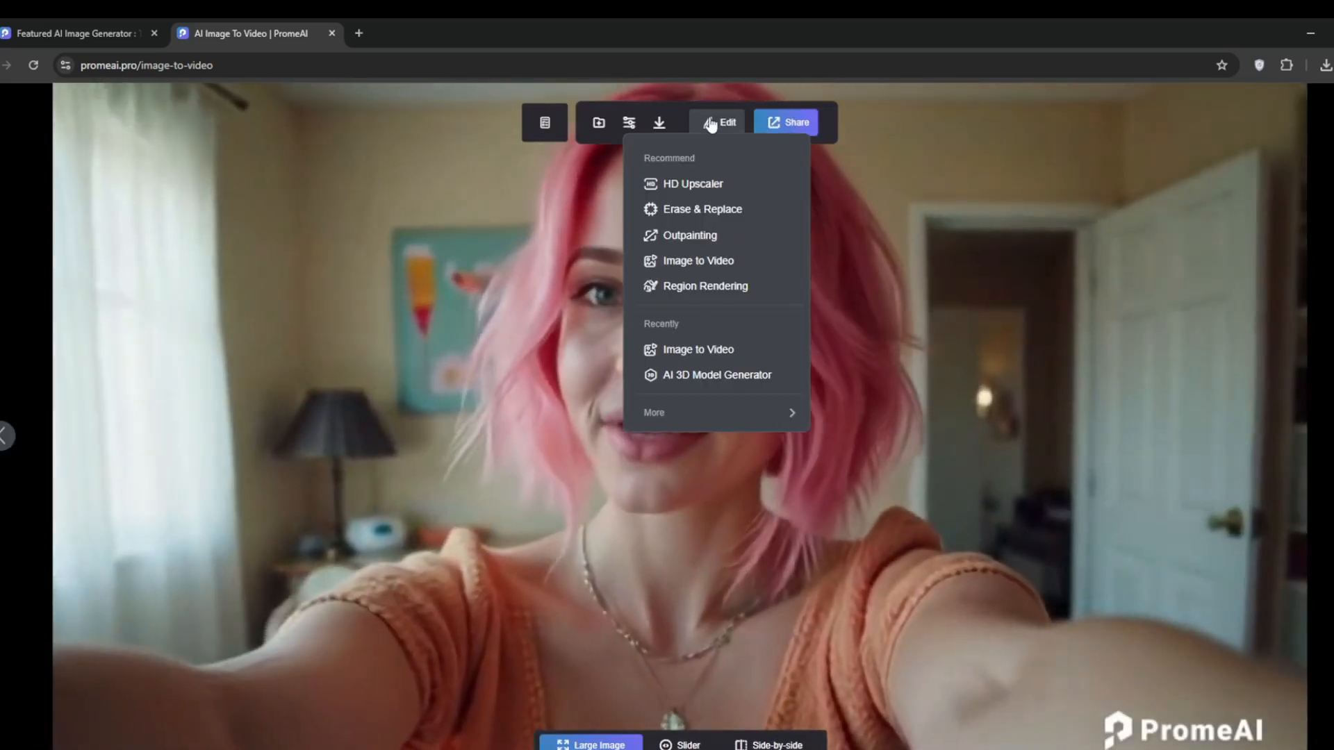
{"action": "left_click", "coordinate": [691, 184]}
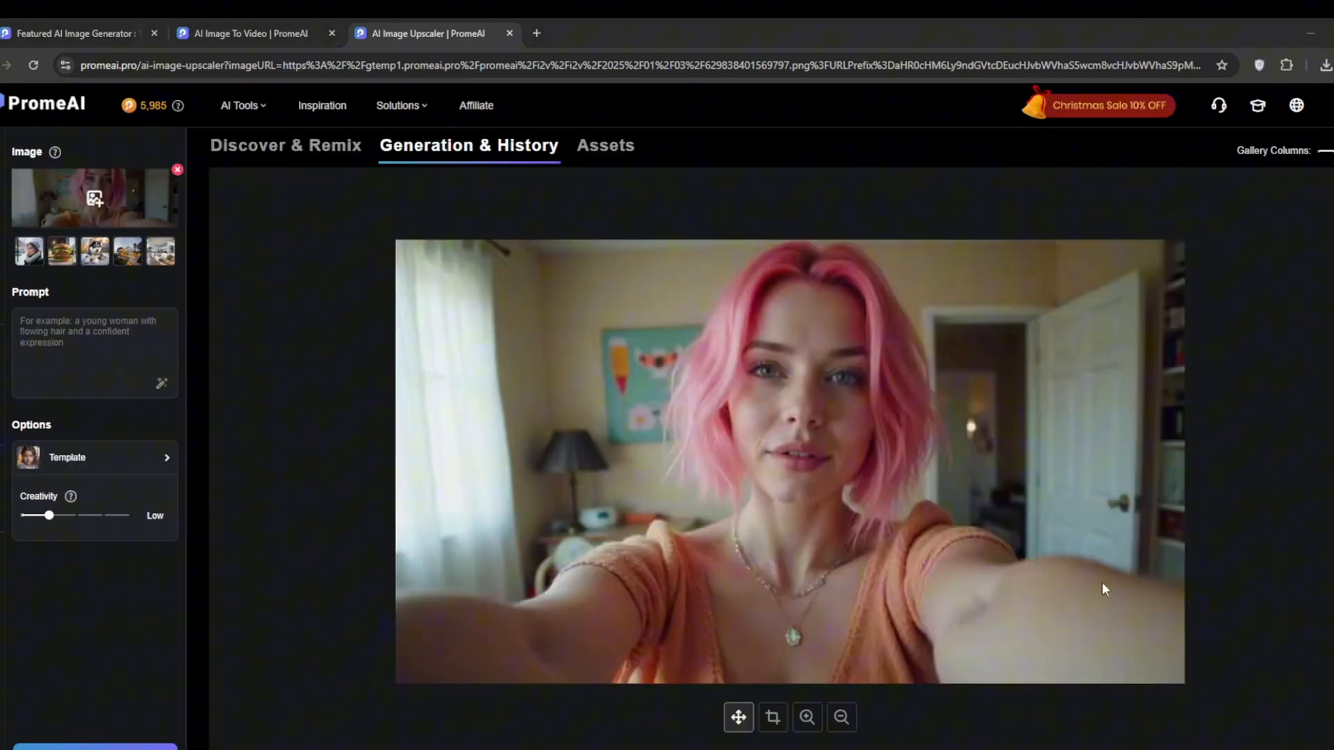
{"action": "scroll", "scroll_direction": "up", "scroll_amount": 3}
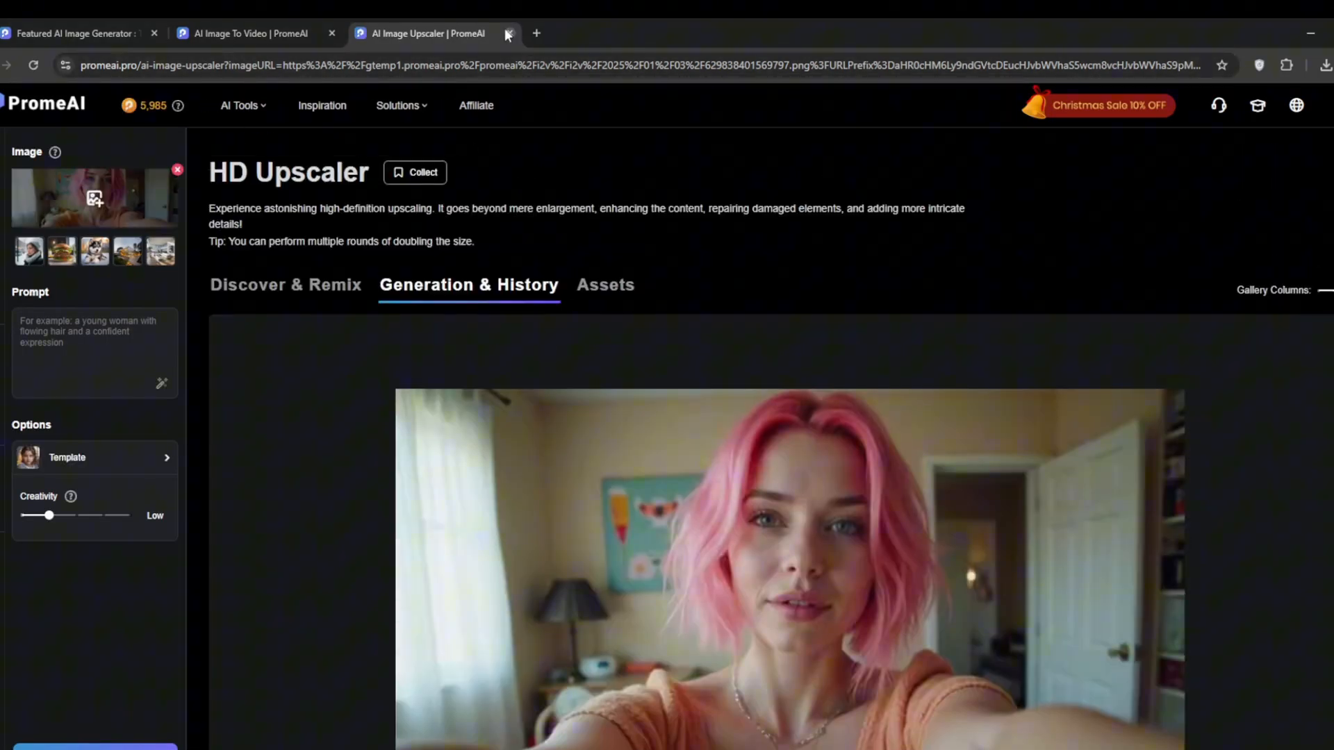
{"action": "left_click", "coordinate": [509, 33]}
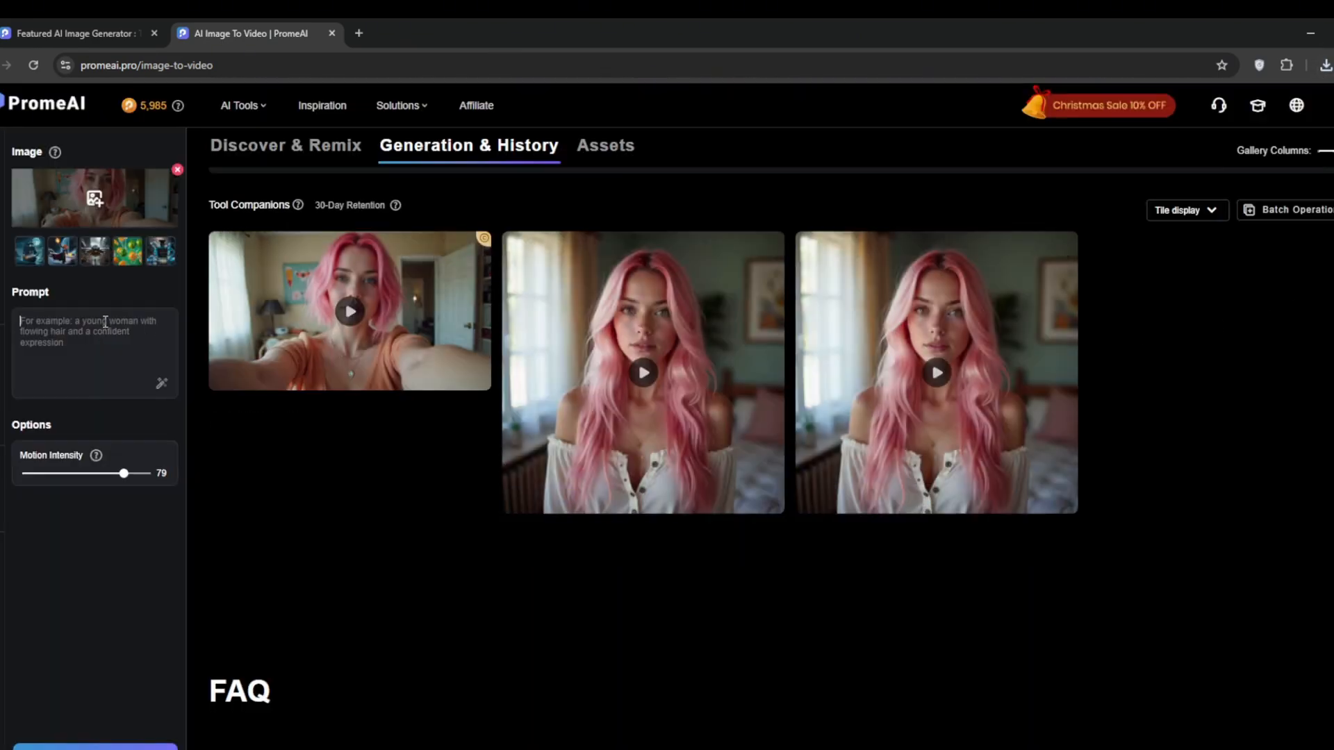
{"action": "type", "text": "woman turns her head to the left"}
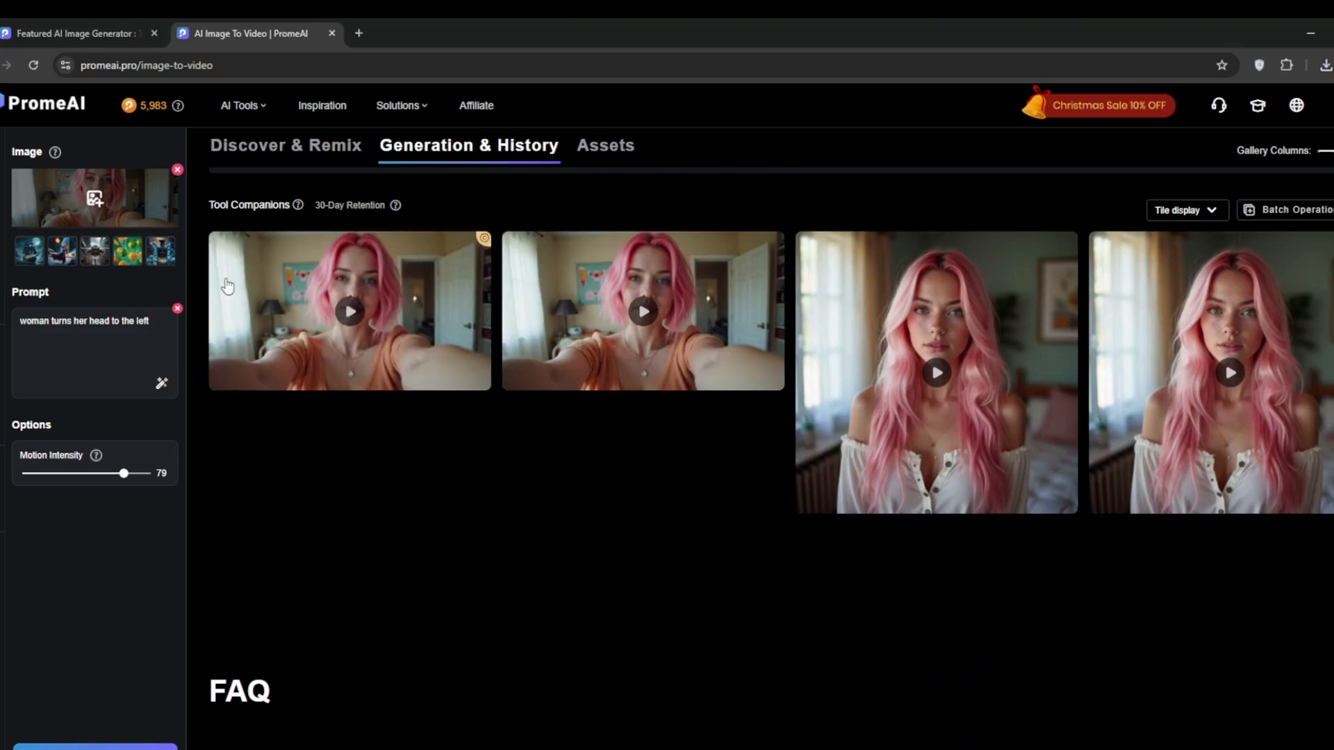
{"action": "left_click", "coordinate": [347, 311]}
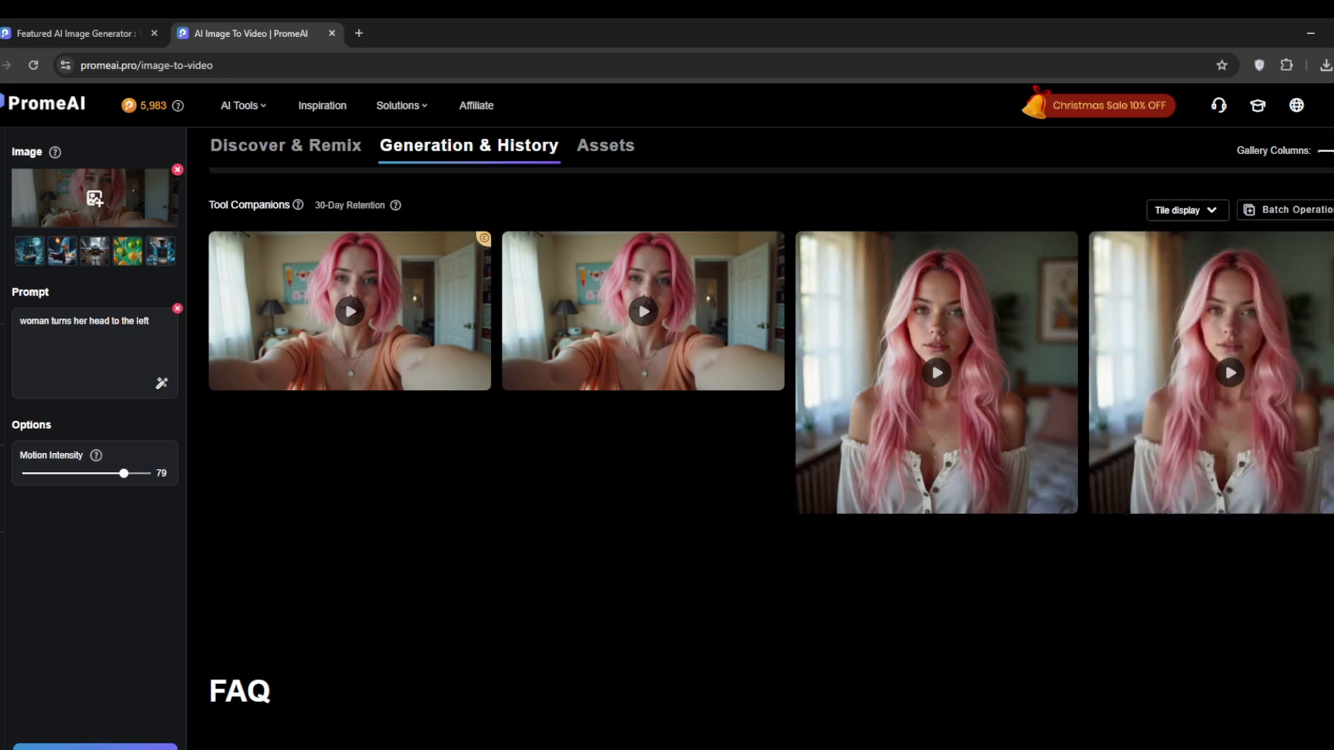
{"action": "left_click", "coordinate": [935, 373]}
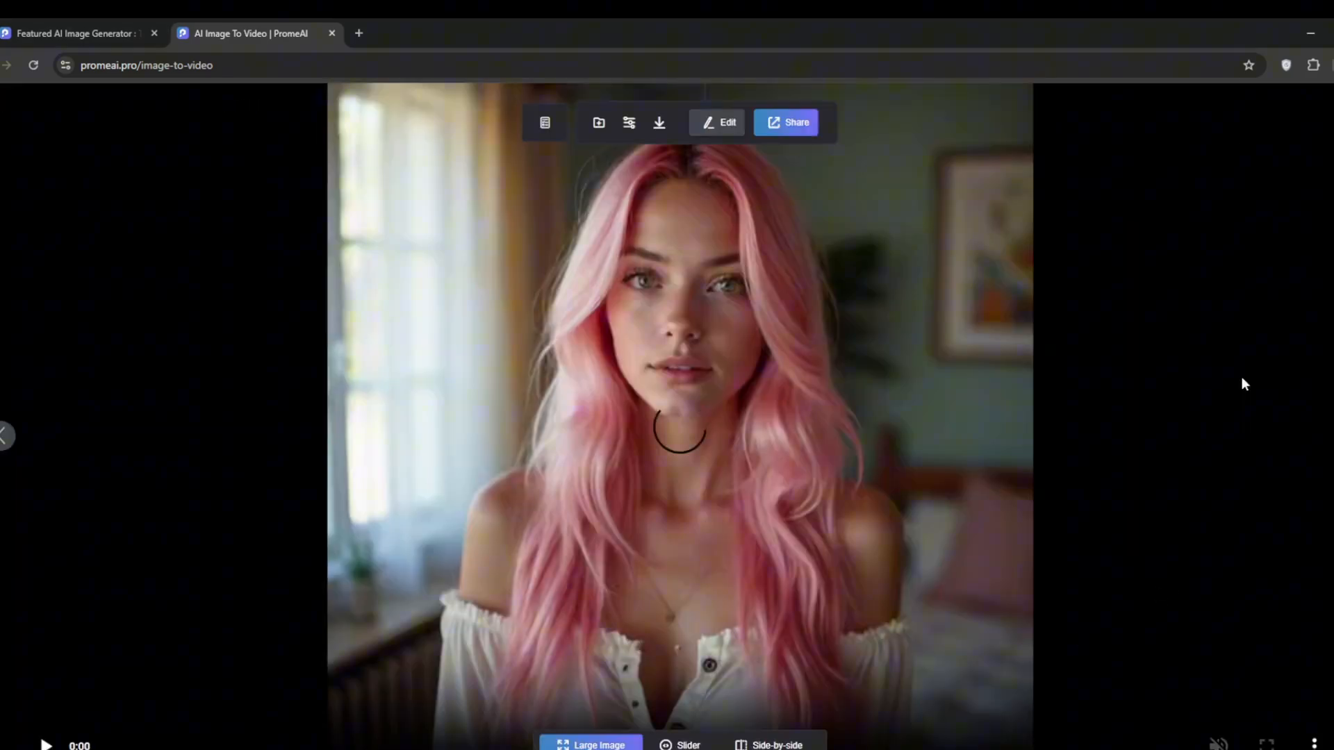
{"action": "left_click", "coordinate": [44, 745]}
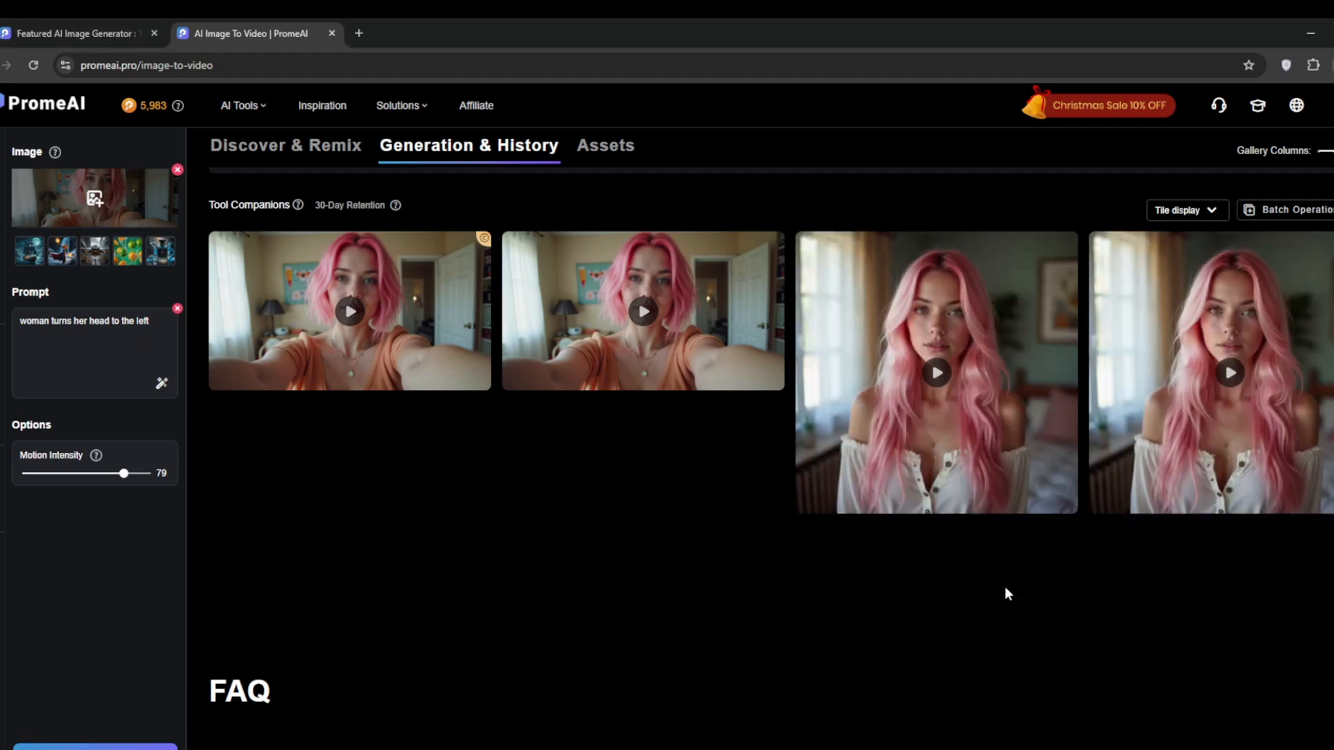
In Virtual Try-On, pair the example woman photo with the sweater picture, Fast Mode on, and generate
{"action": "left_click", "coordinate": [241, 105]}
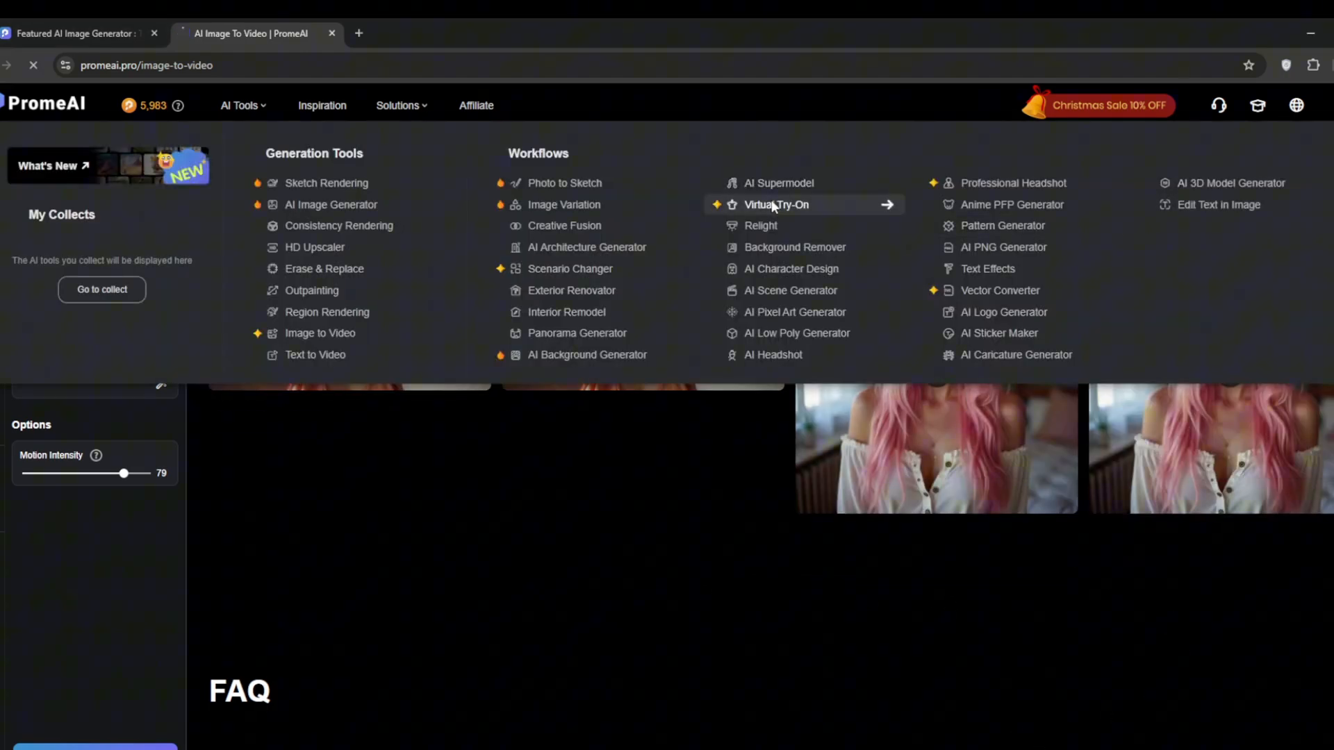
{"action": "left_click", "coordinate": [775, 204]}
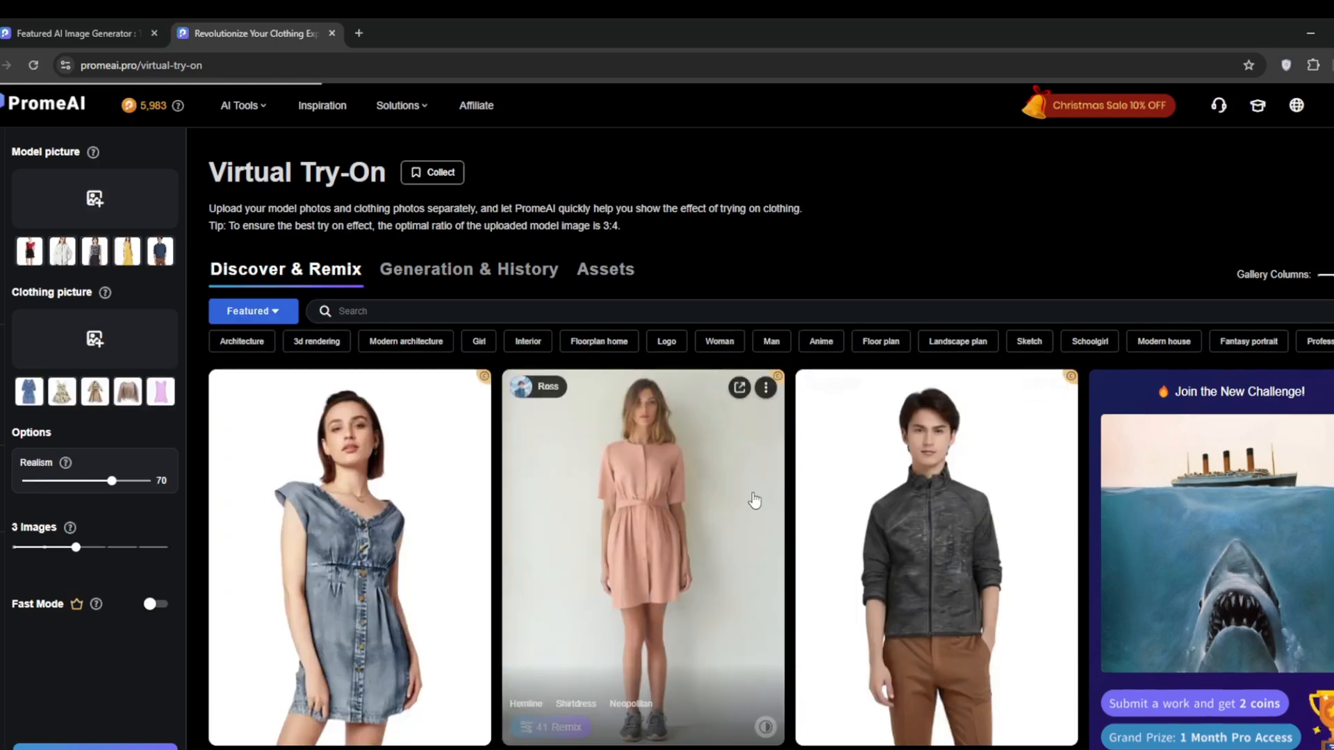
{"action": "mouse_move", "coordinate": [143, 172]}
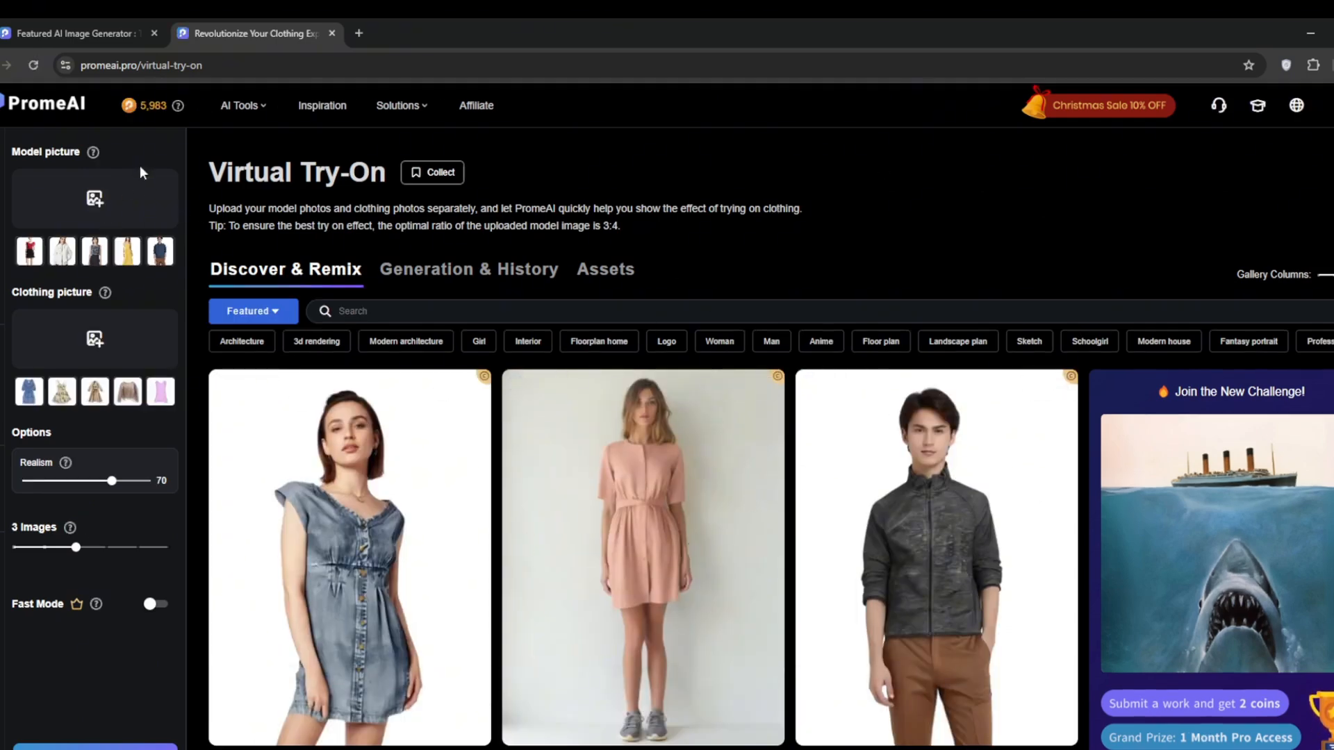
{"action": "mouse_move", "coordinate": [1067, 618]}
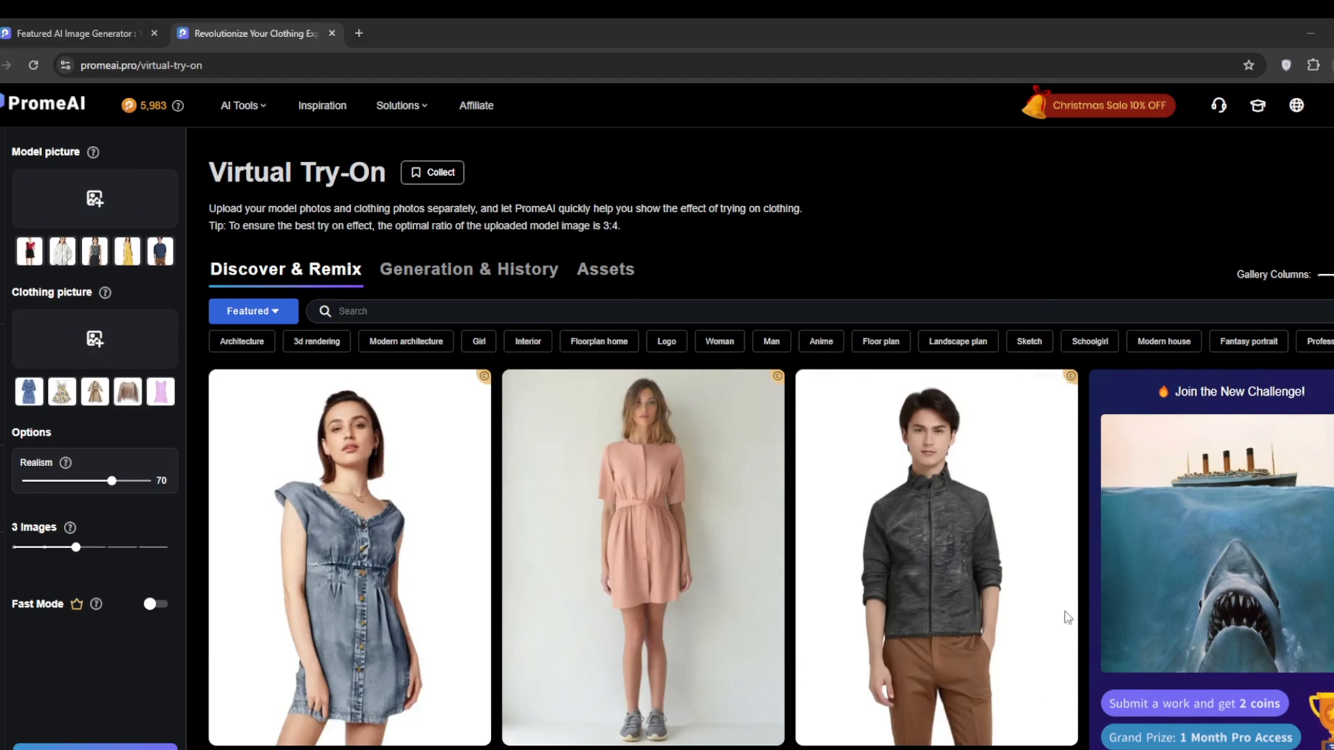
{"action": "left_click", "coordinate": [468, 268]}
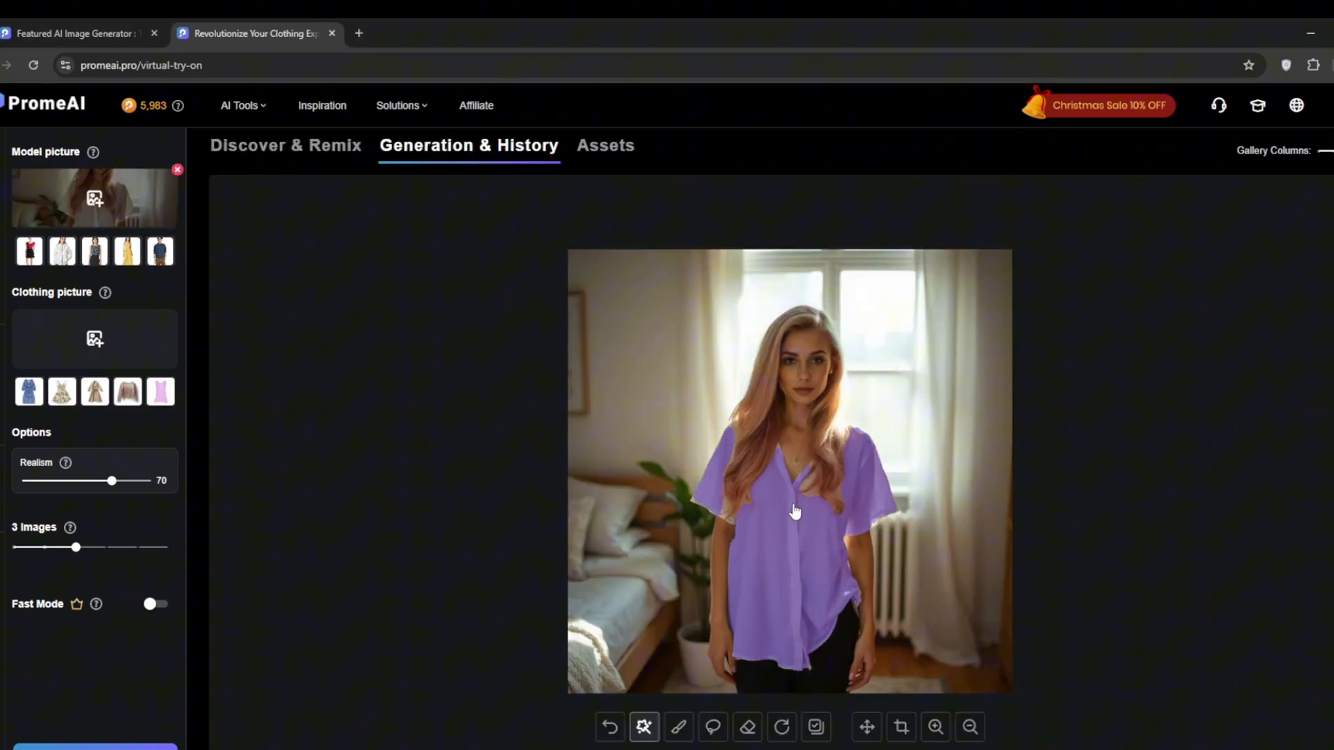
{"action": "mouse_move", "coordinate": [800, 533]}
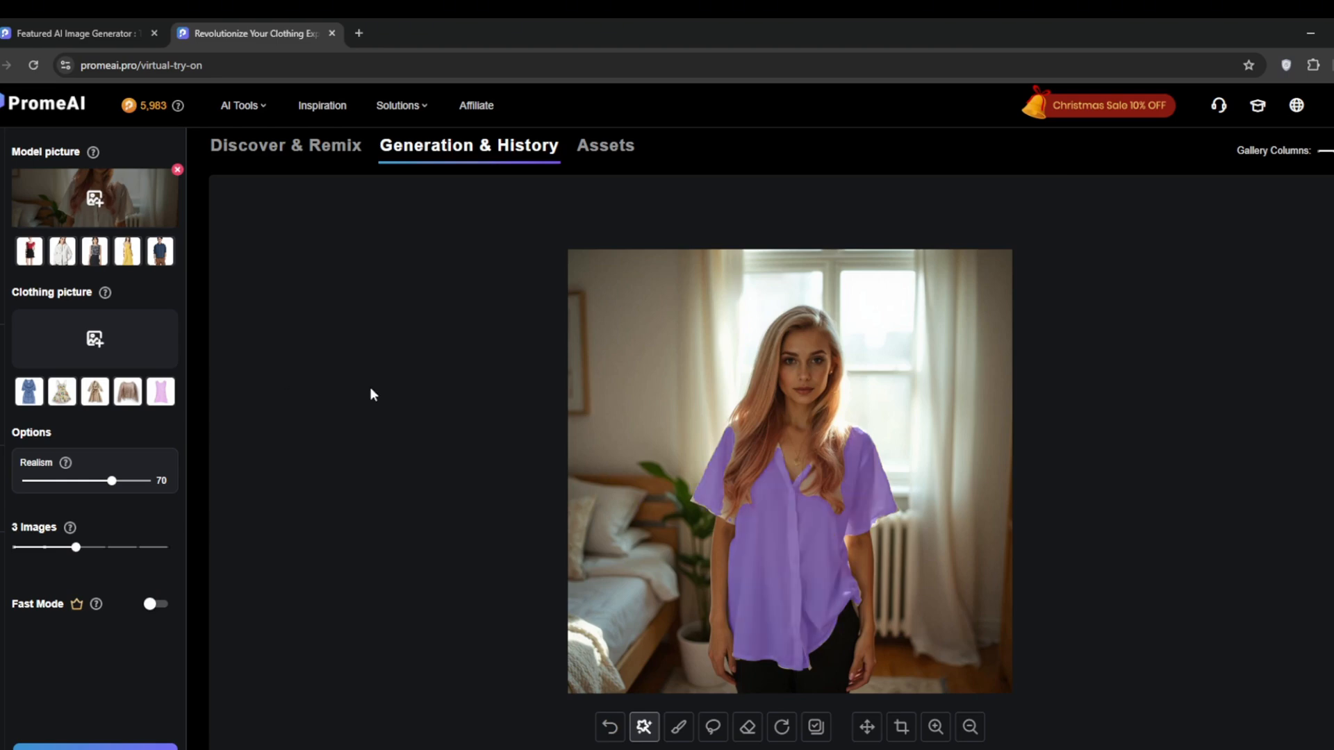
{"action": "mouse_move", "coordinate": [213, 367]}
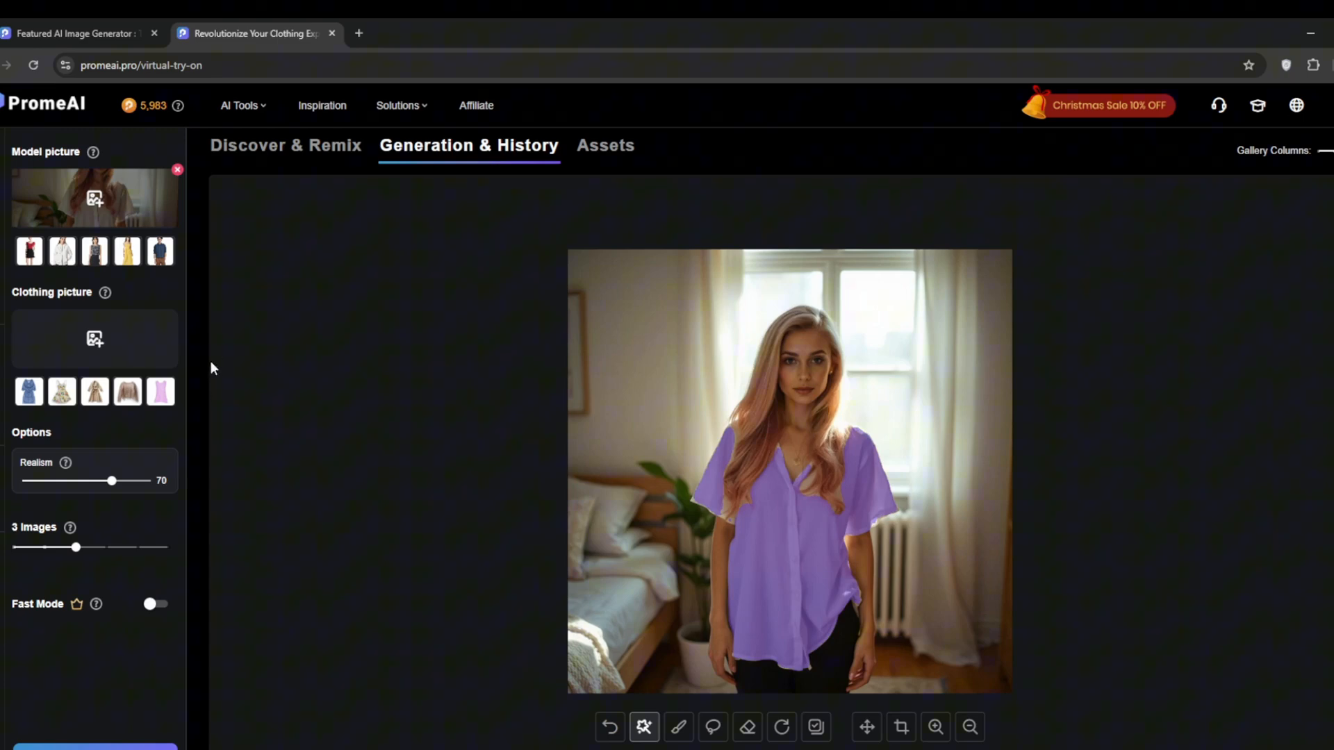
{"action": "left_click", "coordinate": [128, 392]}
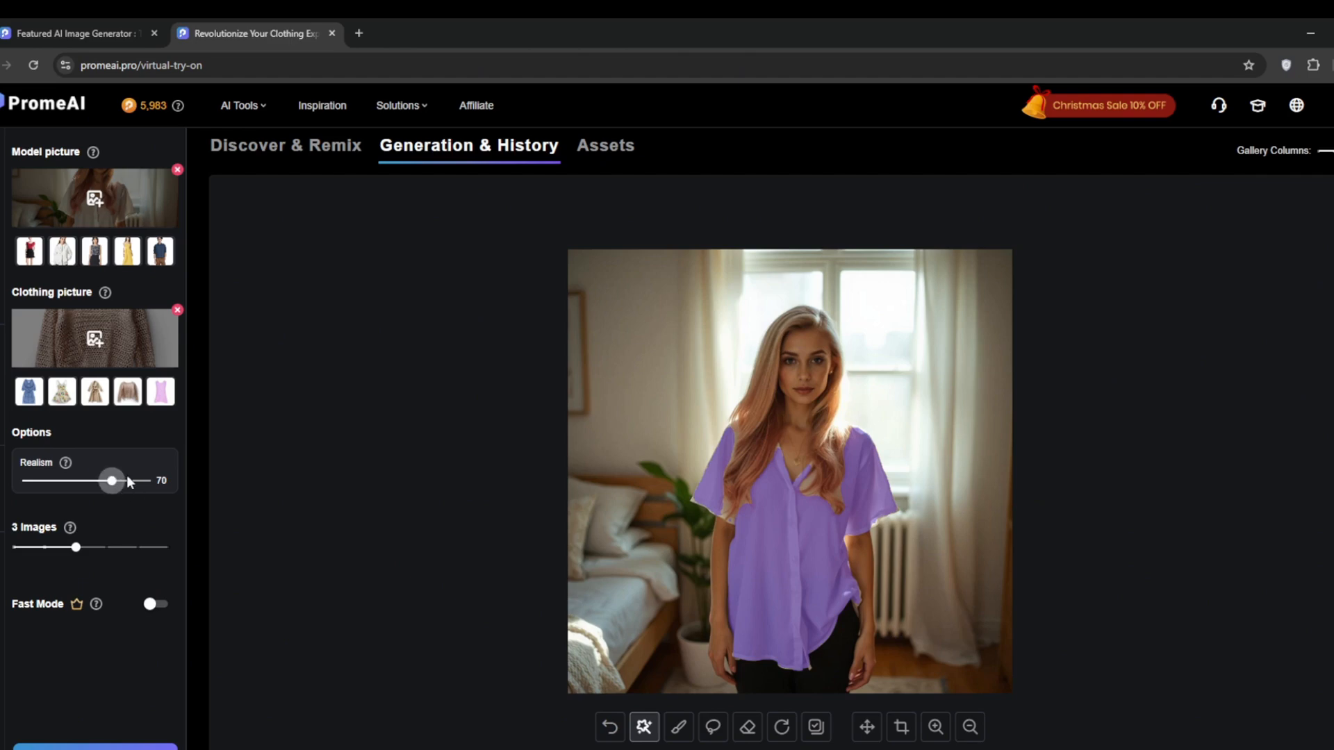
{"action": "left_click", "coordinate": [156, 604]}
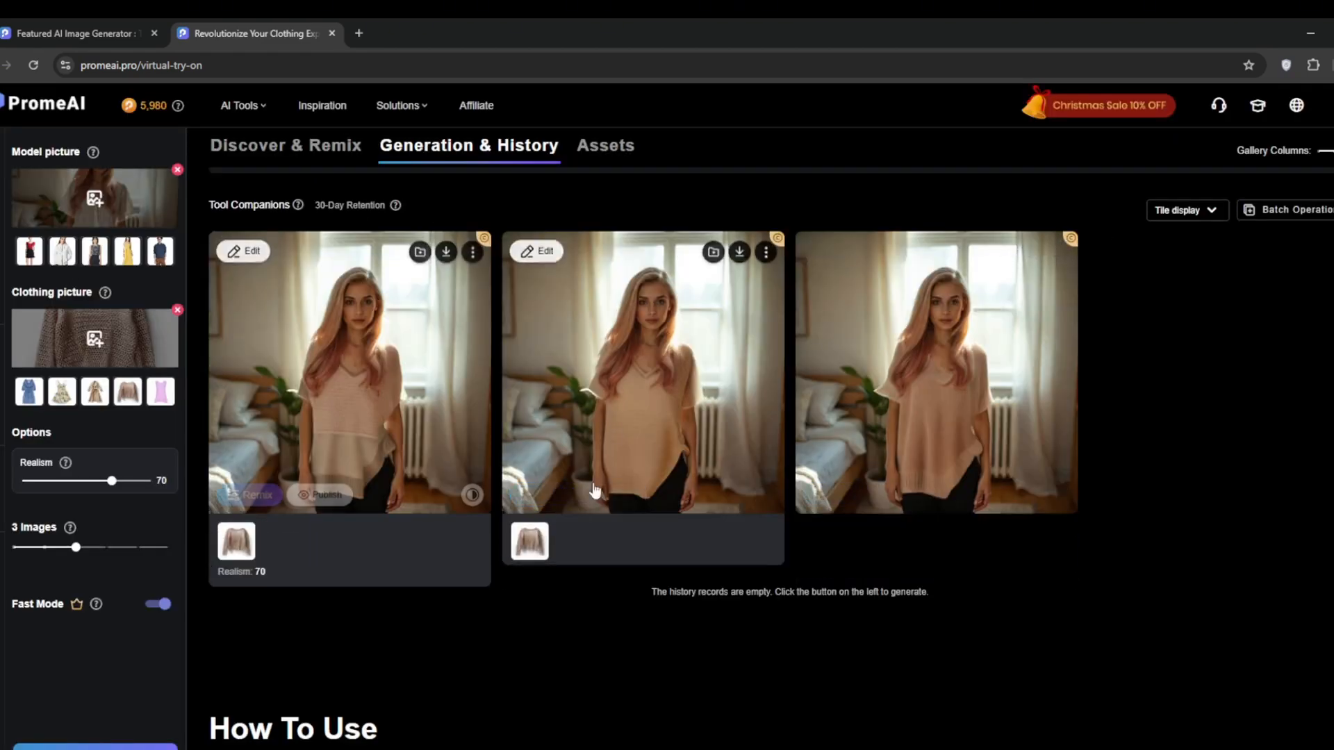
Load the white spray bottle example image into the Relight tool
{"action": "left_click", "coordinate": [241, 104]}
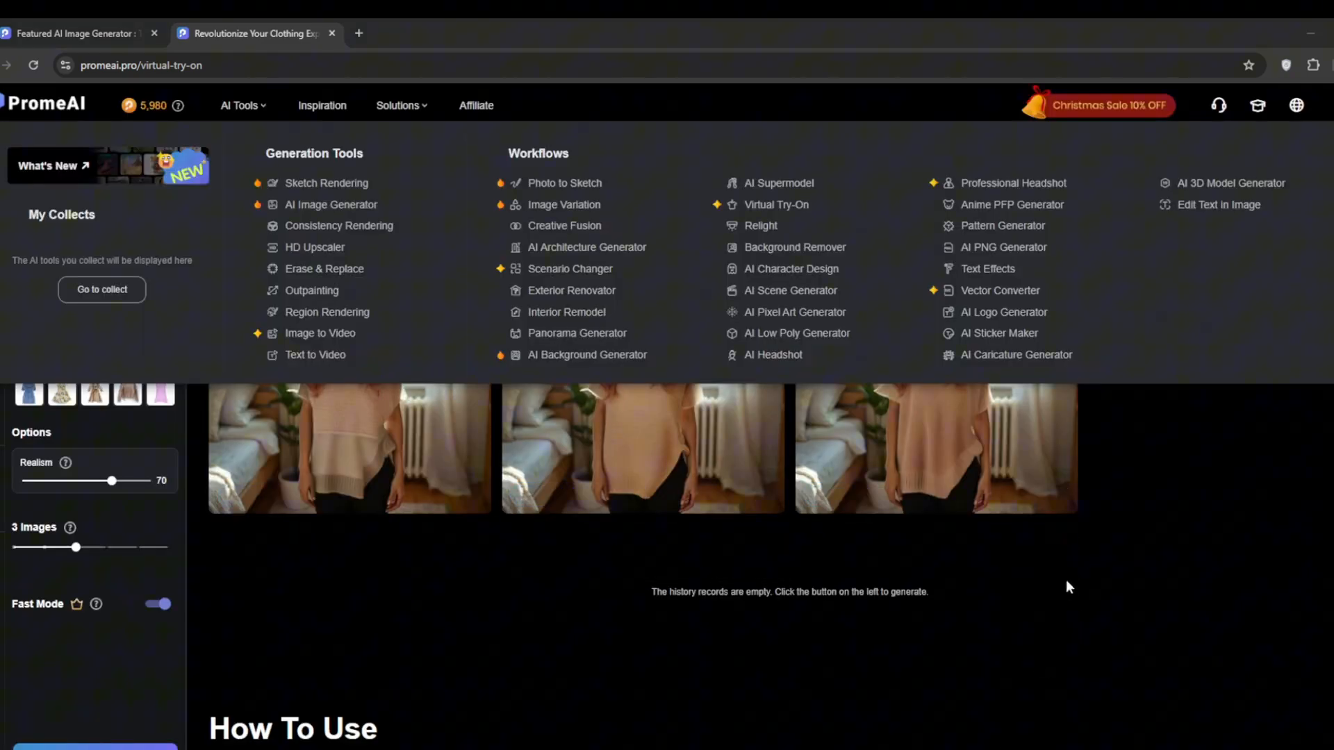
{"action": "mouse_move", "coordinate": [761, 225]}
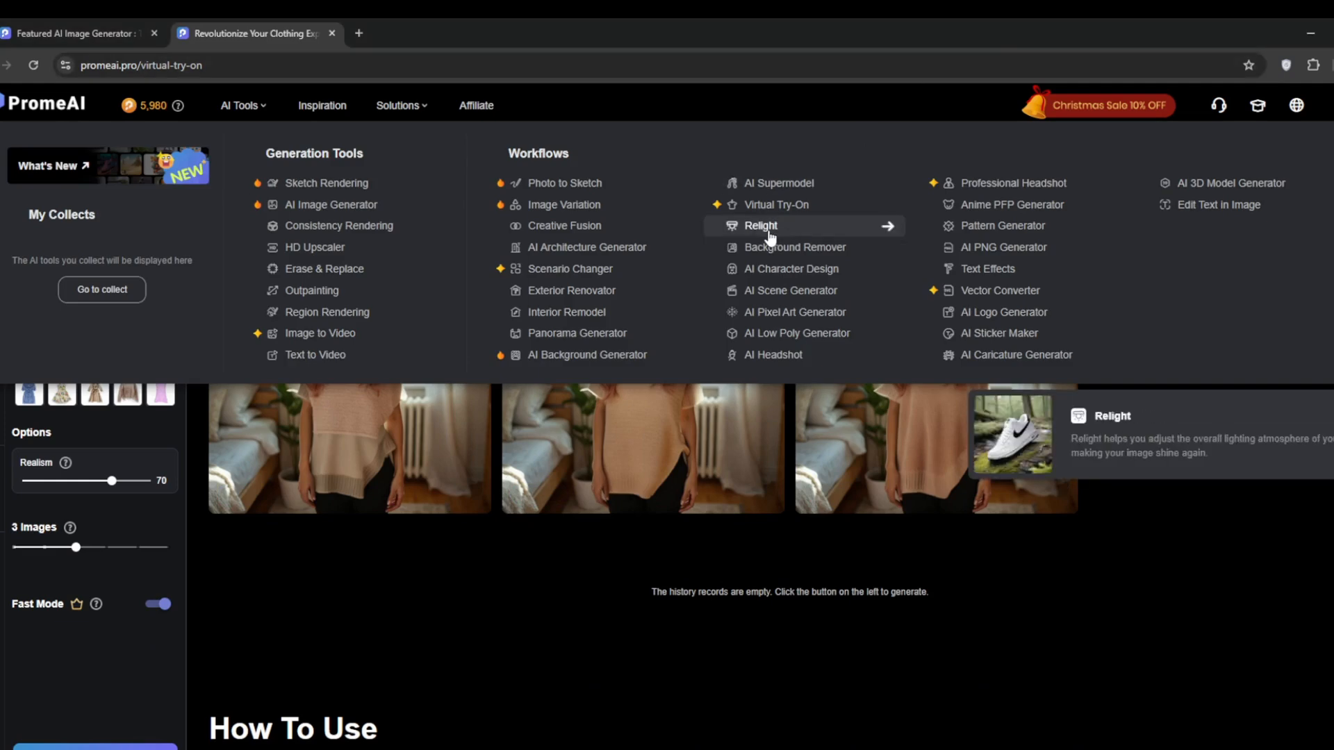
{"action": "left_click", "coordinate": [760, 225]}
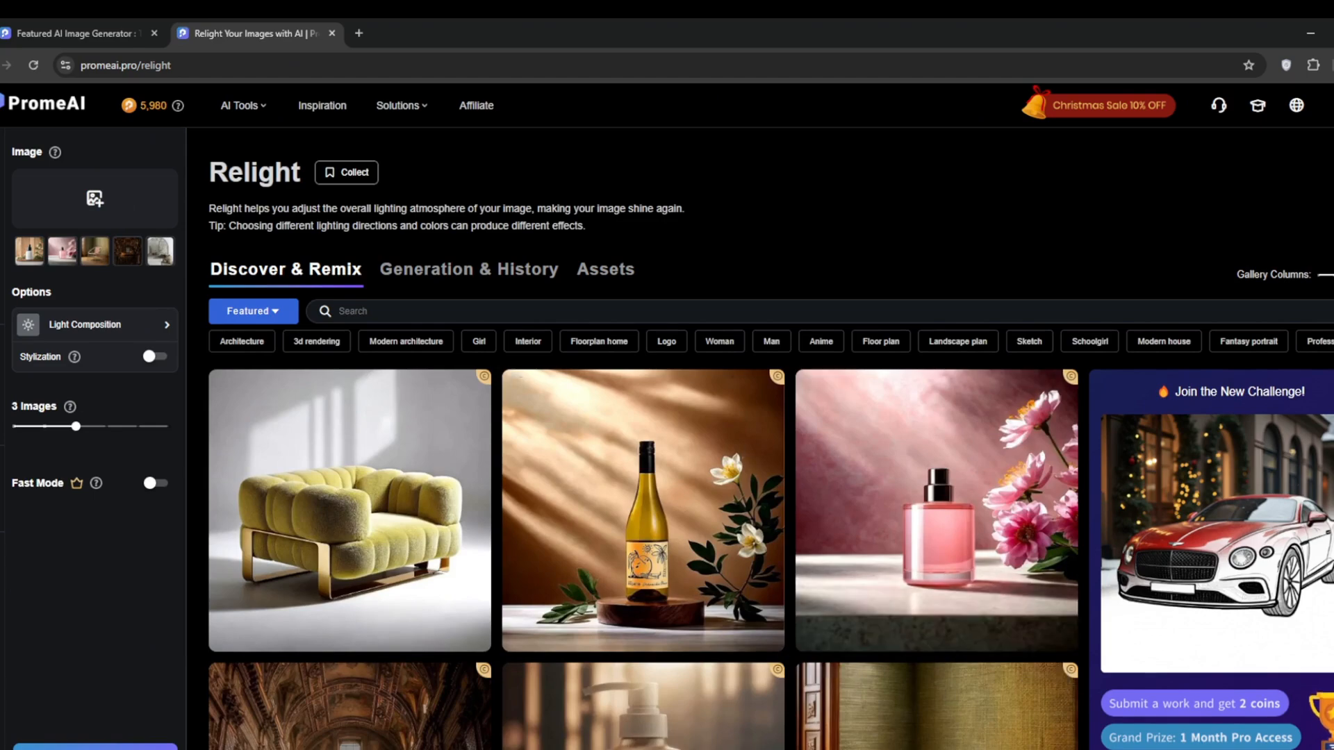
{"action": "left_click", "coordinate": [93, 199]}
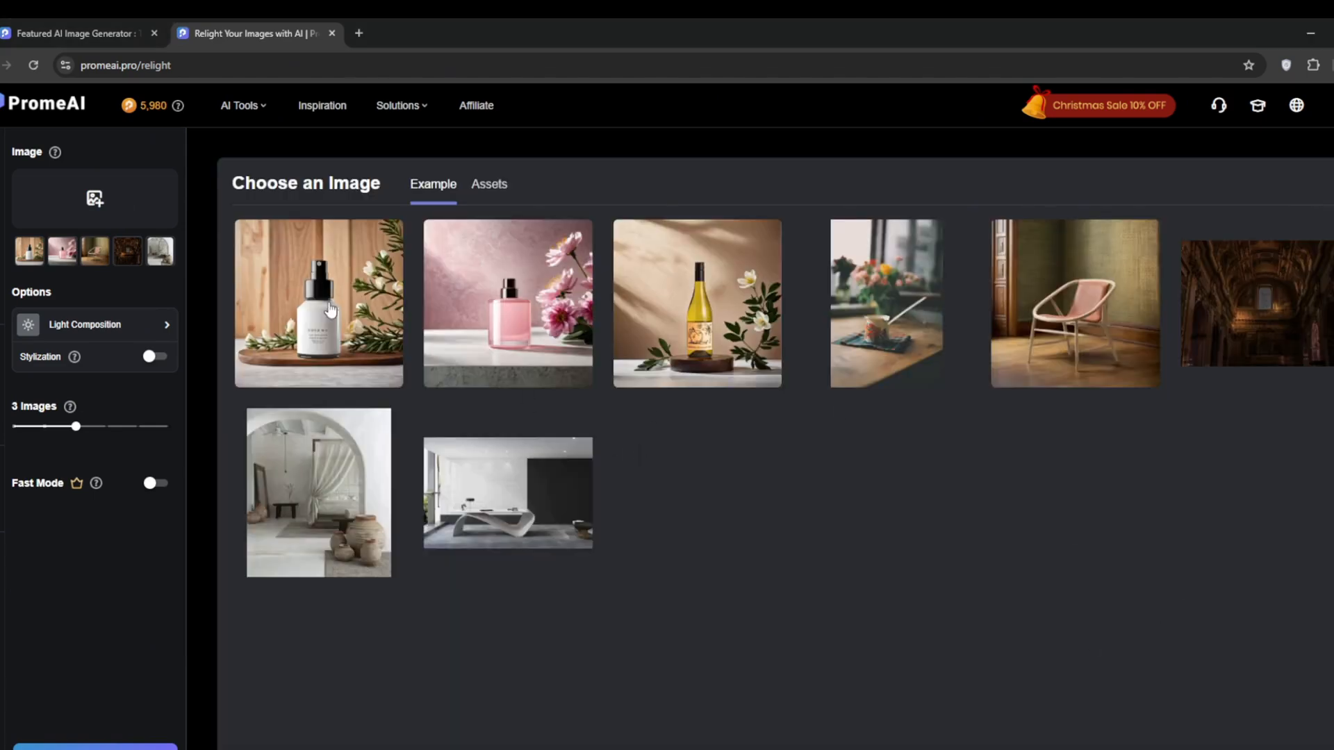
{"action": "left_click", "coordinate": [318, 301]}
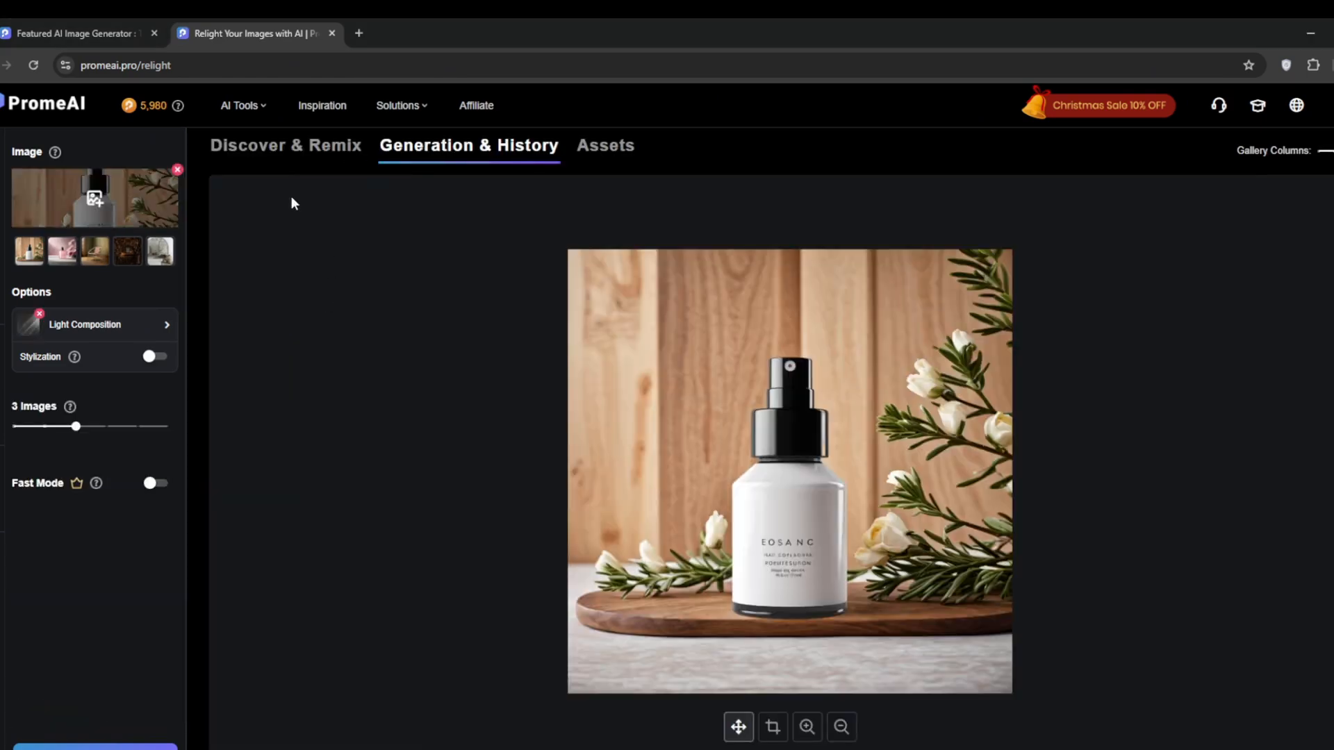
Choose a light-ray Light Composition preset and switch Stylization on
{"action": "left_click", "coordinate": [93, 323]}
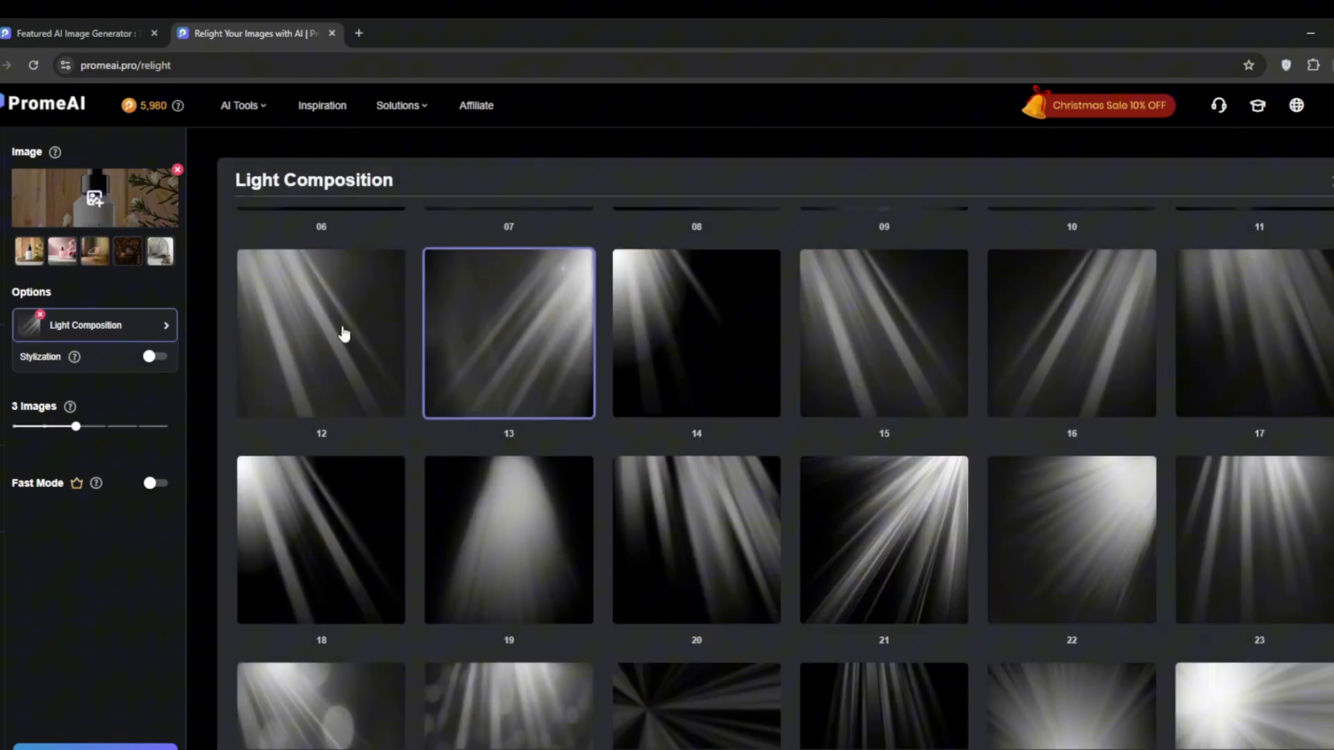
{"action": "scroll", "scroll_direction": "up", "scroll_amount": 3}
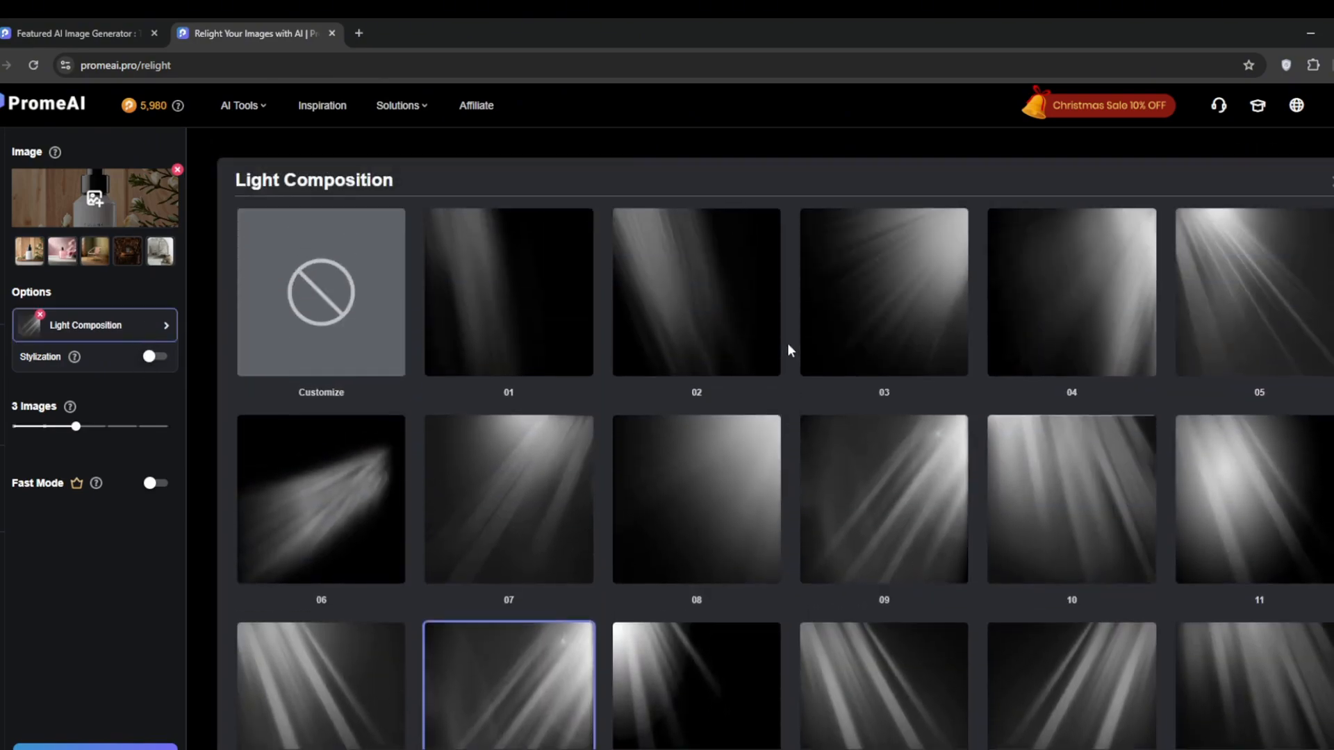
{"action": "scroll", "scroll_direction": "down", "scroll_amount": 3}
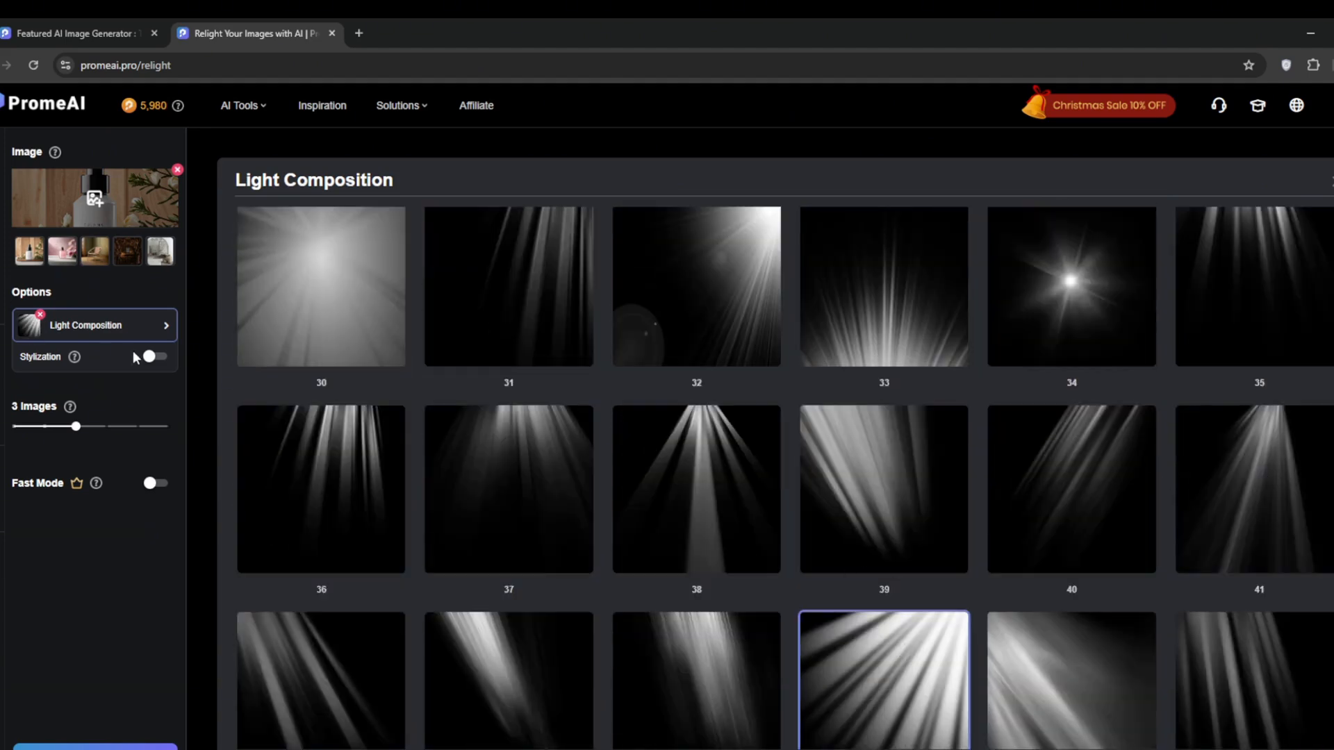
{"action": "left_click", "coordinate": [154, 357]}
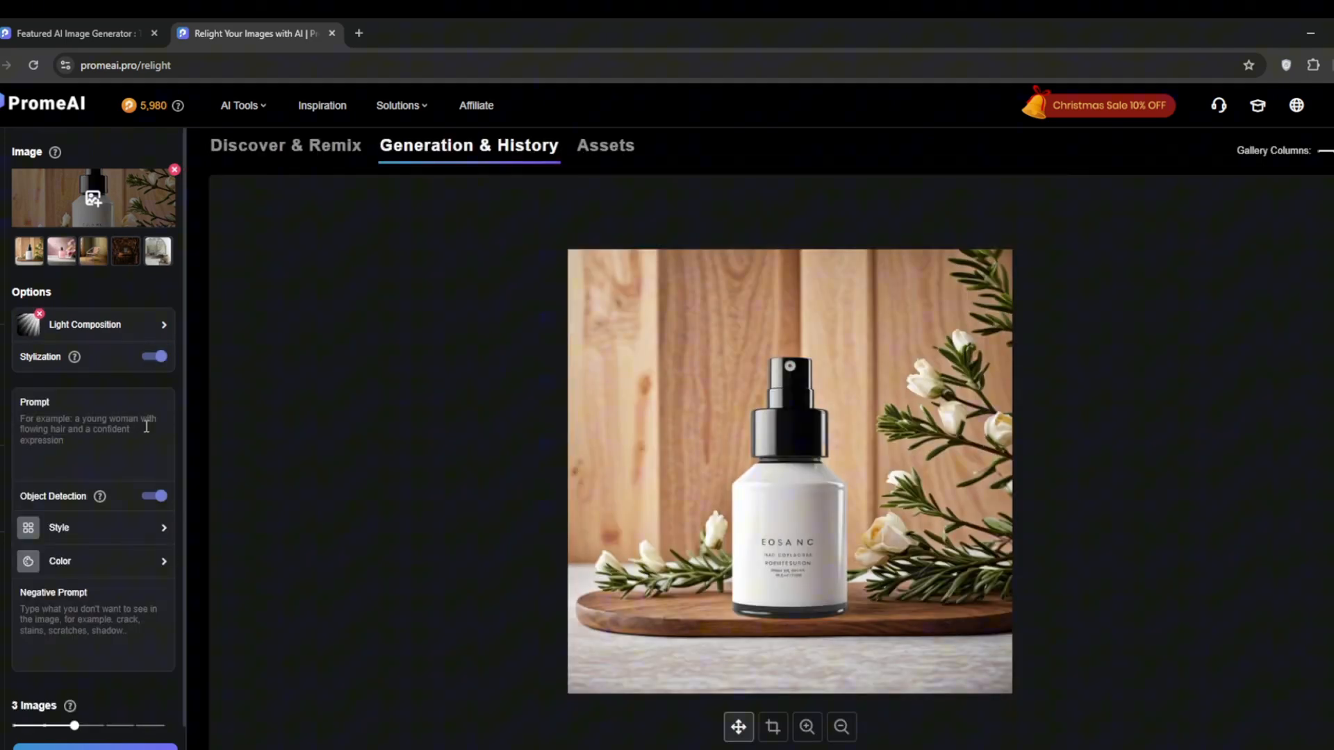
Set the lighting colour to orange-red FF4500 and generate the relit spray bottle images
{"action": "left_click", "coordinate": [60, 561]}
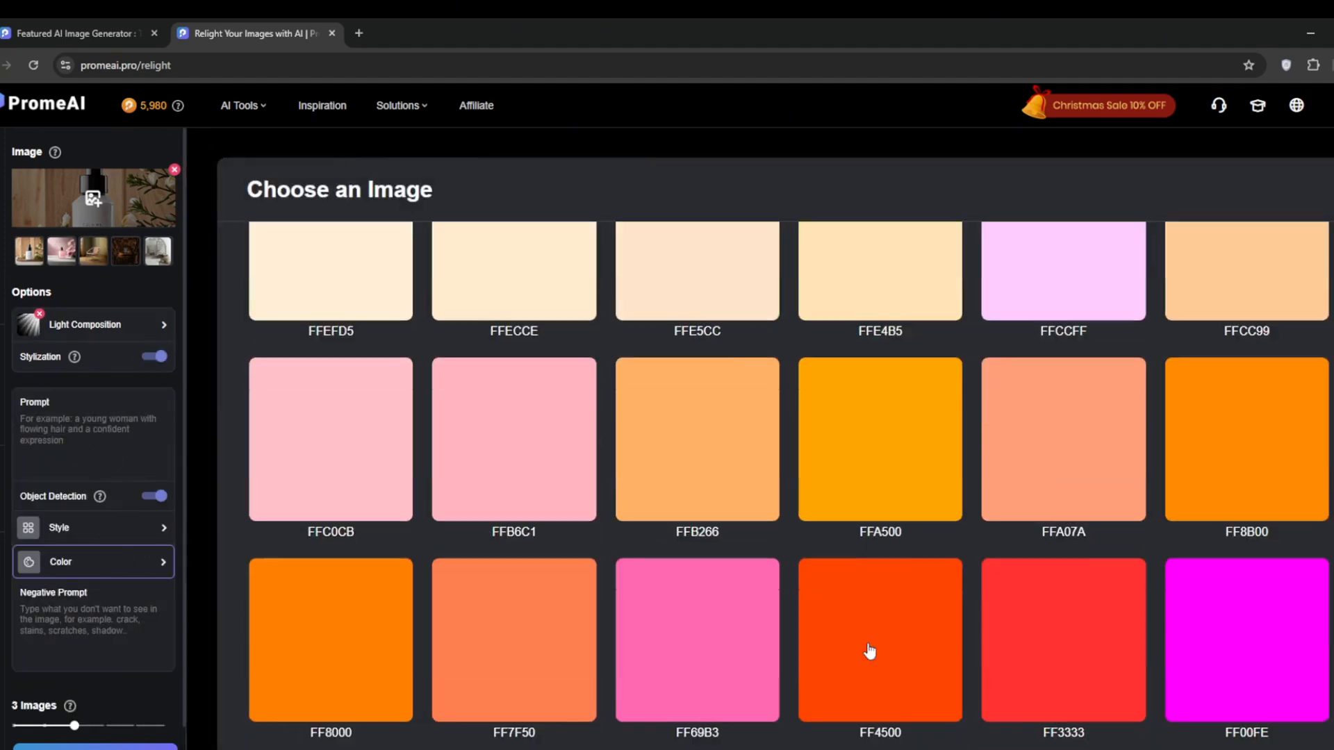
{"action": "left_click", "coordinate": [880, 639]}
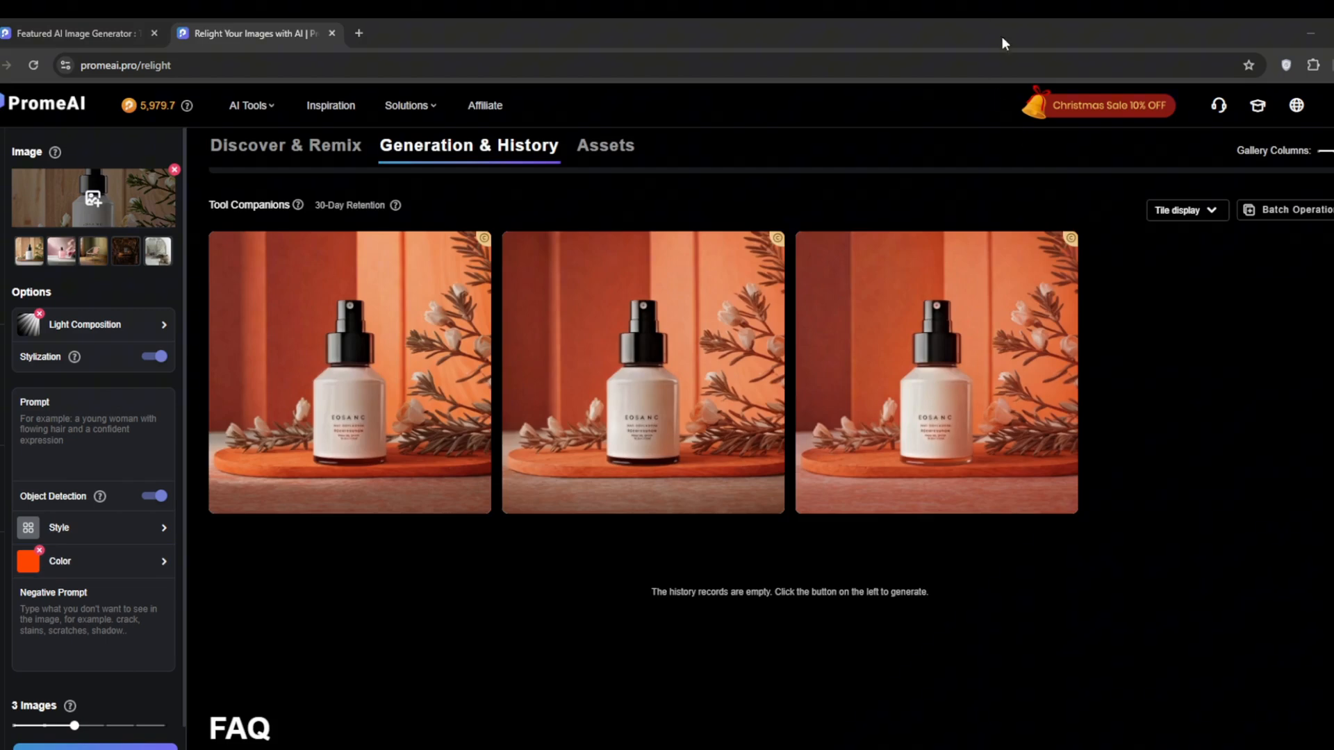
{"action": "mouse_move", "coordinate": [68, 204]}
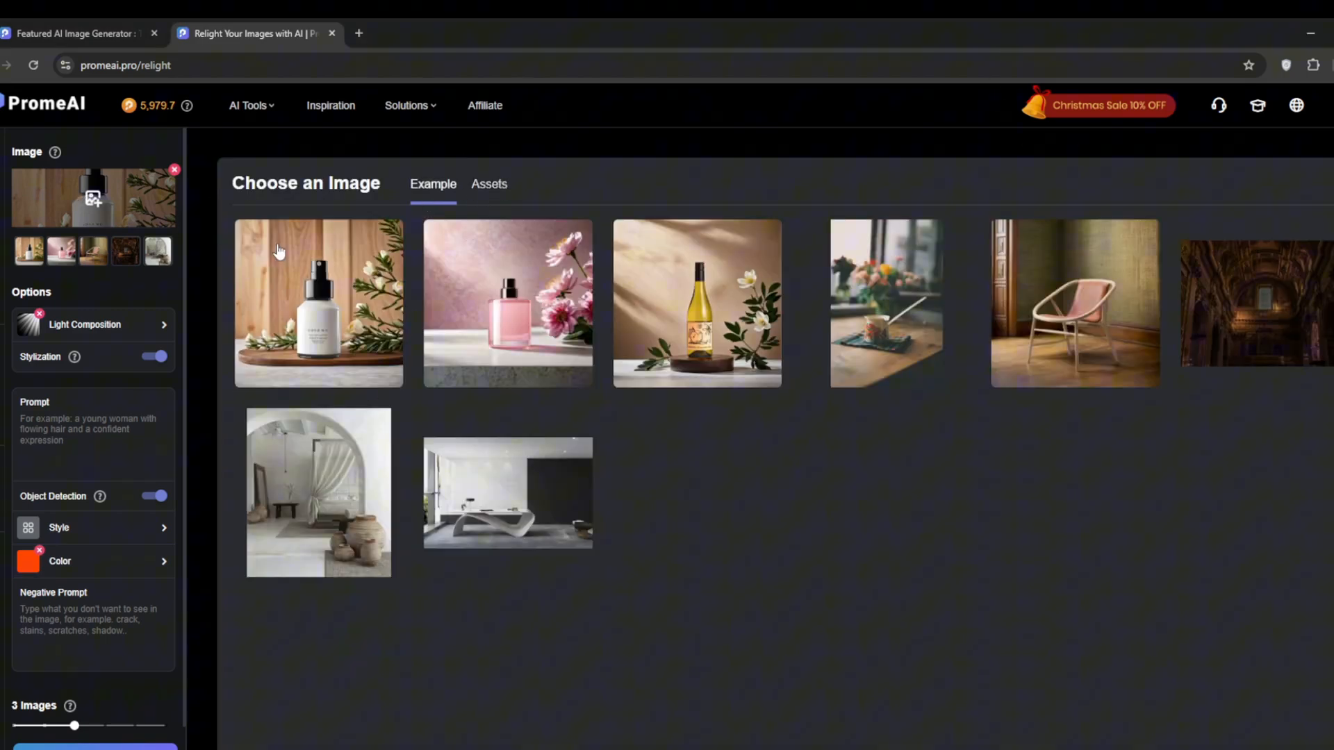
{"action": "left_click", "coordinate": [468, 144]}
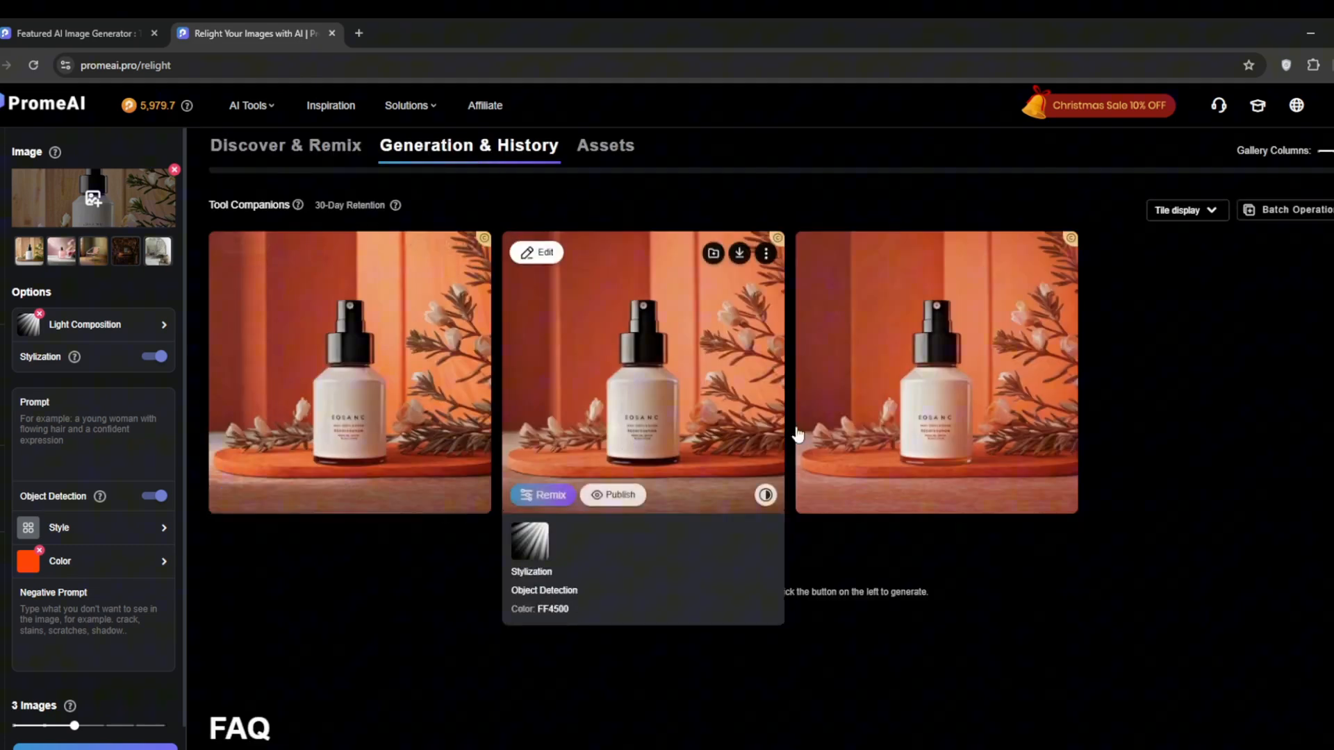
{"action": "mouse_move", "coordinate": [378, 426]}
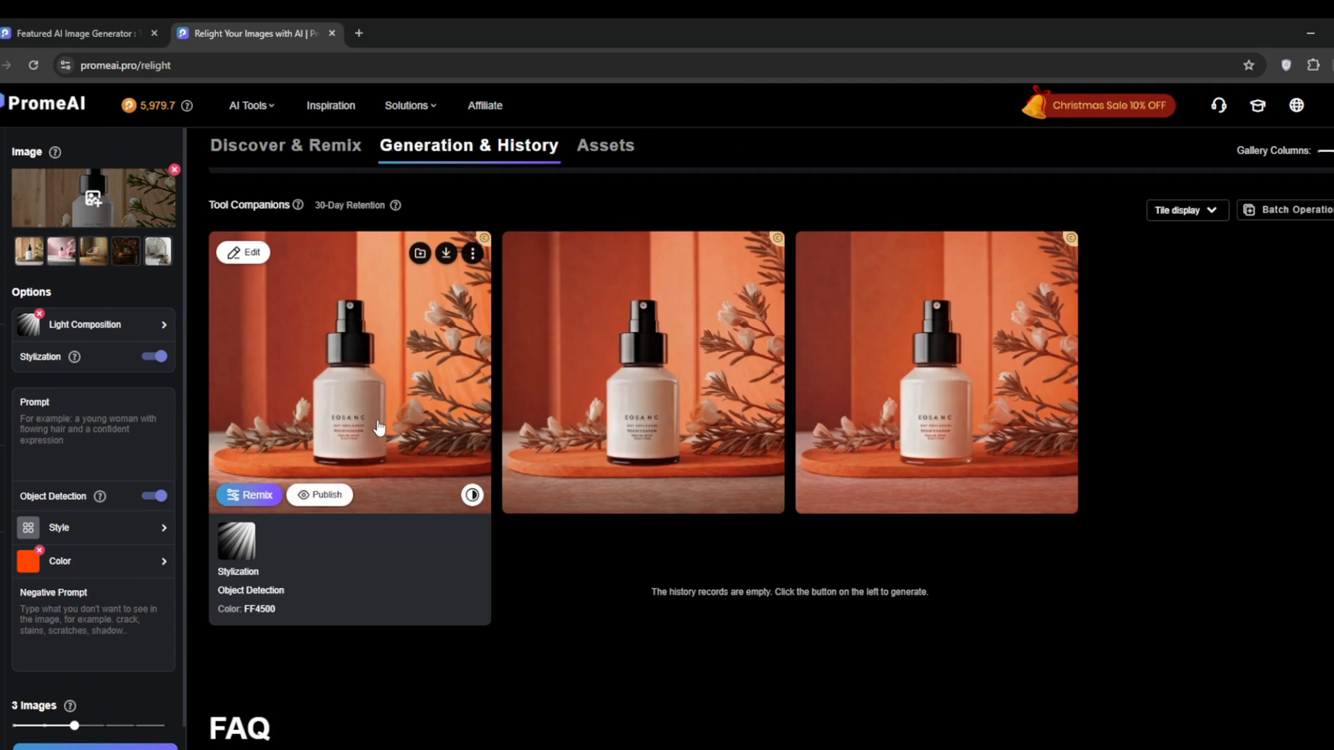